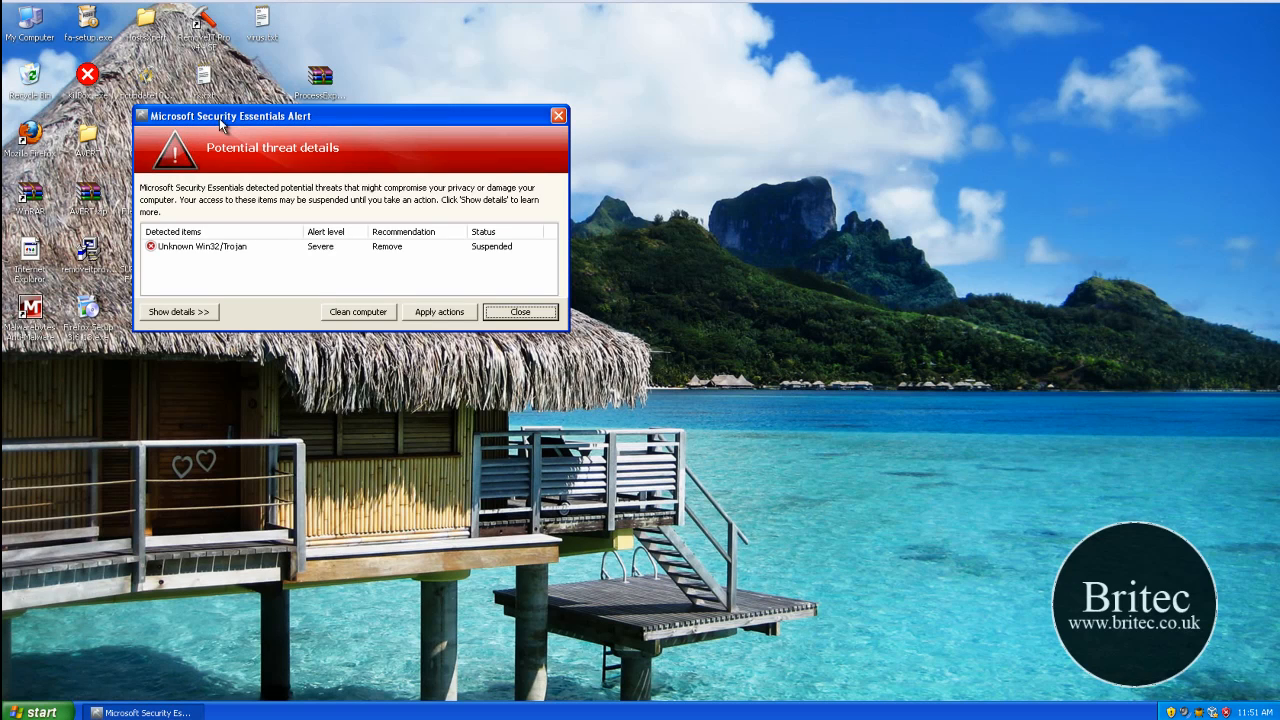
Step: Move the fake threat alert aside, then open %AppData% via Run and reach My Computer
drag(220, 116, 548, 244)
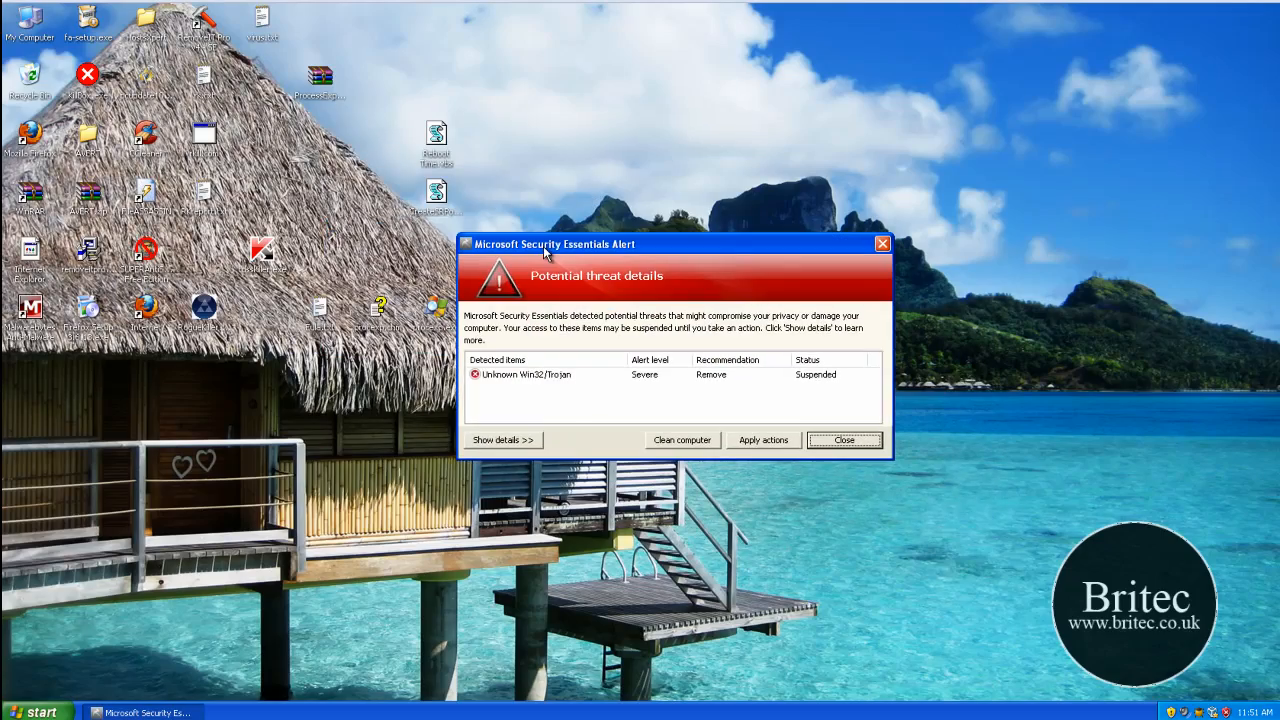
mouse_move(640, 377)
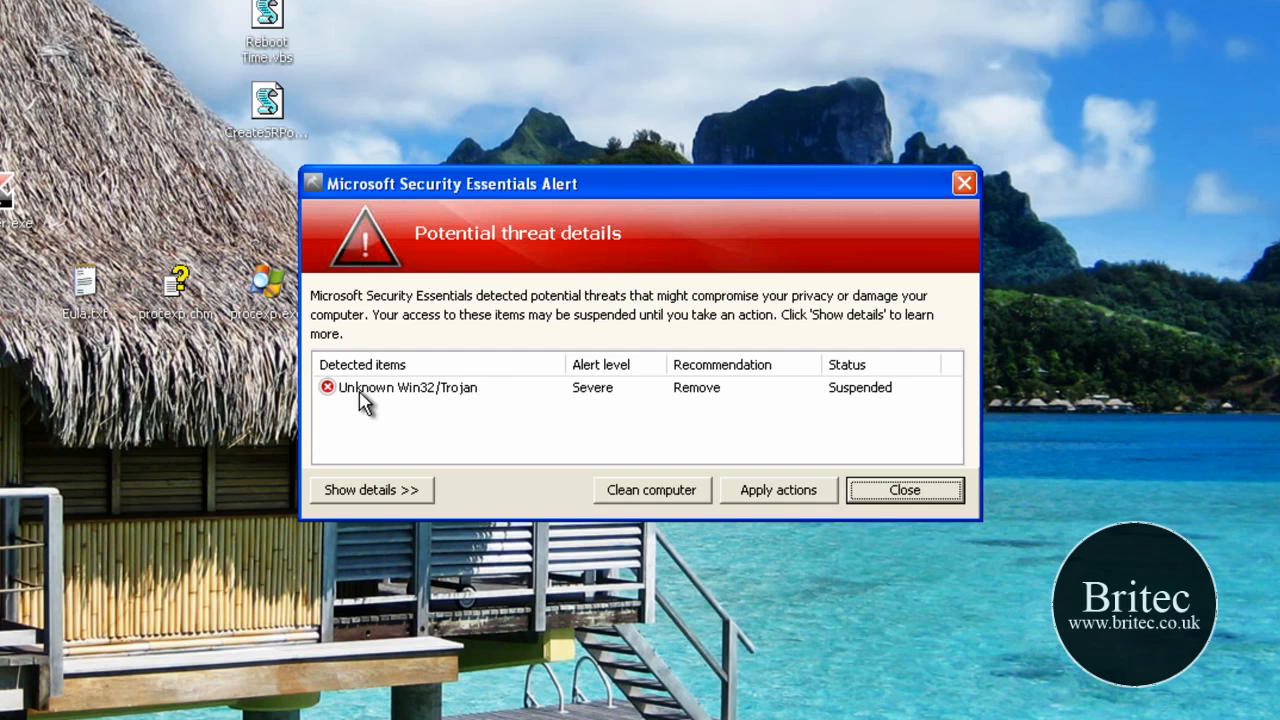
mouse_move(455, 400)
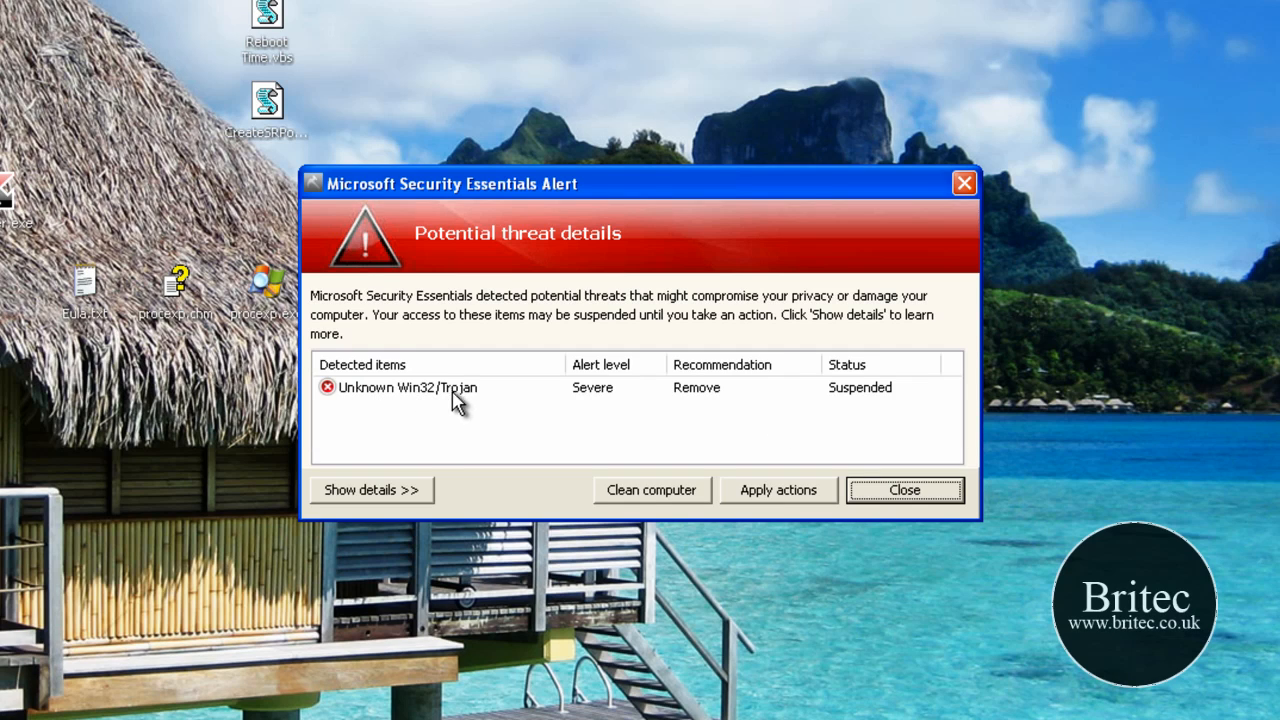
mouse_move(825, 508)
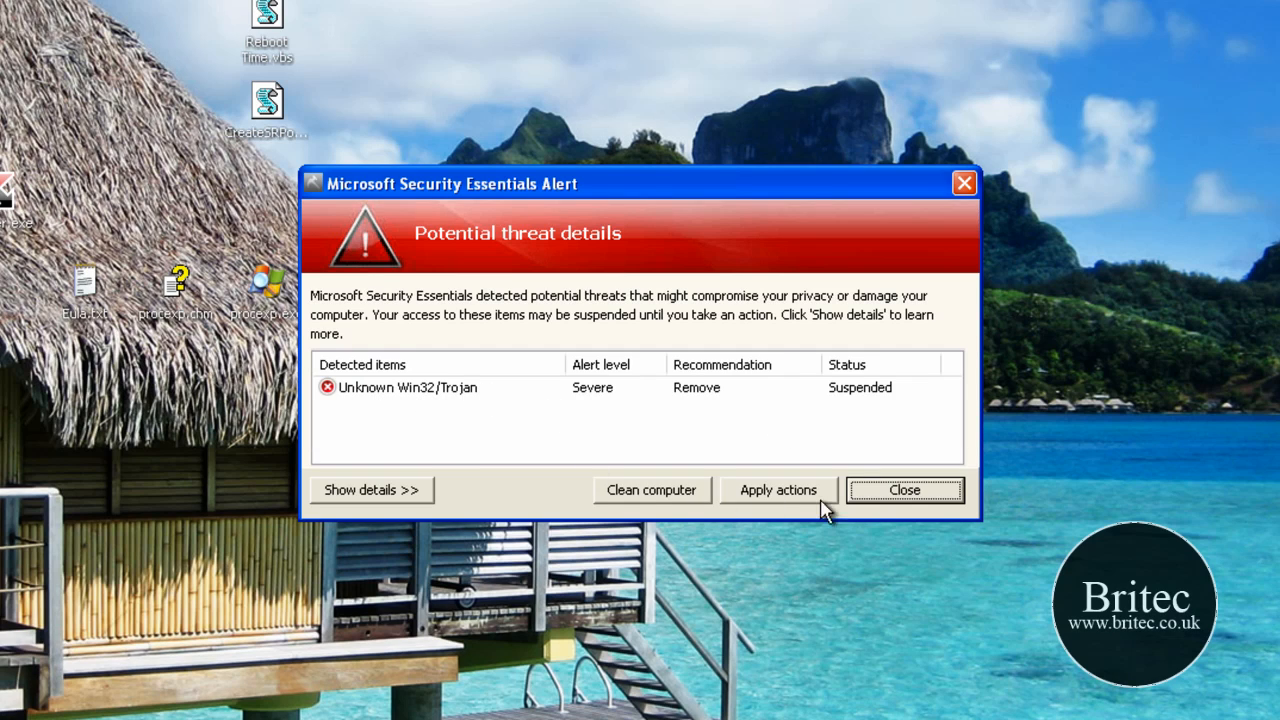
mouse_move(143, 578)
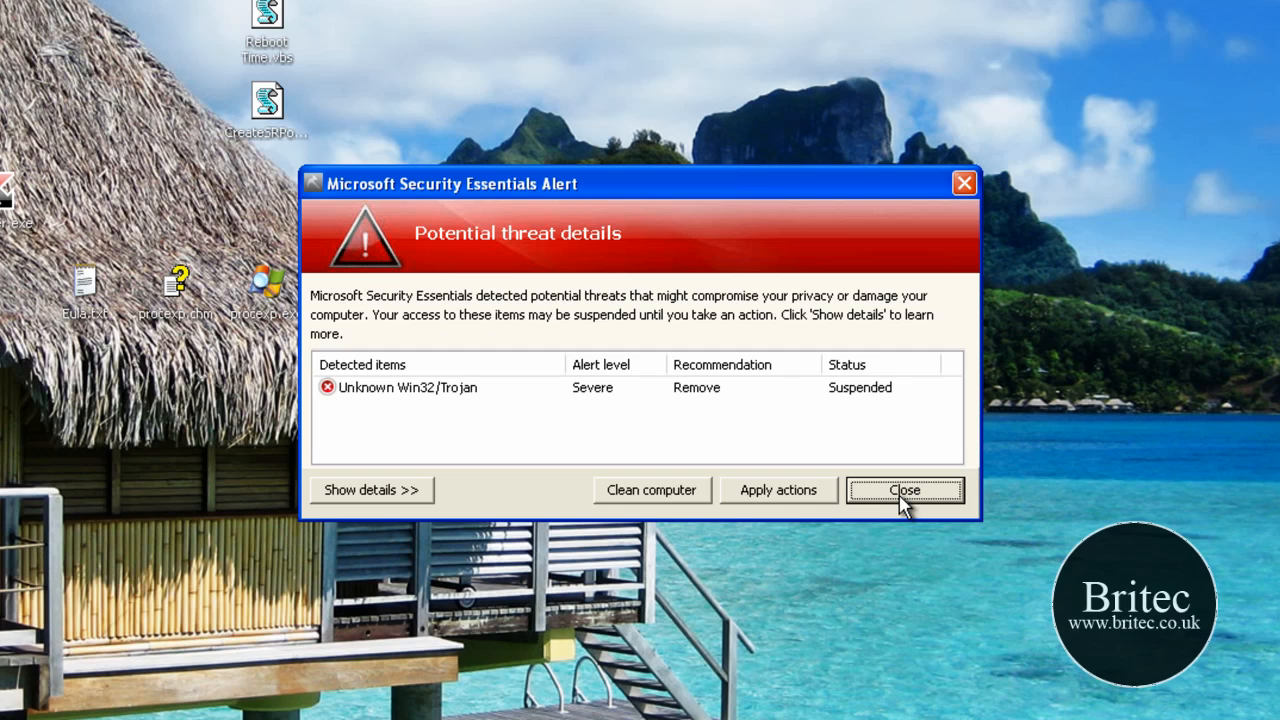
mouse_move(668, 420)
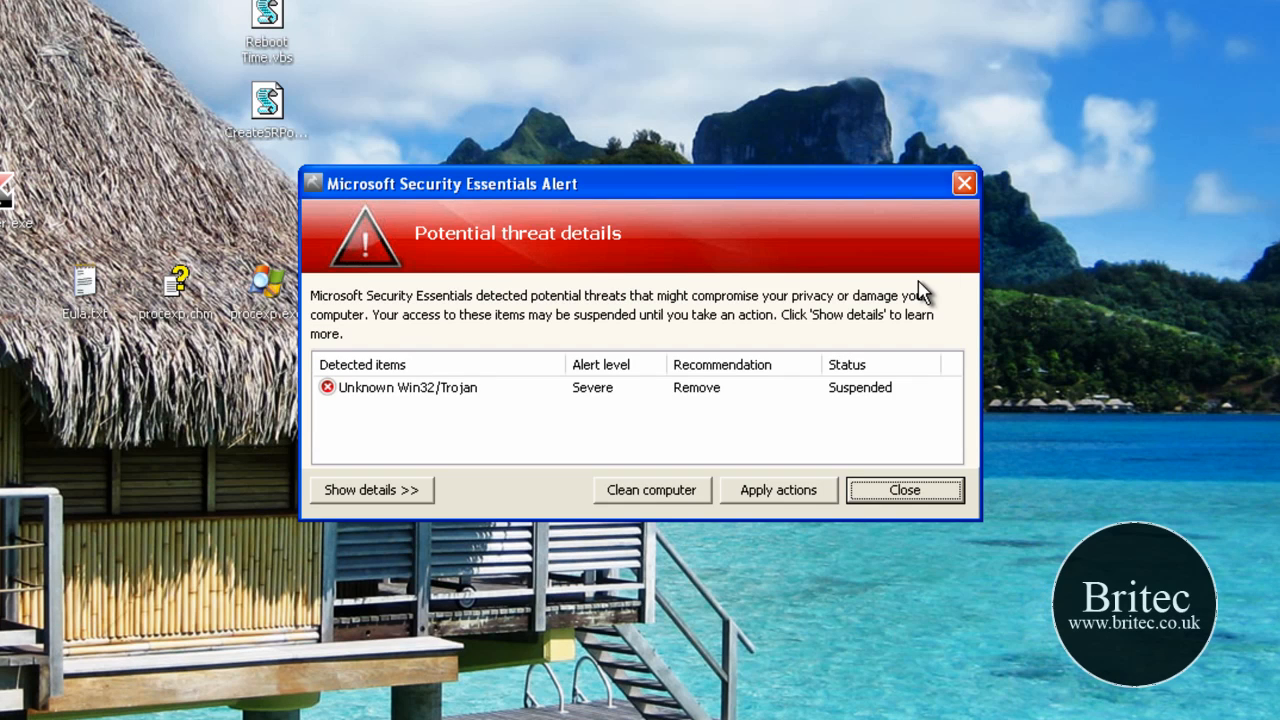
mouse_move(580, 462)
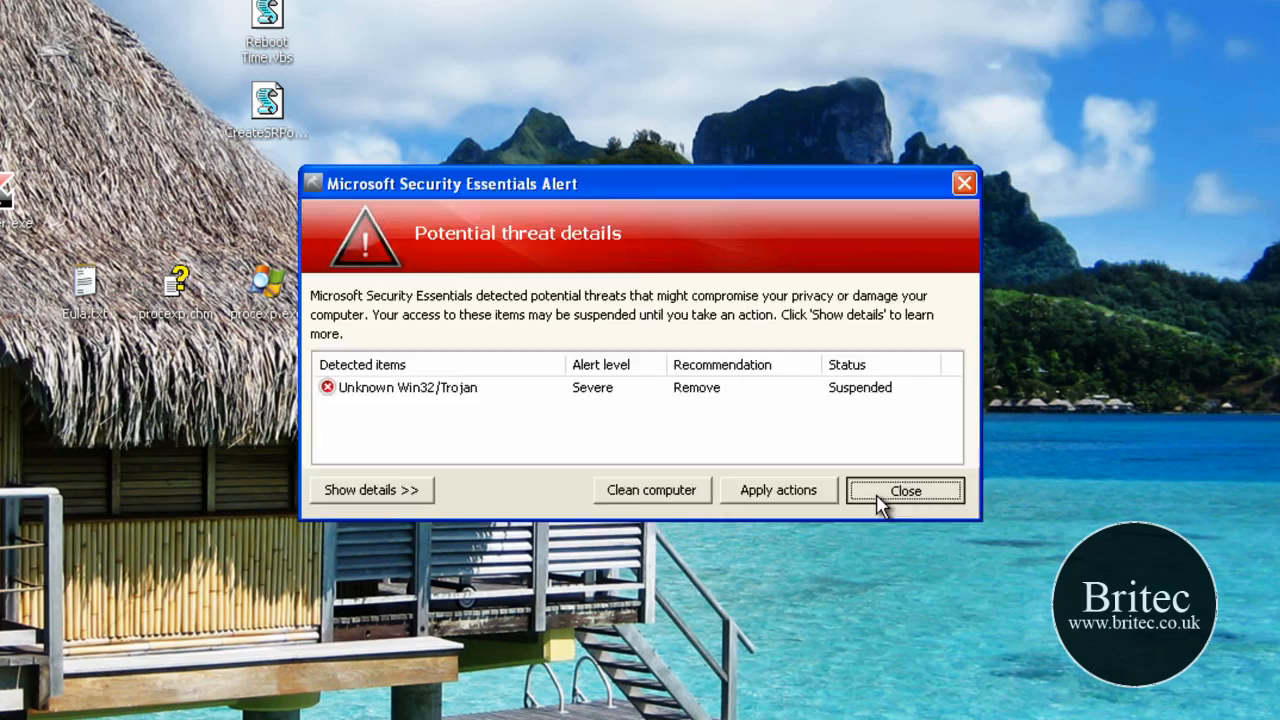
click(904, 490)
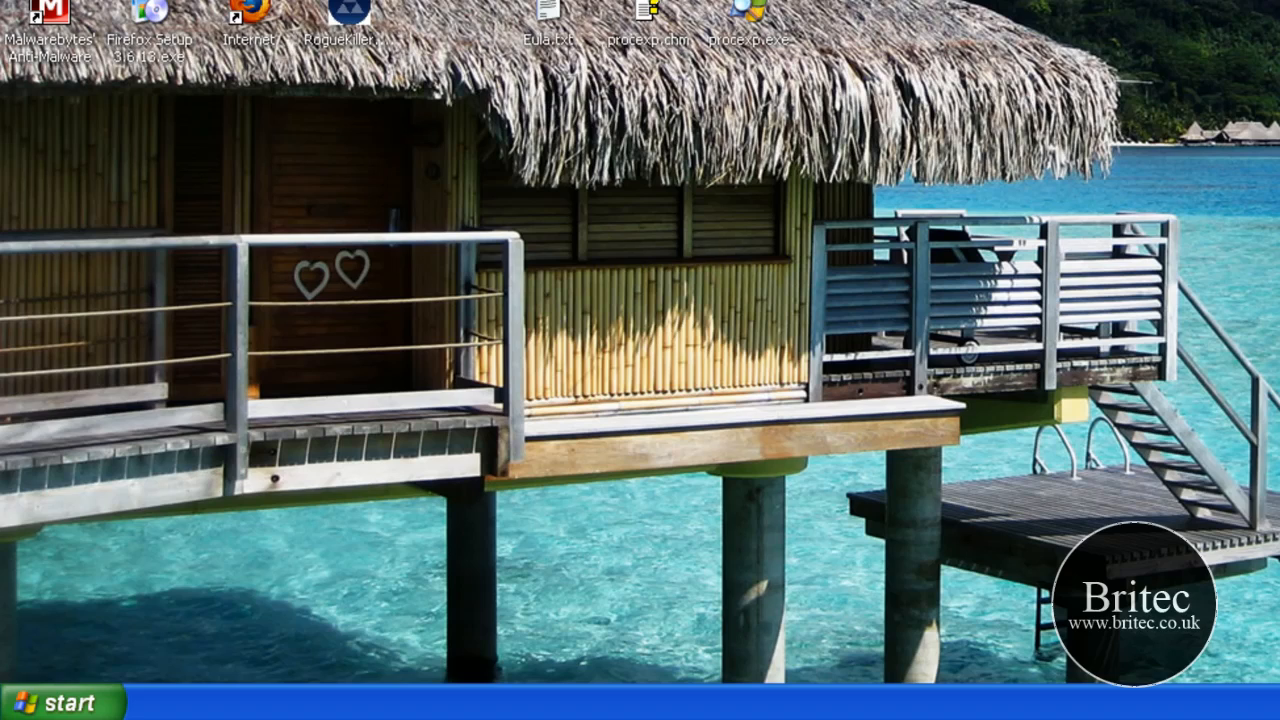
mouse_move(315, 421)
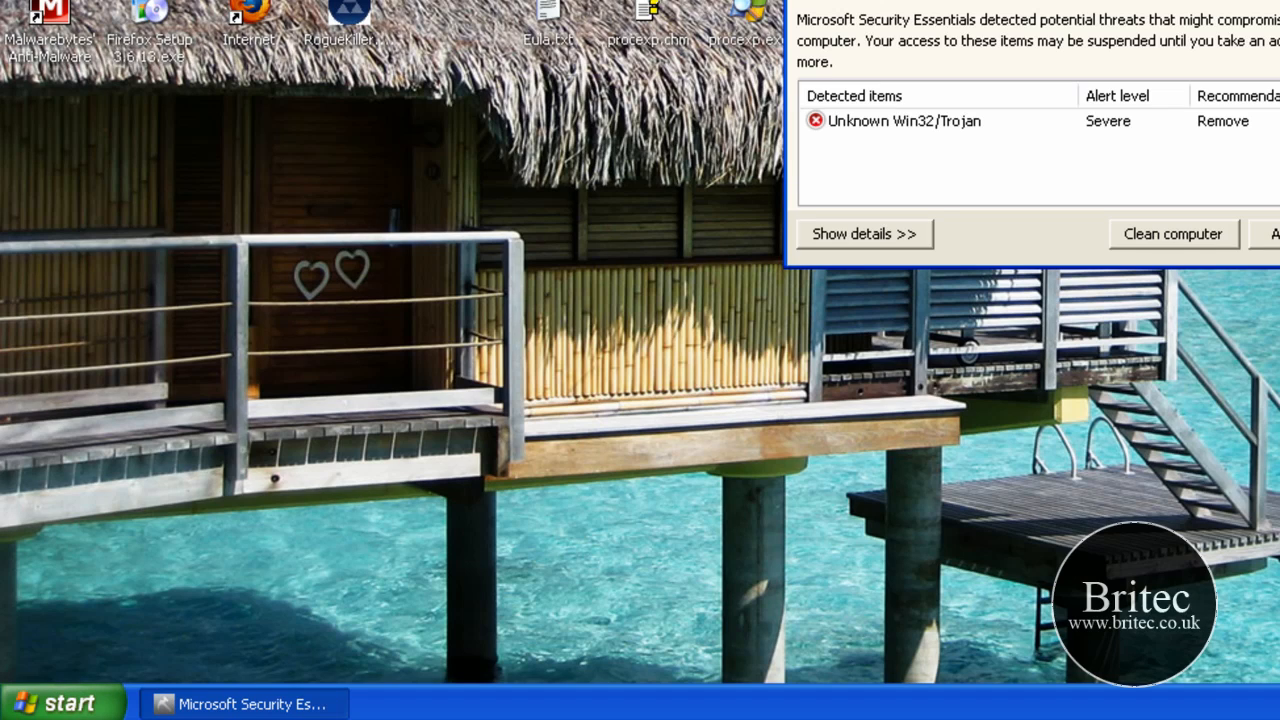
click(55, 700)
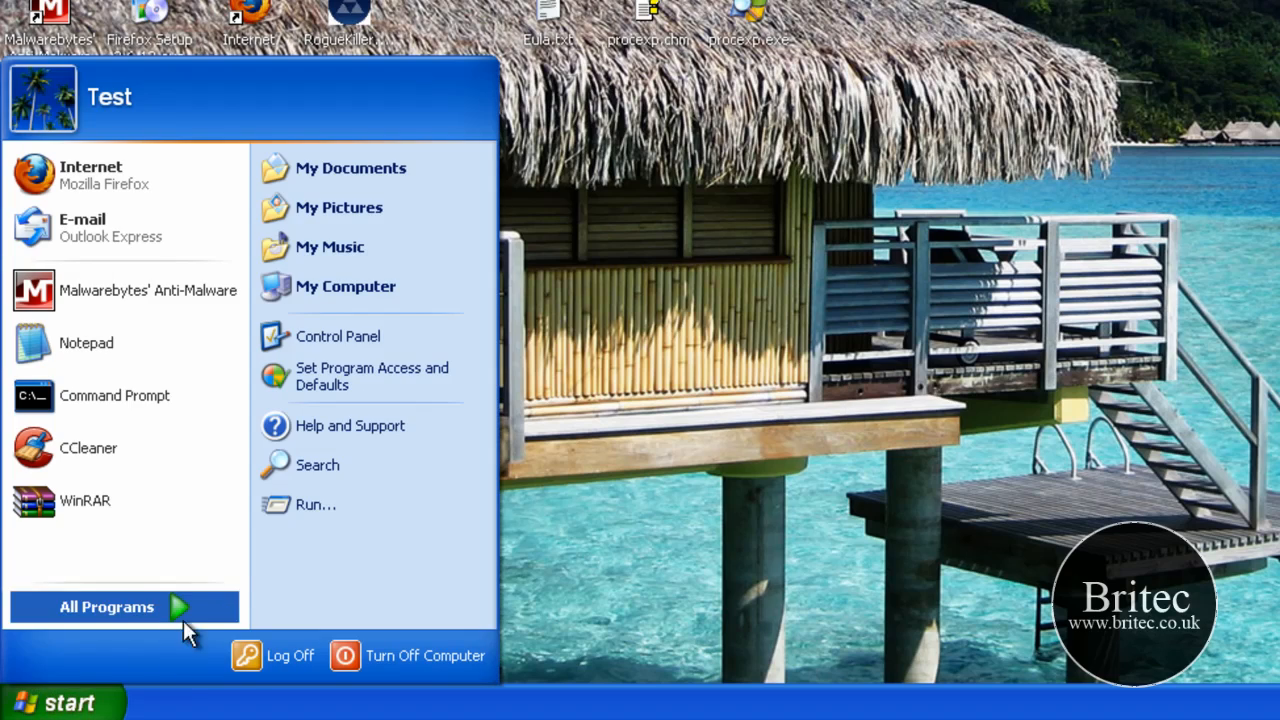
click(315, 504)
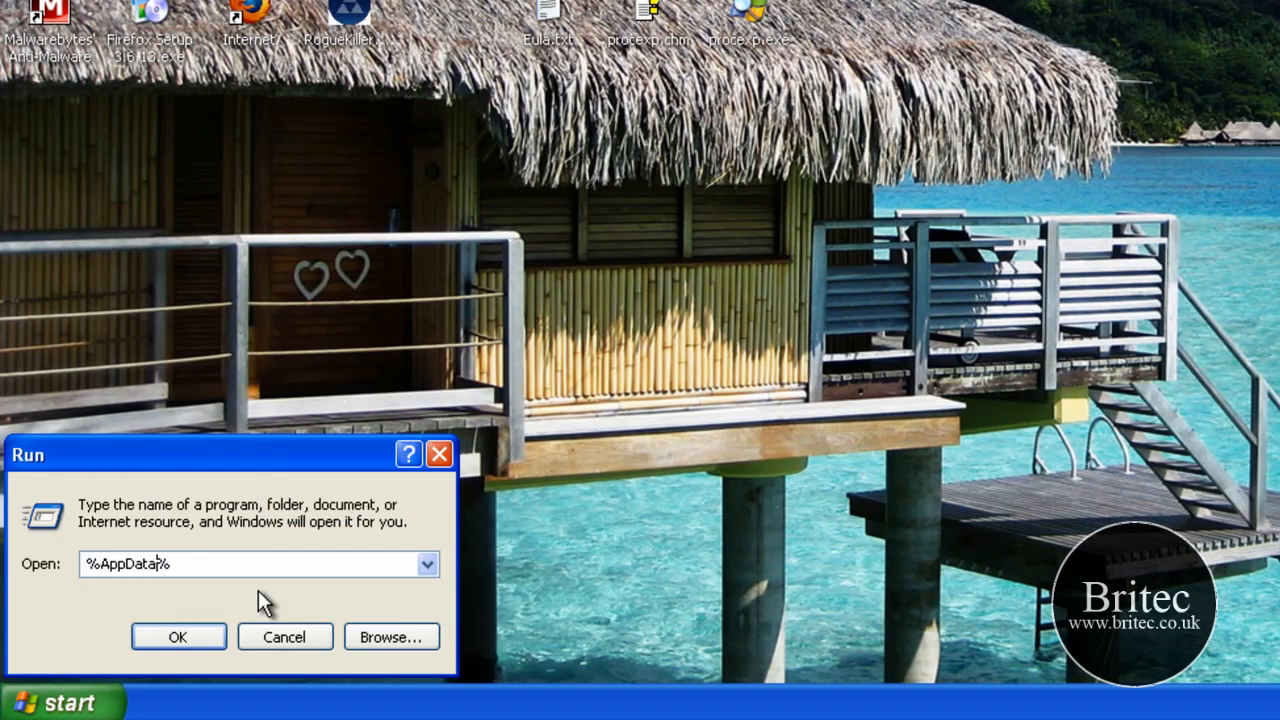
mouse_move(90, 585)
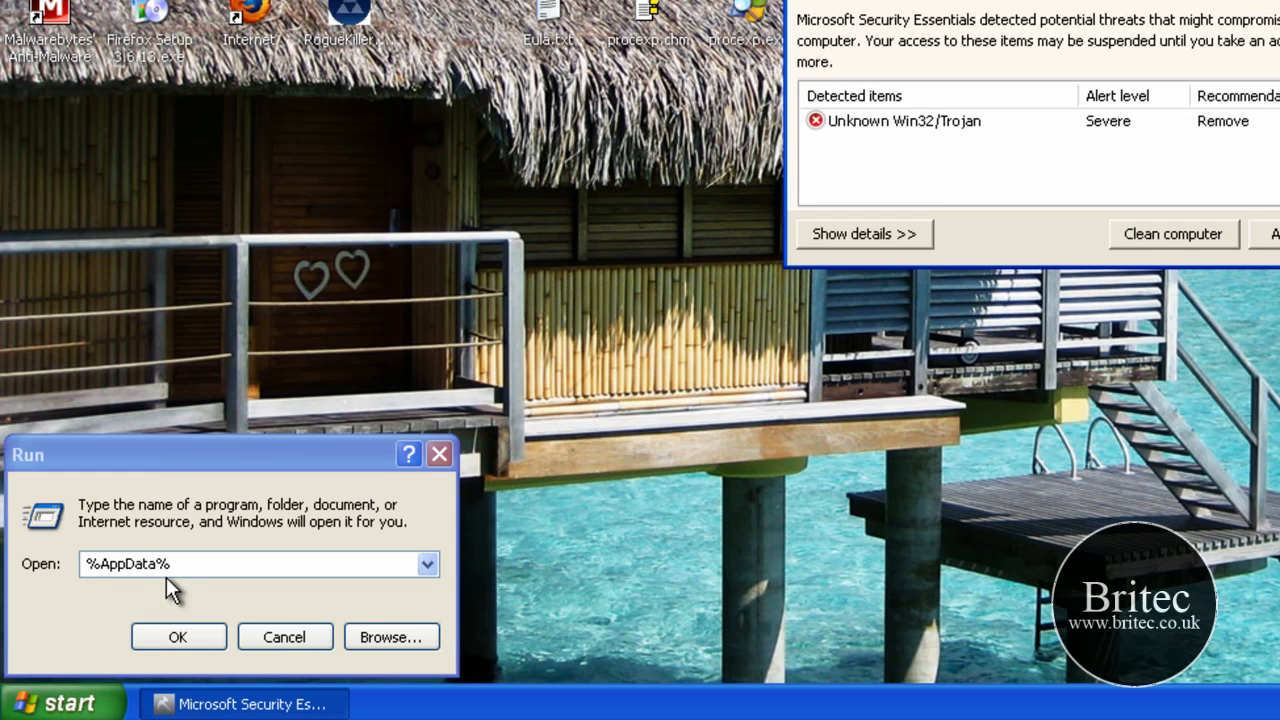
click(178, 637)
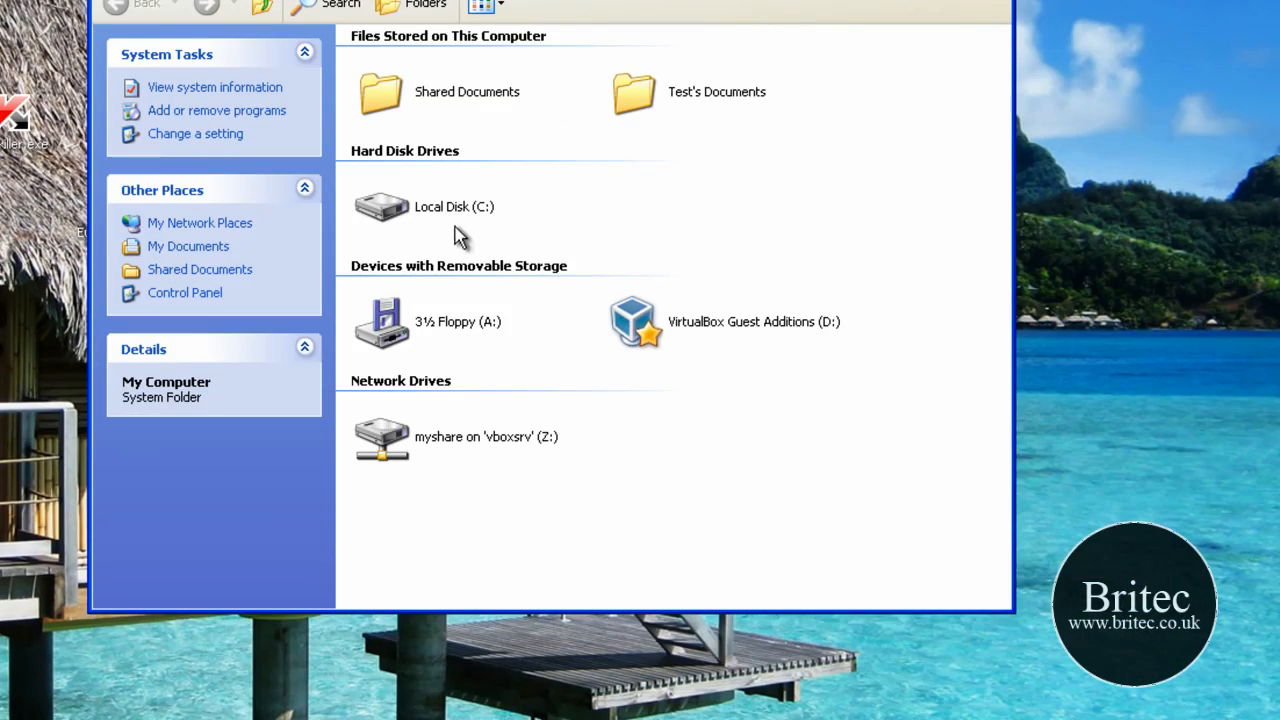
Step: Open the Test profile and confirm hidden files are shown in Folder Options' View settings
double_click(453, 206)
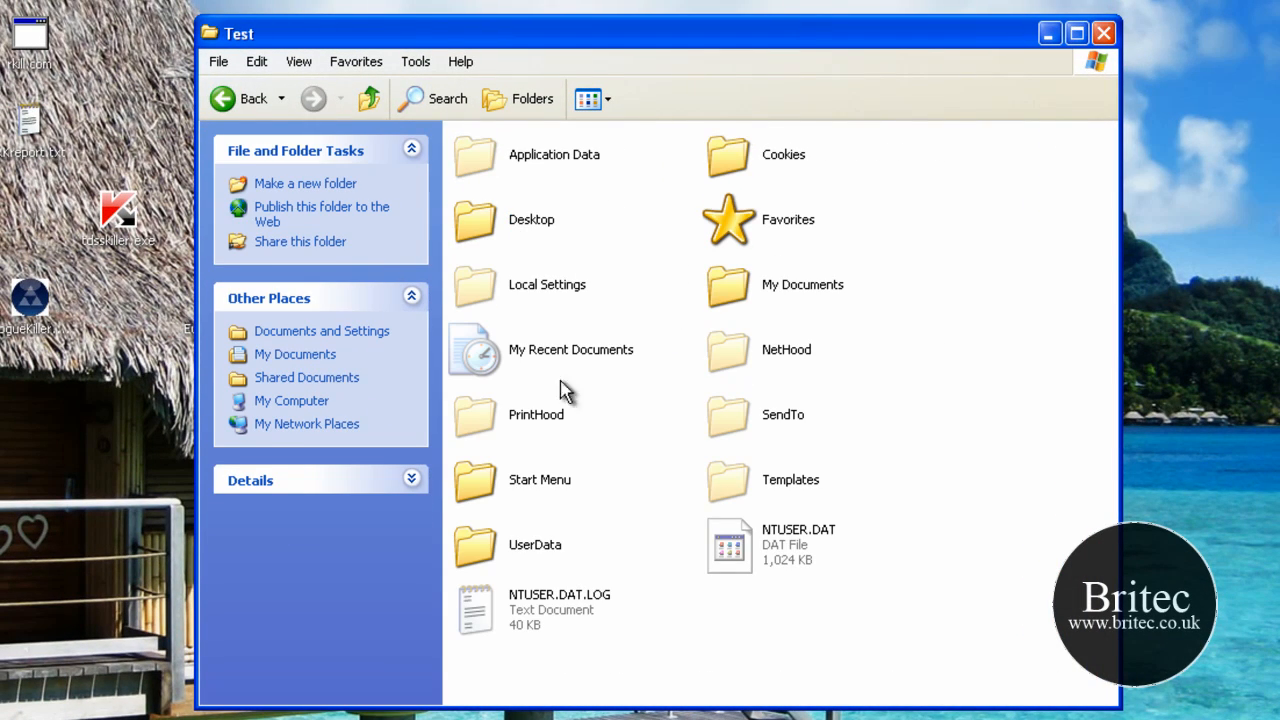
mouse_move(478, 155)
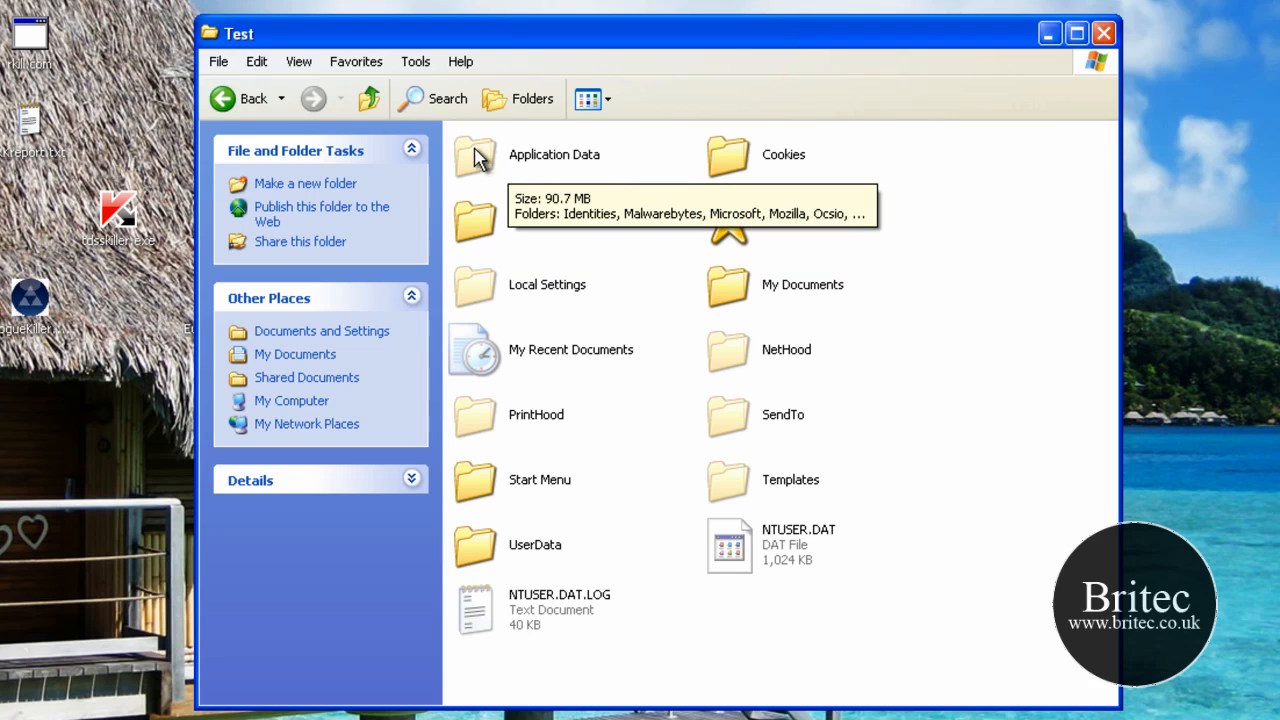
click(415, 61)
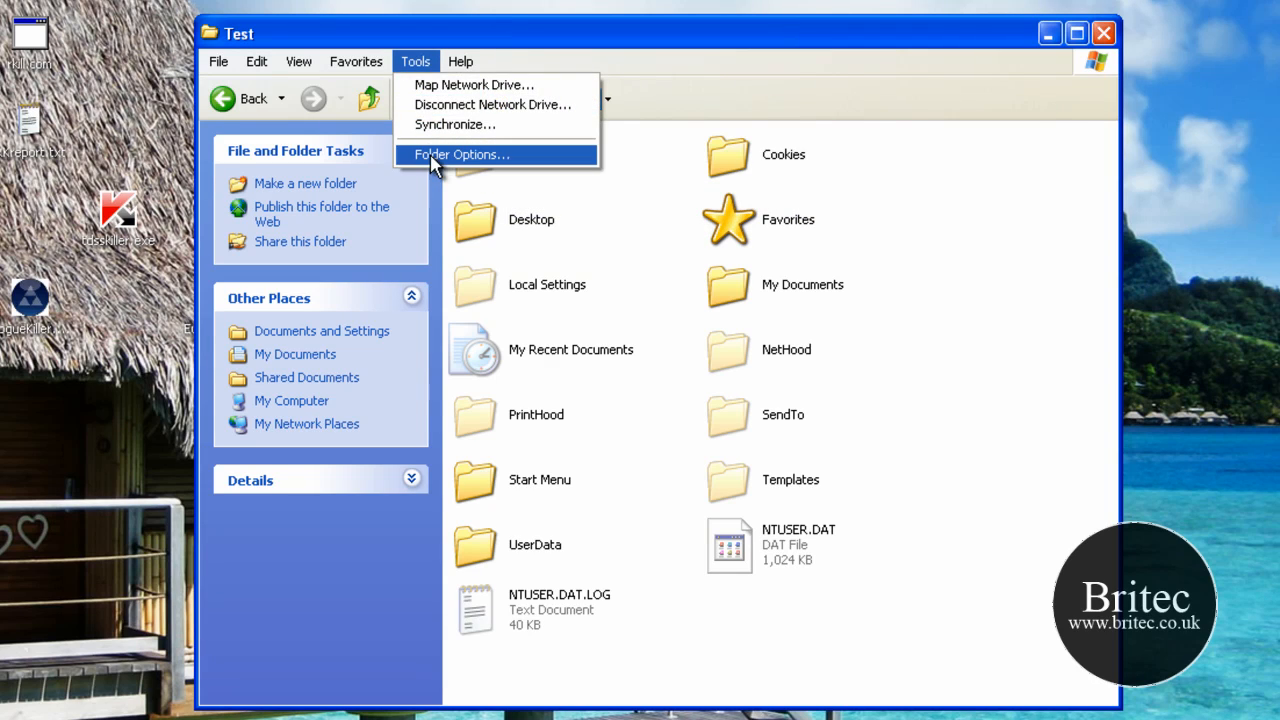
click(461, 154)
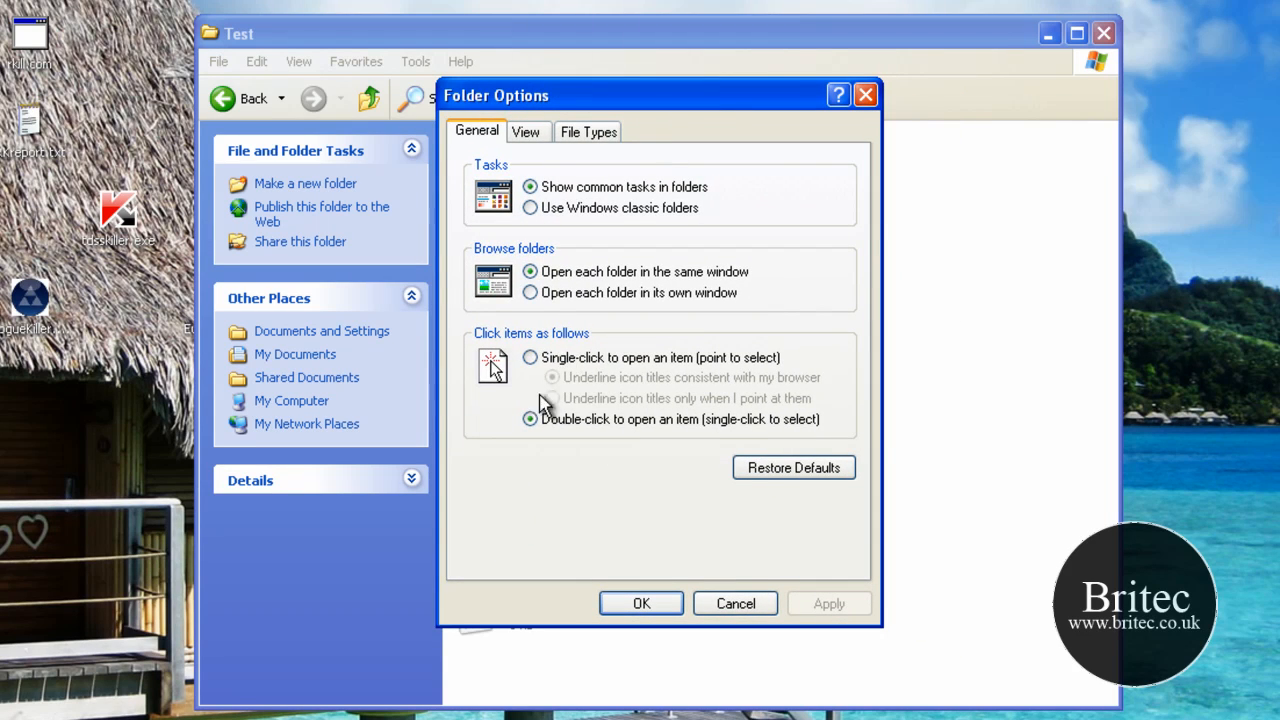
click(526, 131)
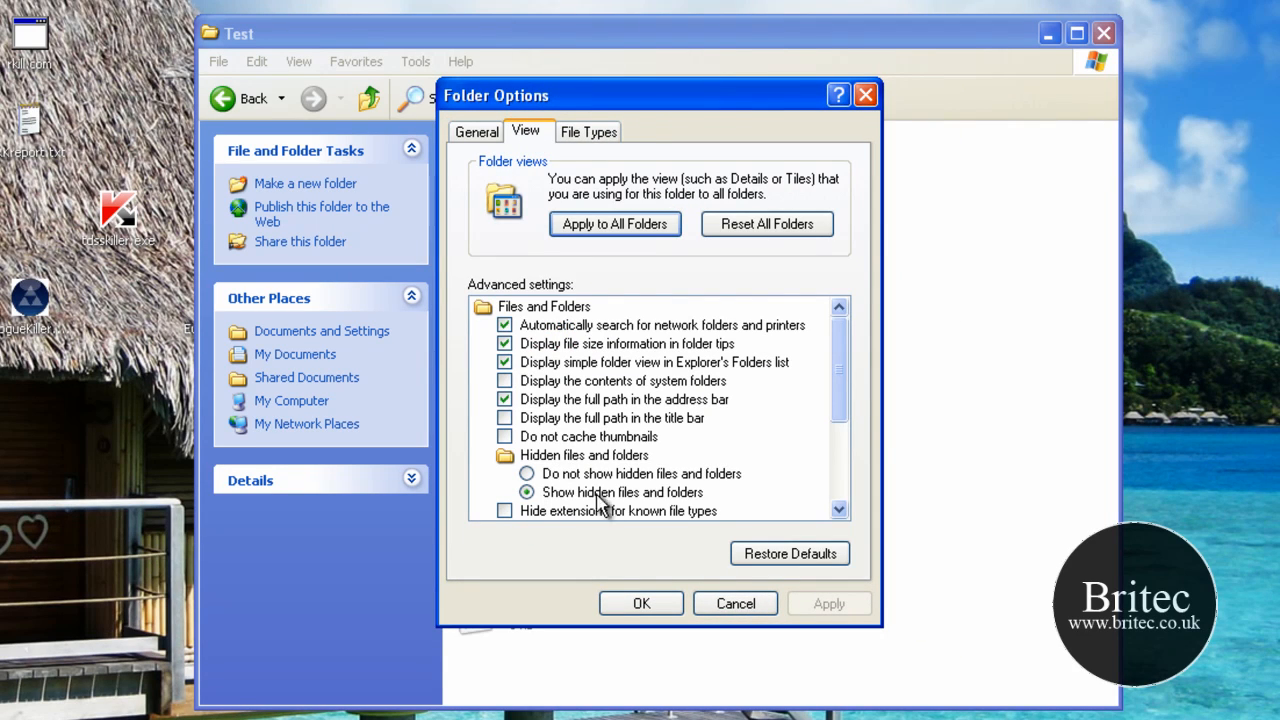
scroll(down, 3)
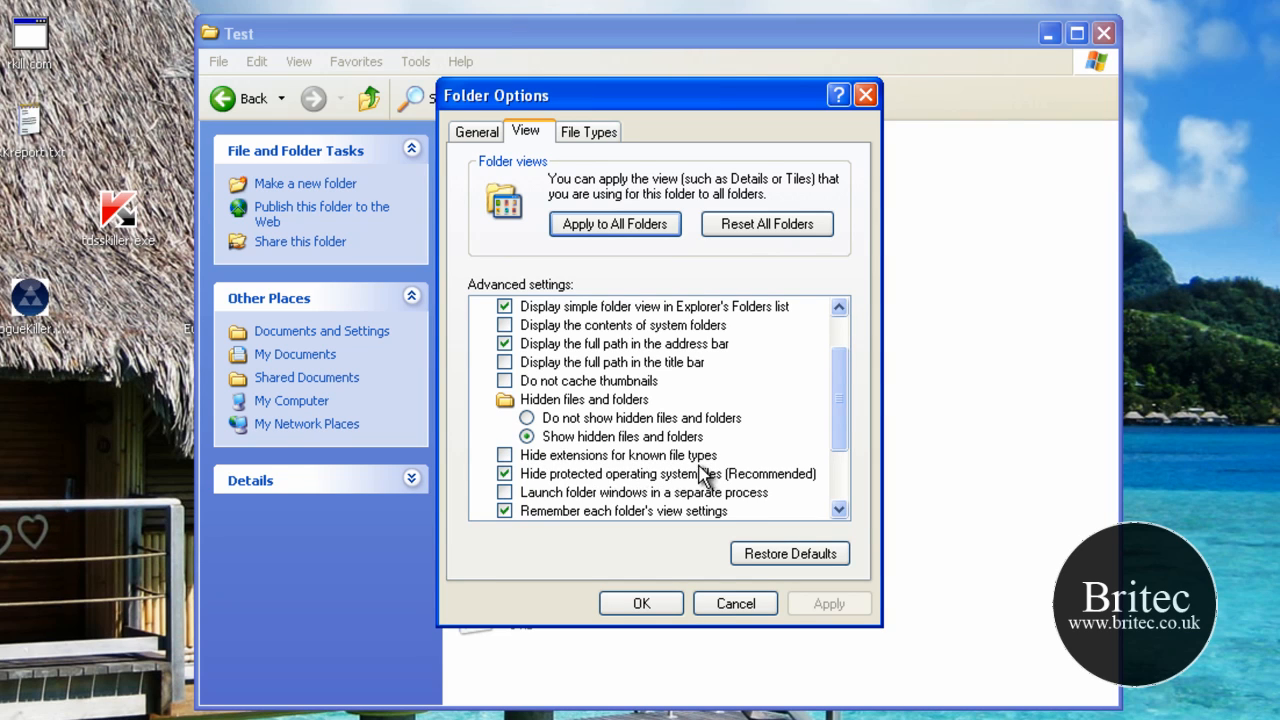
click(641, 603)
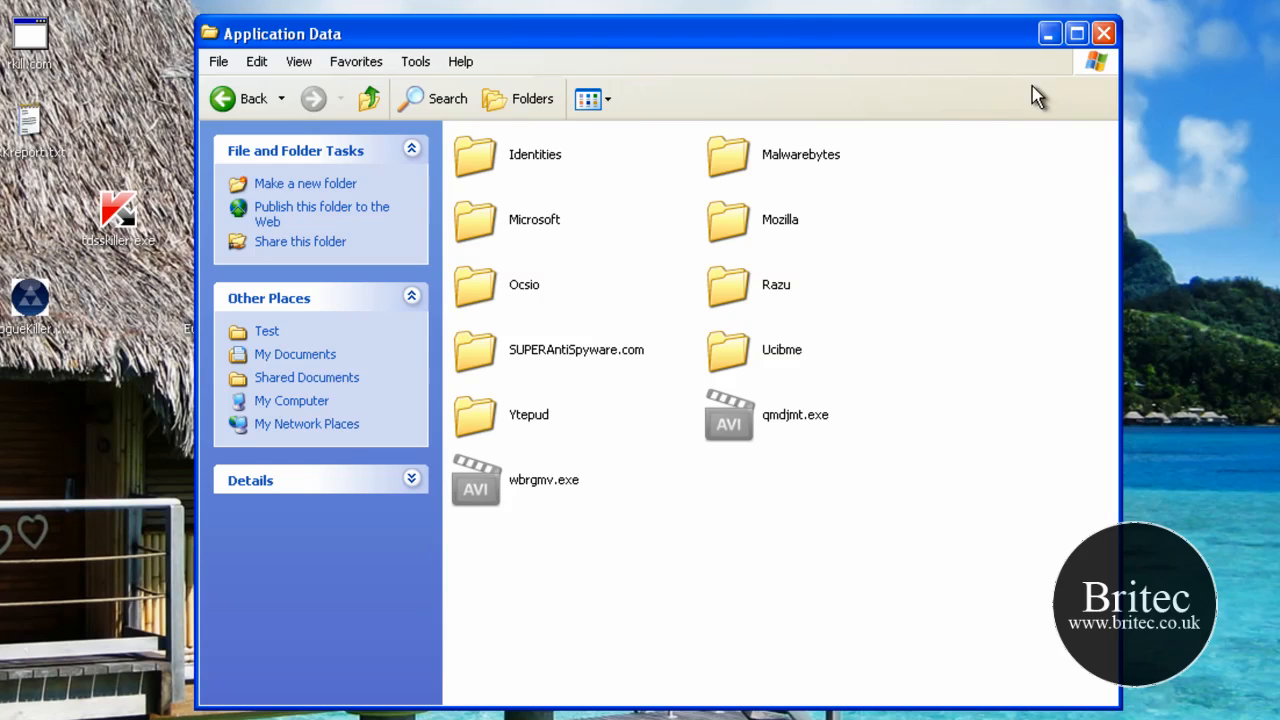
Step: Rename qmdjmt.exe to ttt and wbrgmv.exe to rrrr, accepting the extension-change warning
click(1104, 33)
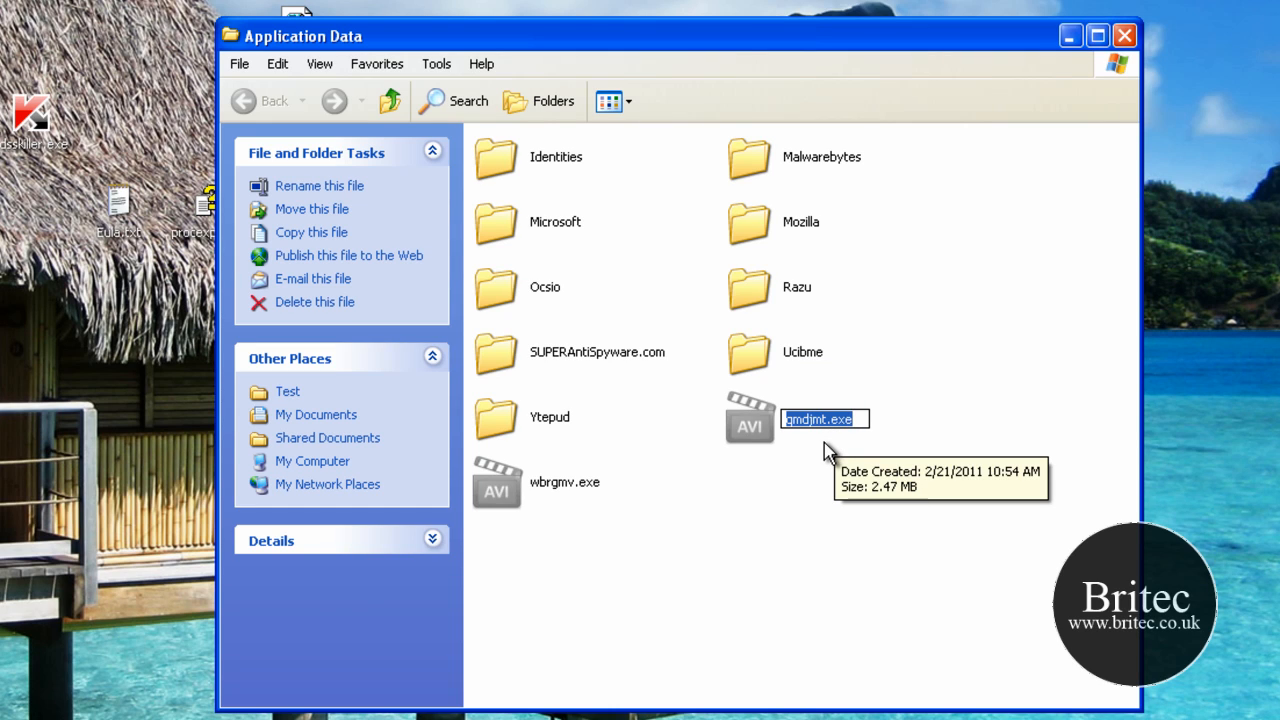
text(ttt)
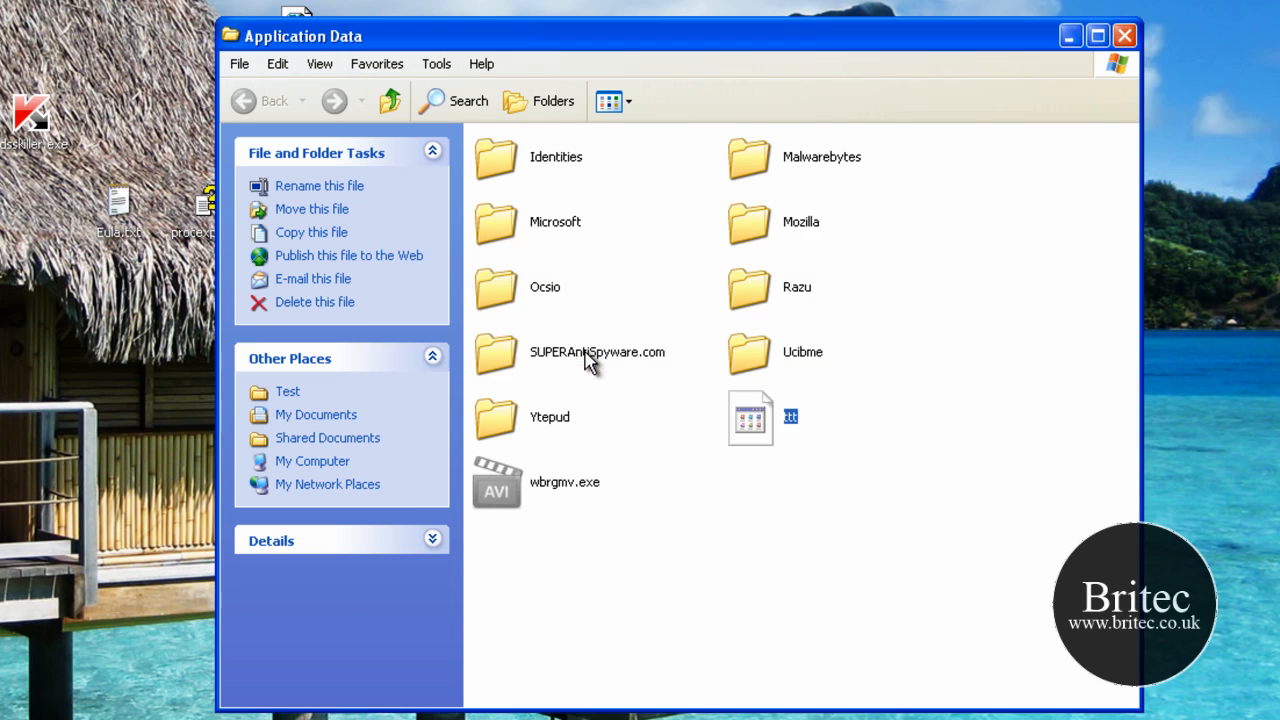
right_click(564, 481)
text(rrrr)
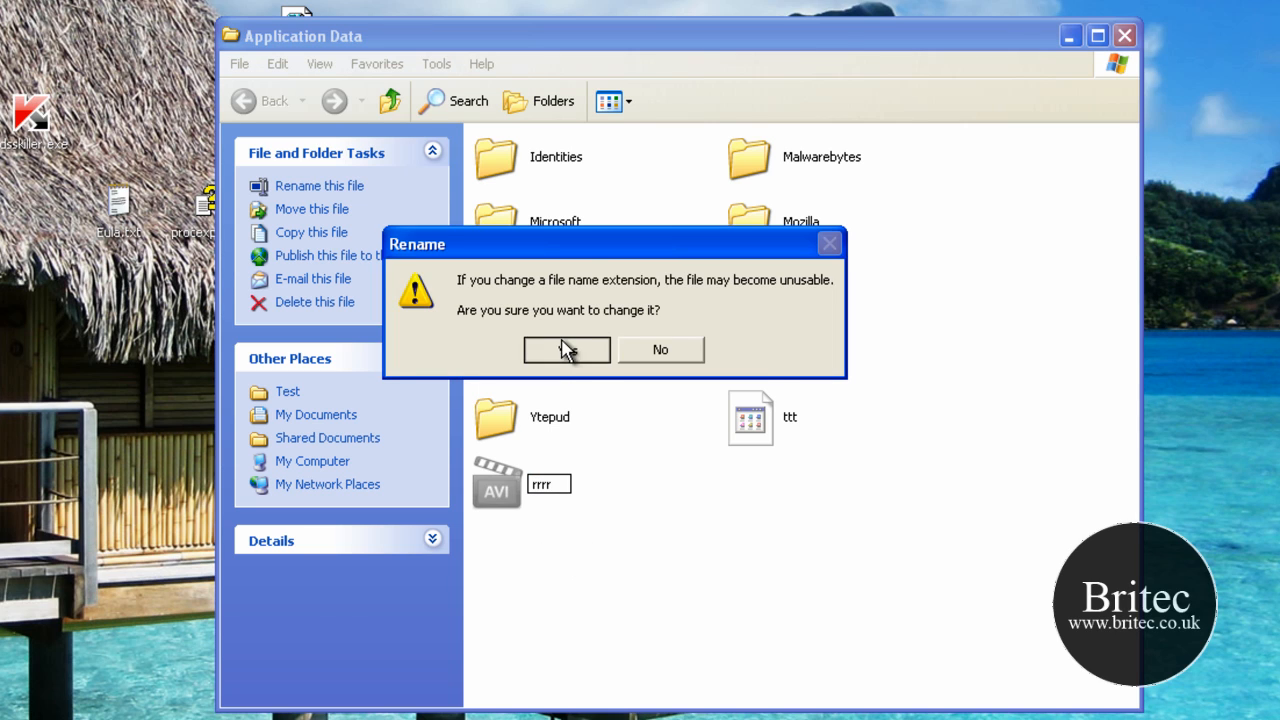
click(567, 349)
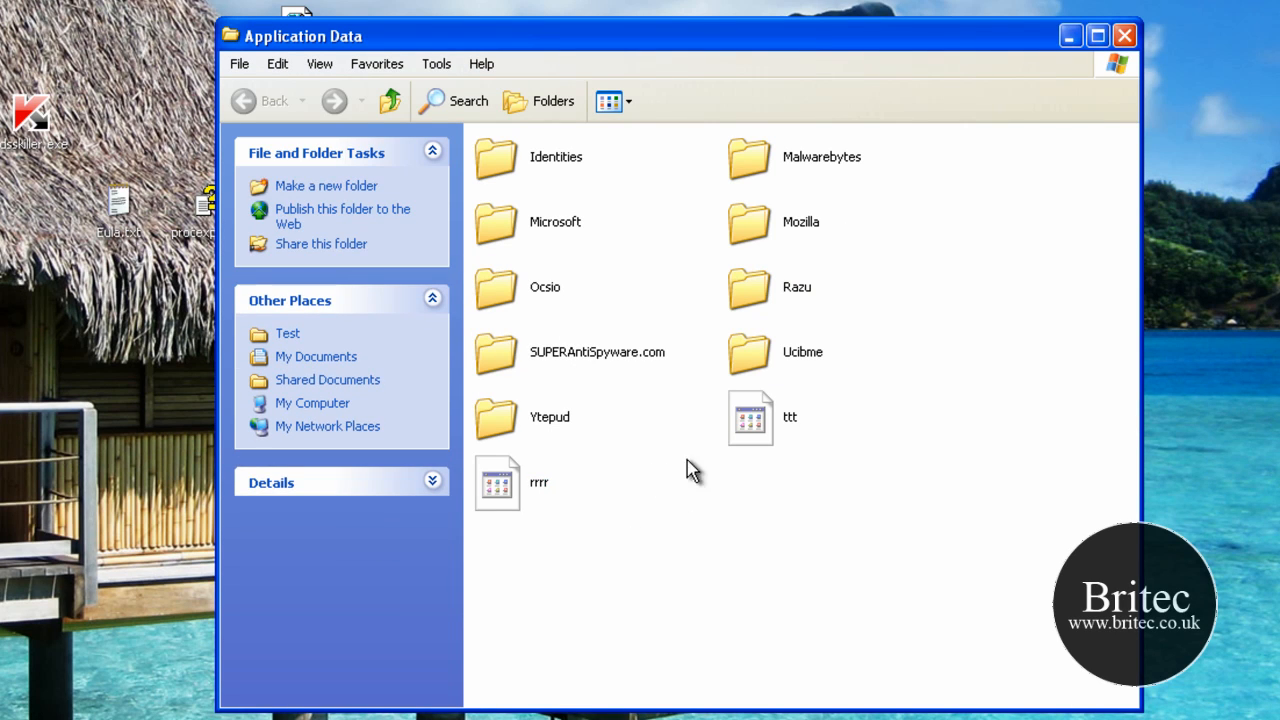
mouse_move(560, 425)
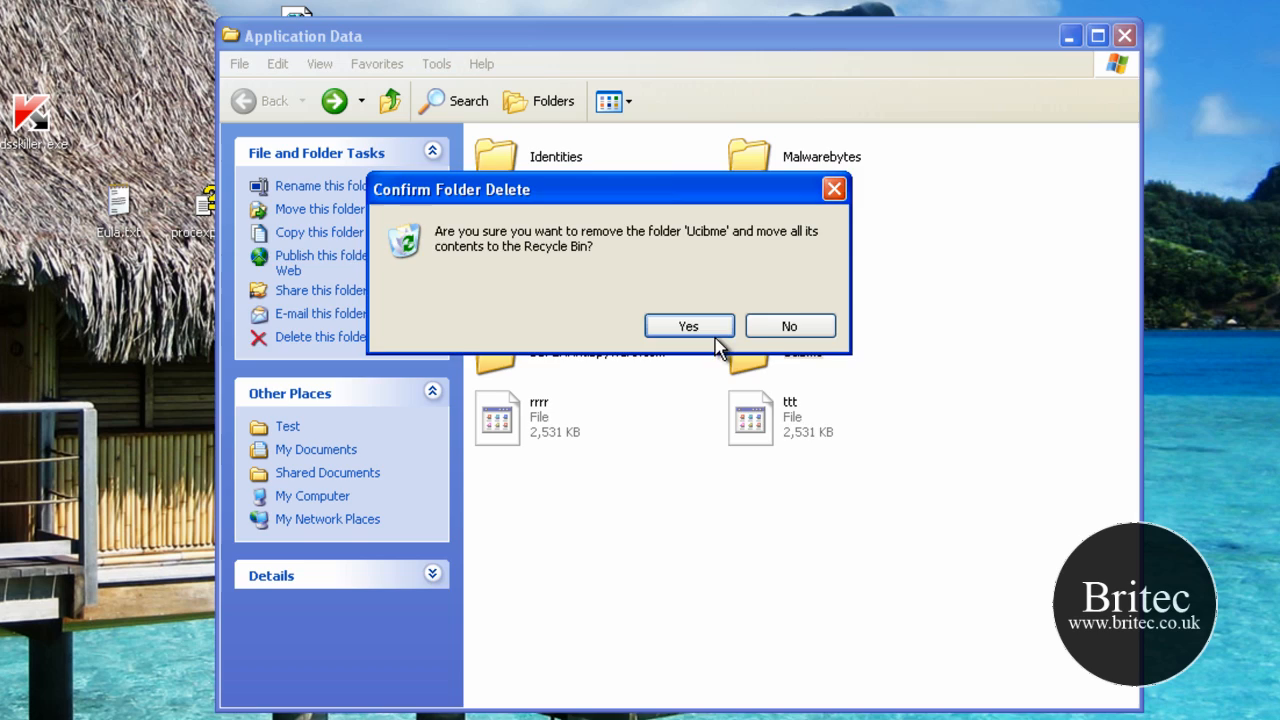
Step: Confirm deleting Ucibme, then return to Application Data and delete the Razu folder
click(688, 326)
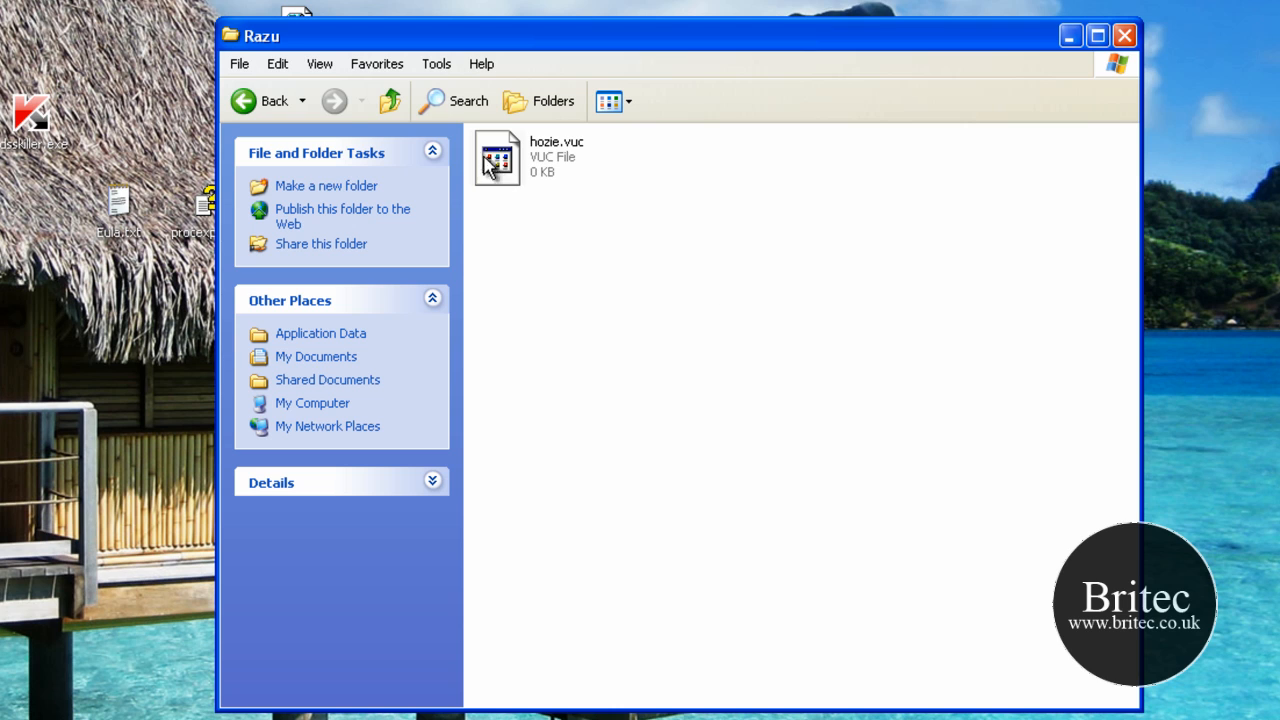
click(320, 333)
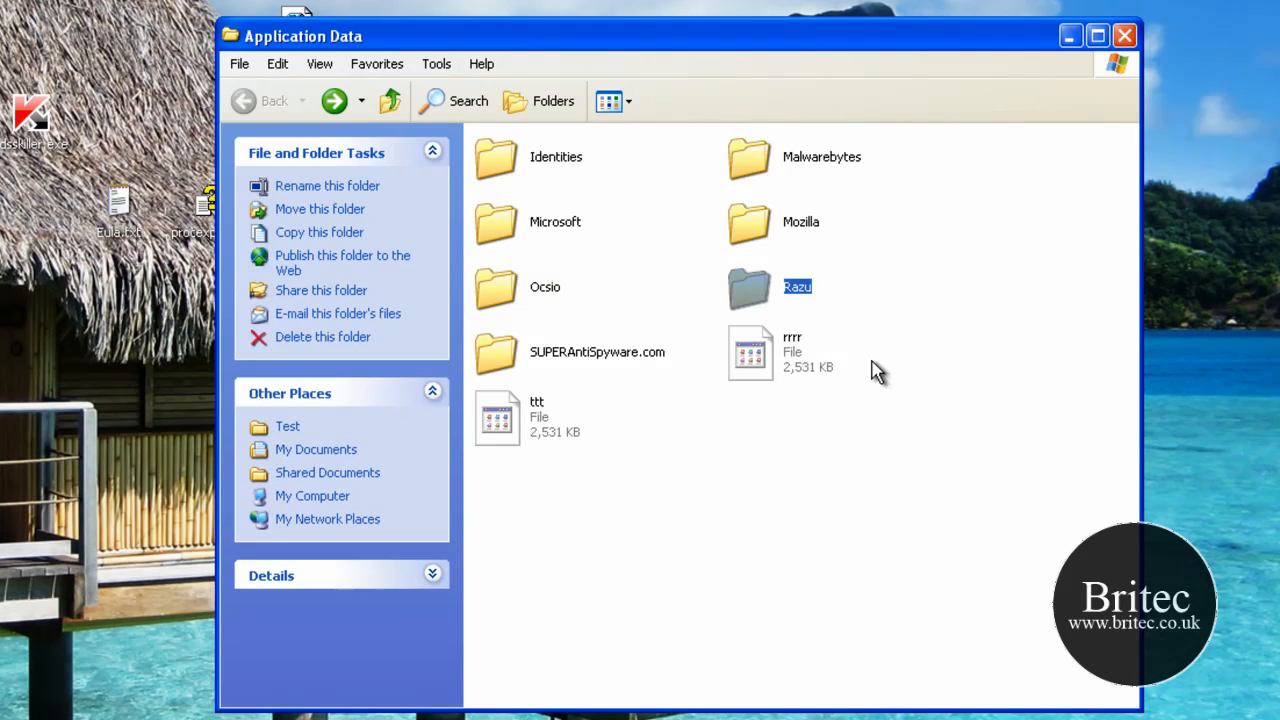
click(322, 336)
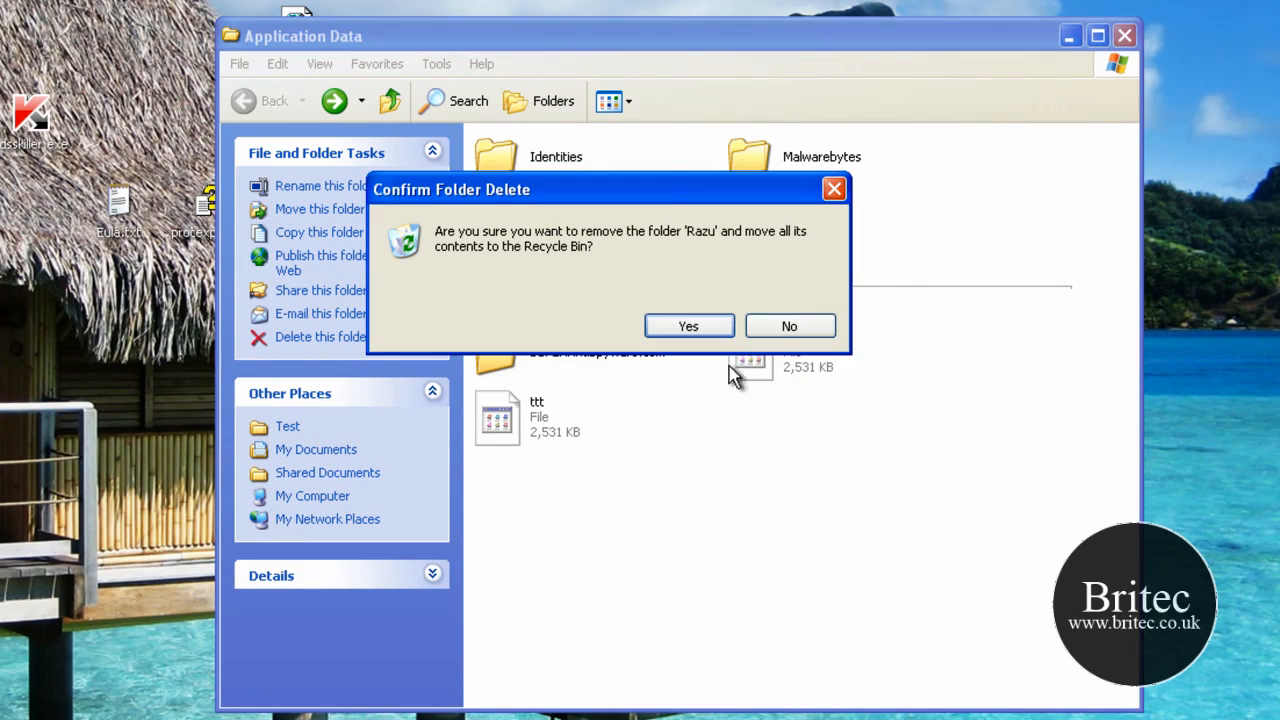
click(688, 326)
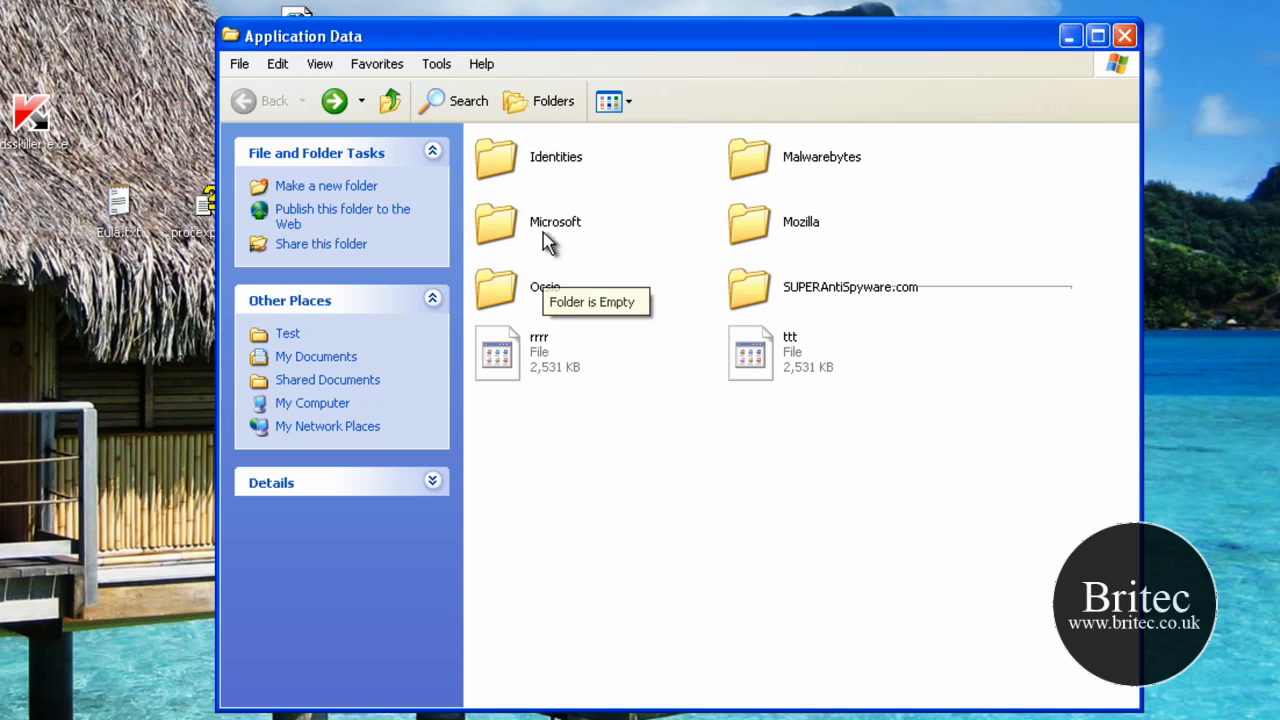
mouse_move(525, 300)
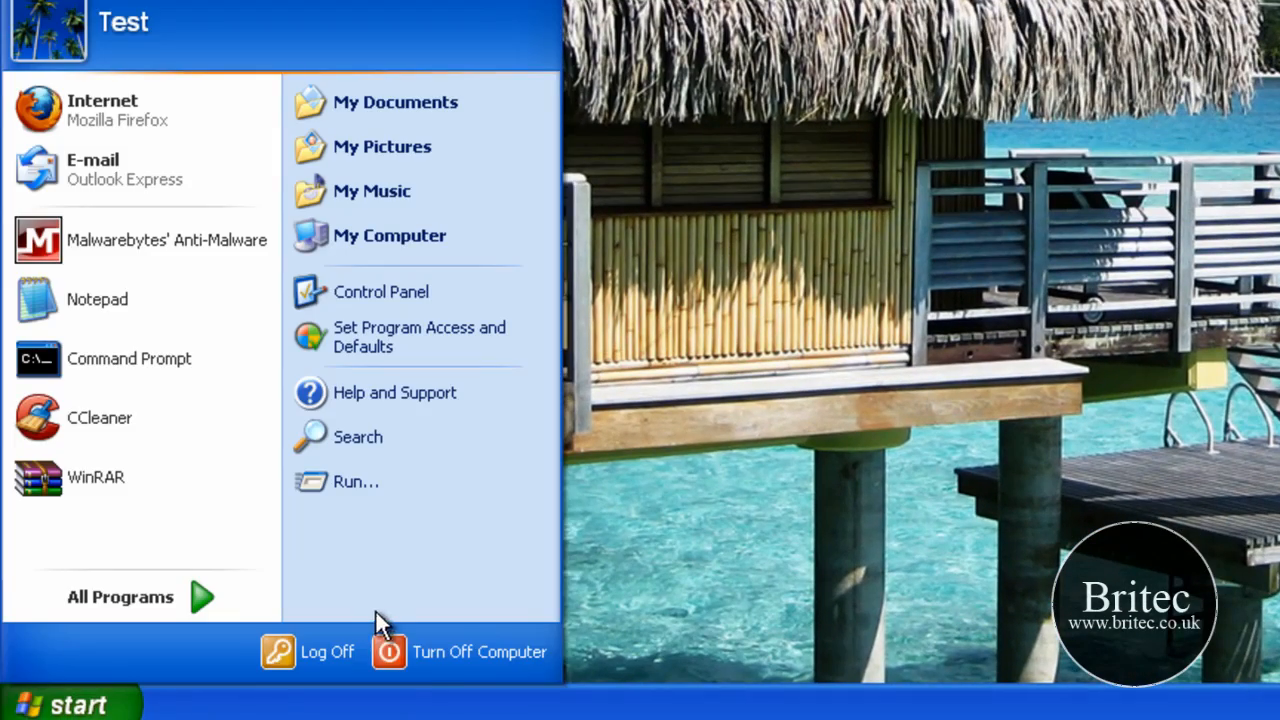
mouse_move(135, 665)
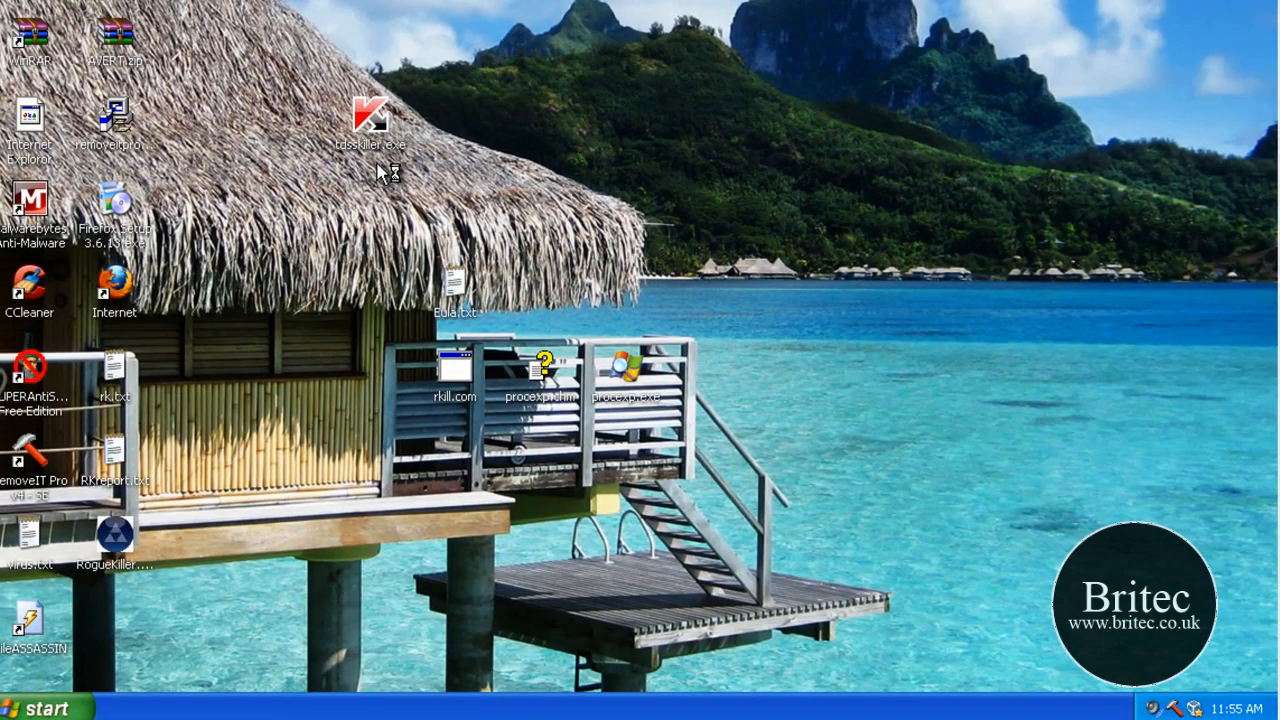
Step: Launch rkill.com, allow the unverified program to run, and reopen the Application Data folder
double_click(113, 120)
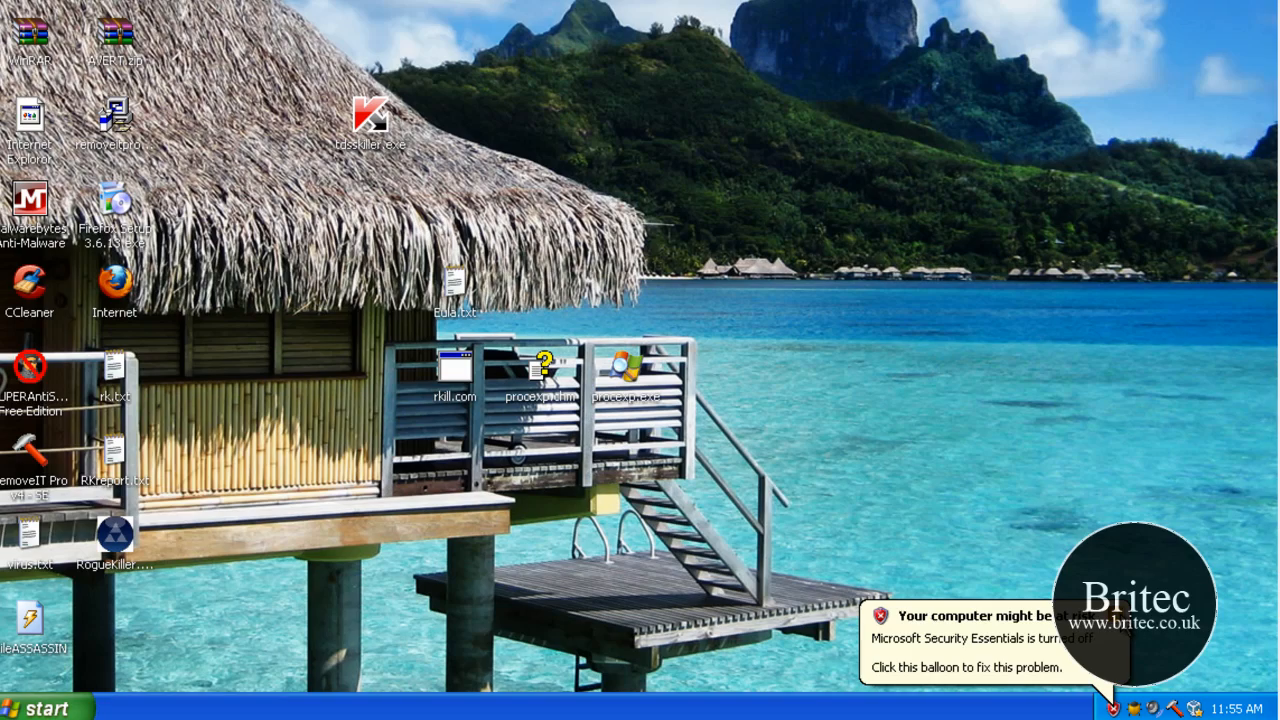
double_click(455, 360)
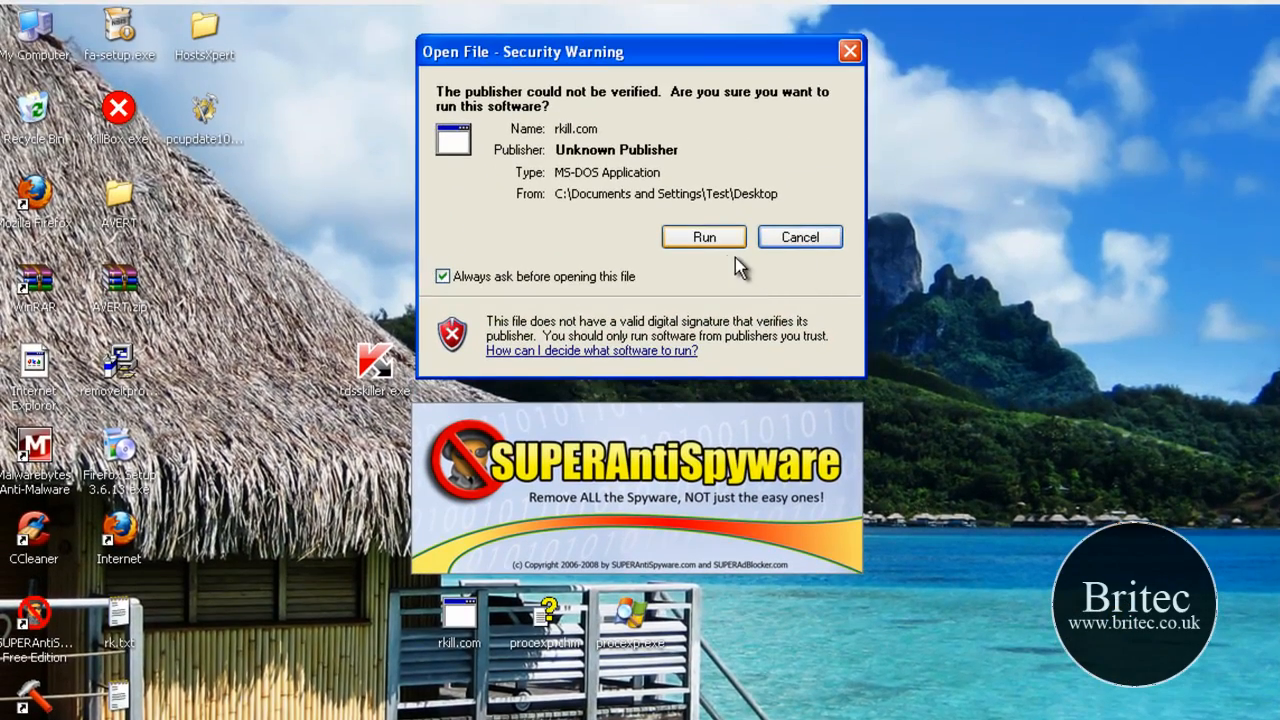
click(704, 237)
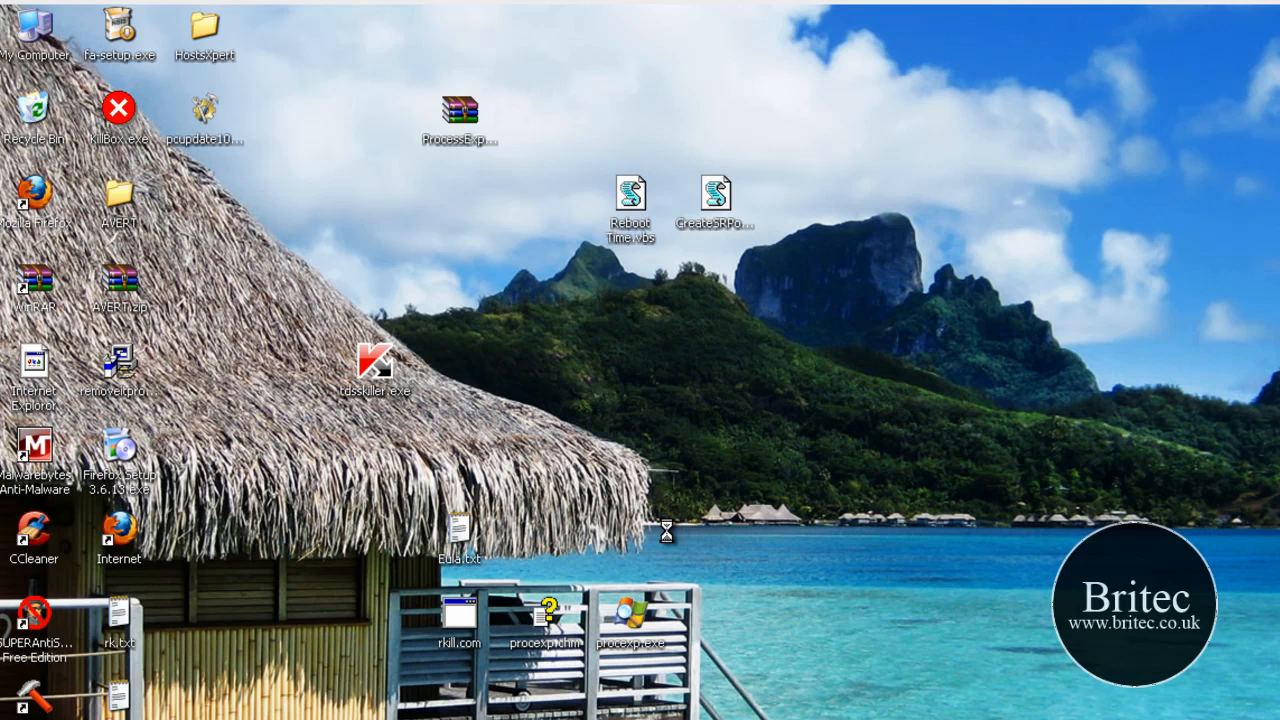
mouse_move(670, 540)
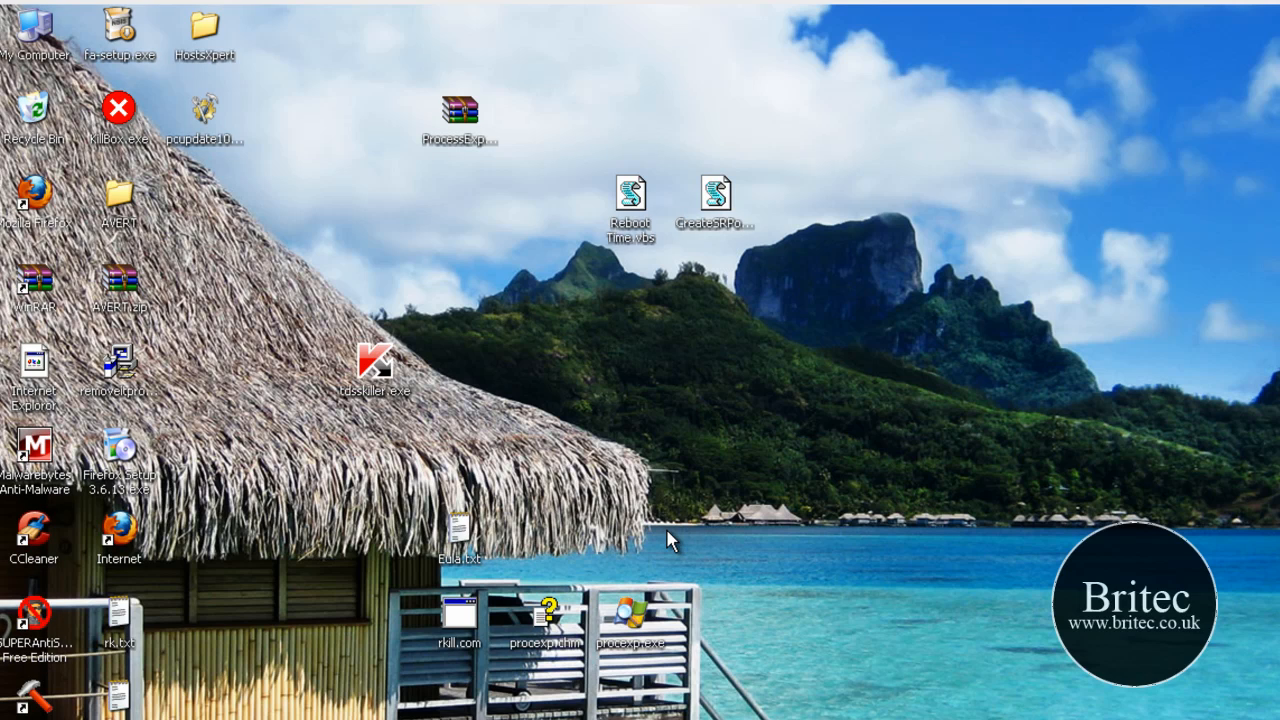
double_click(459, 620)
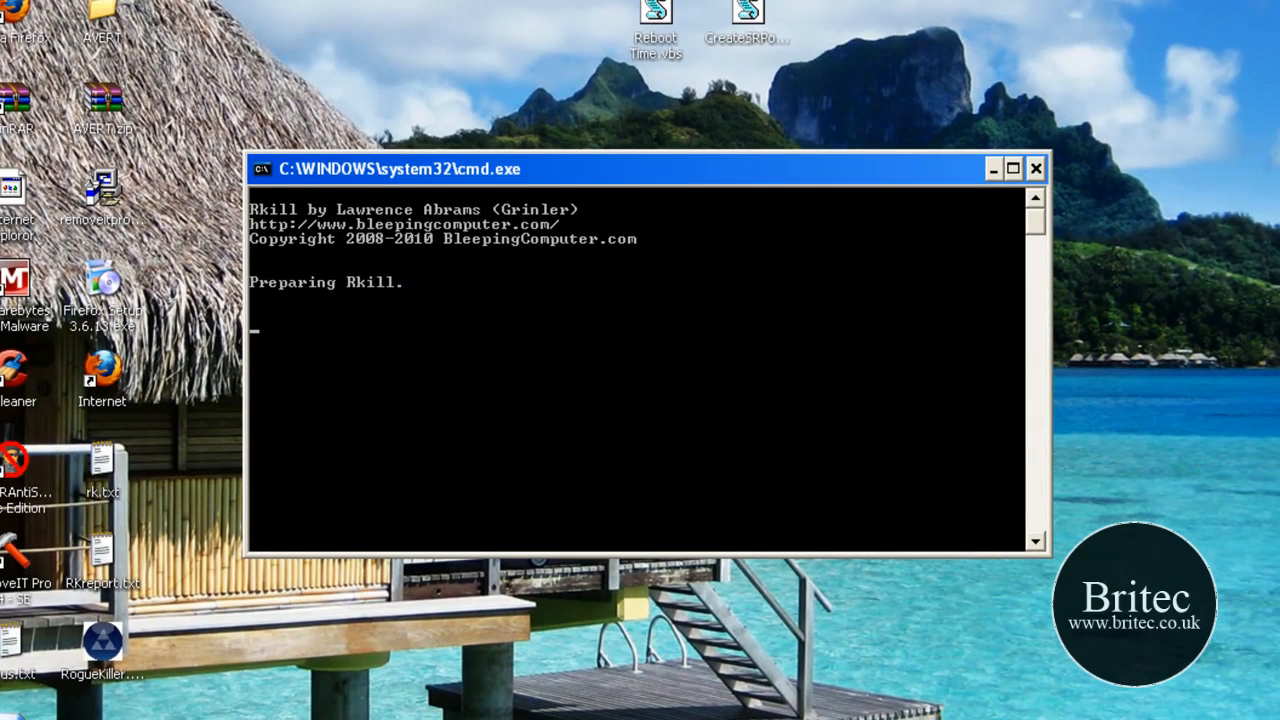
click(30, 710)
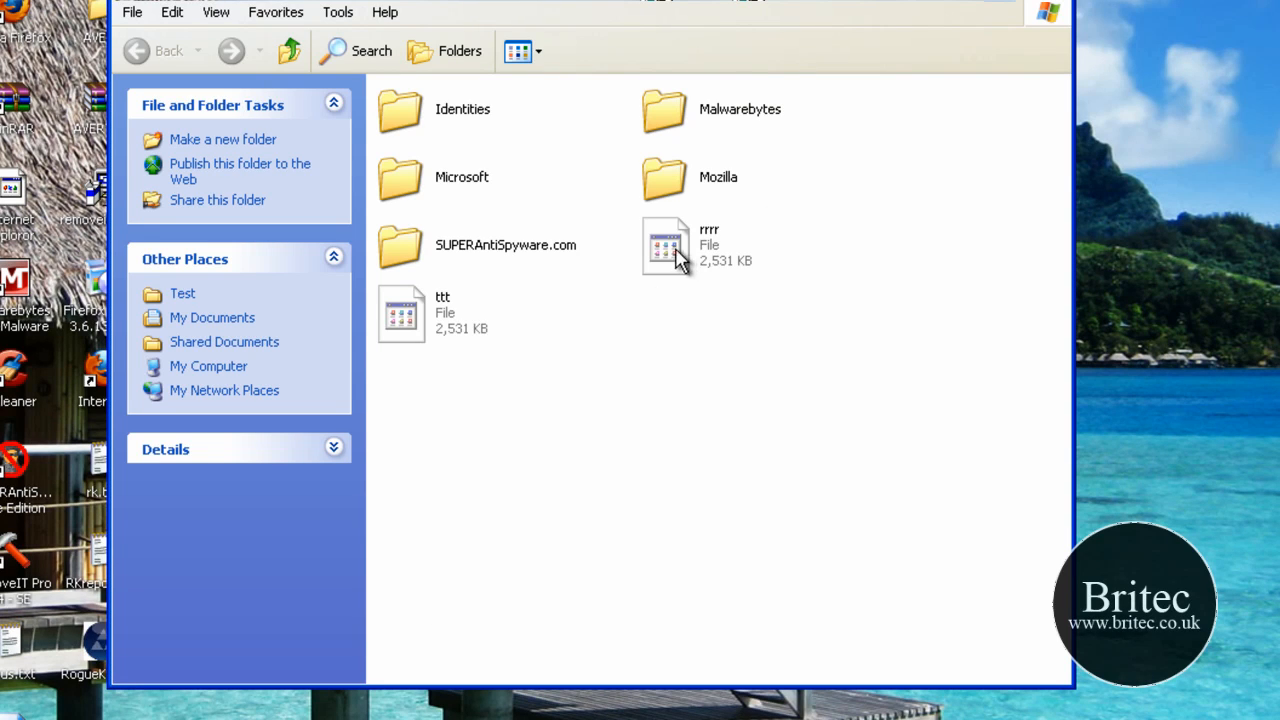
mouse_move(680, 255)
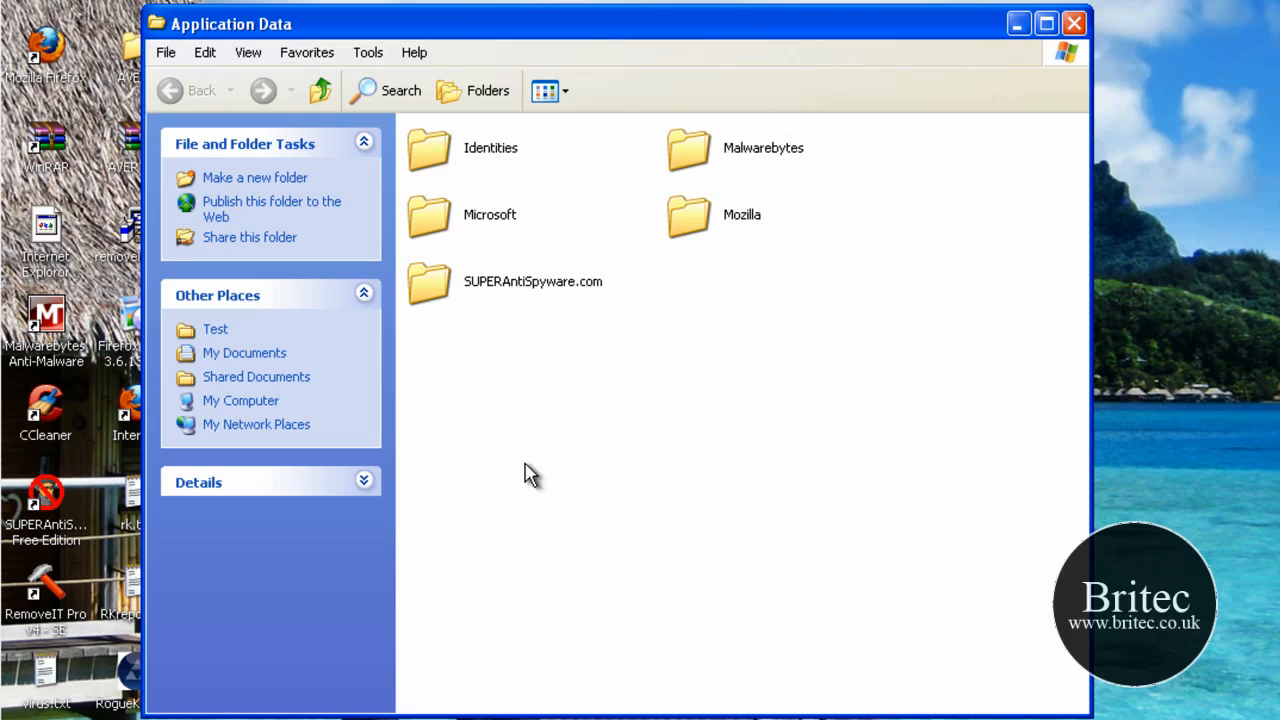
mouse_move(620, 348)
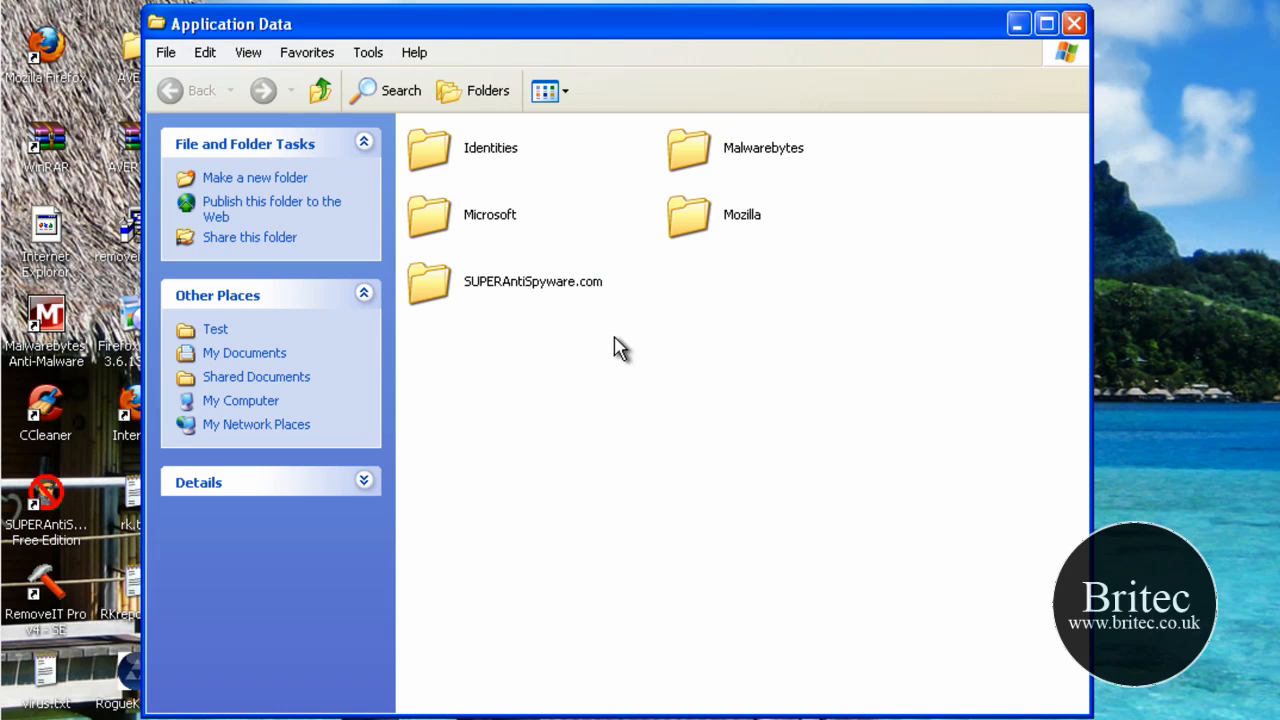
mouse_move(710, 340)
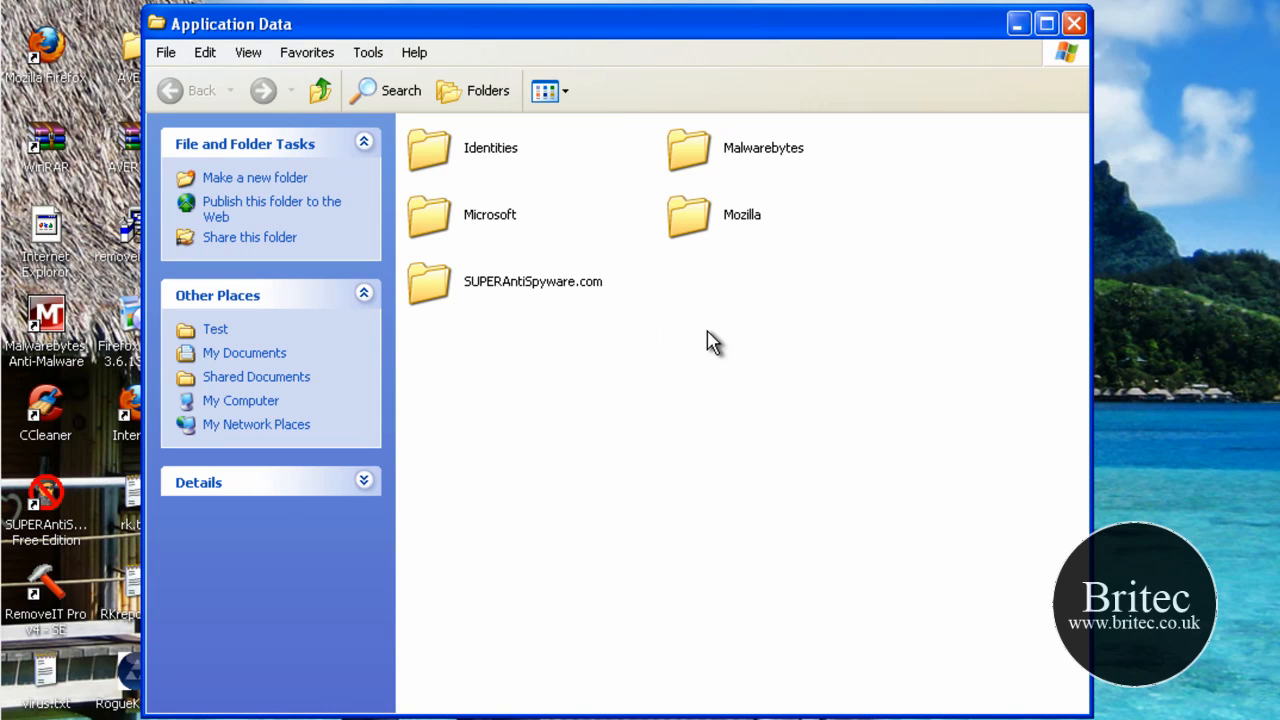
mouse_move(665, 370)
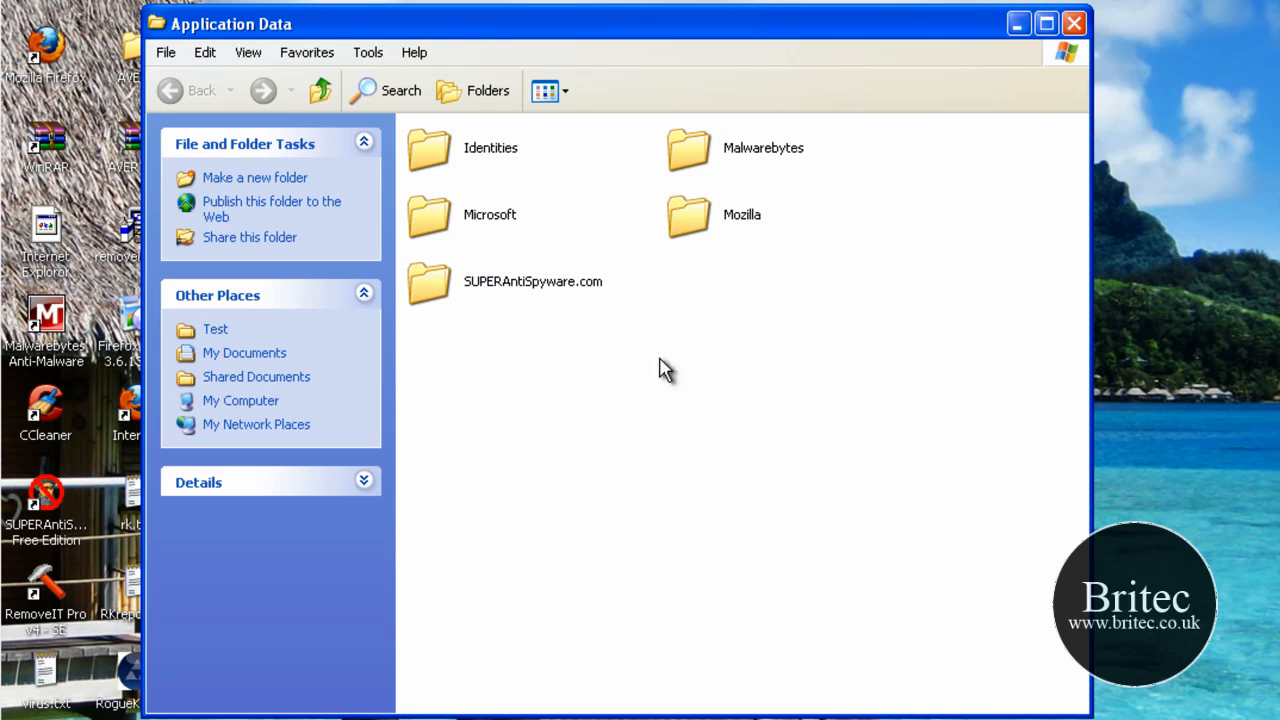
mouse_move(680, 315)
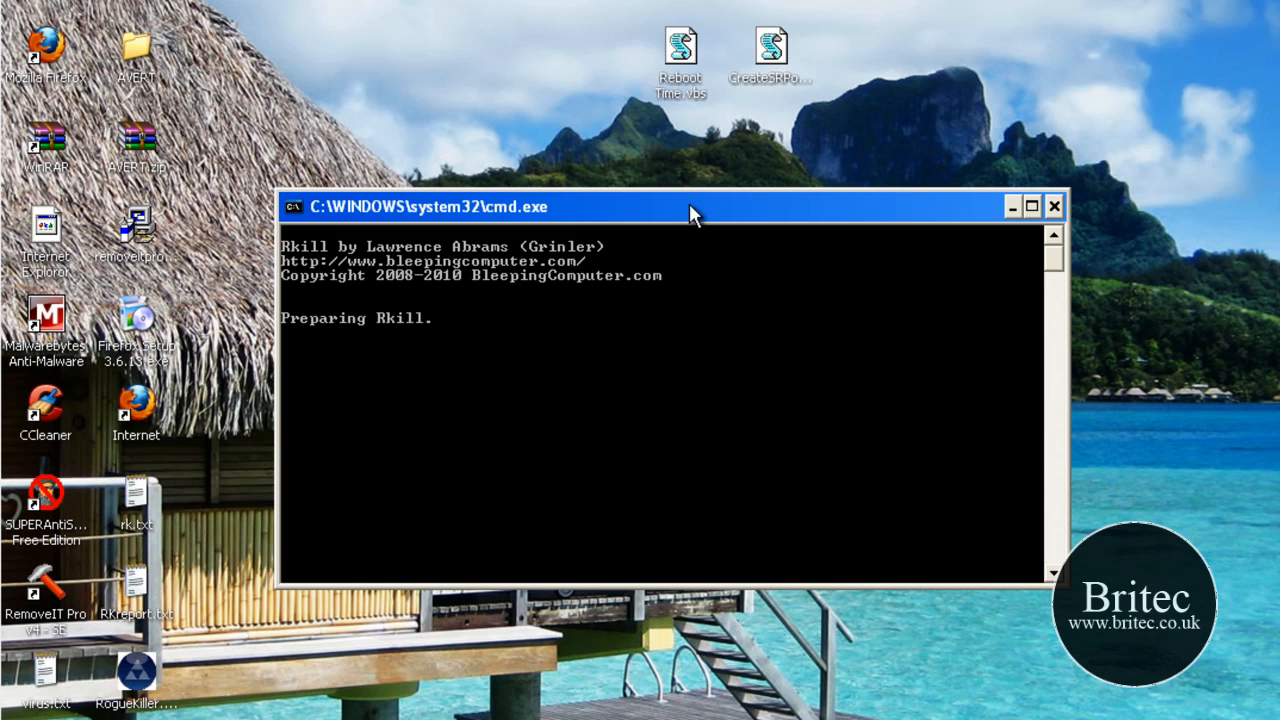
Step: Move the Rkill progress window aside while it finishes and opens rkill.log
drag(695, 206, 460, 192)
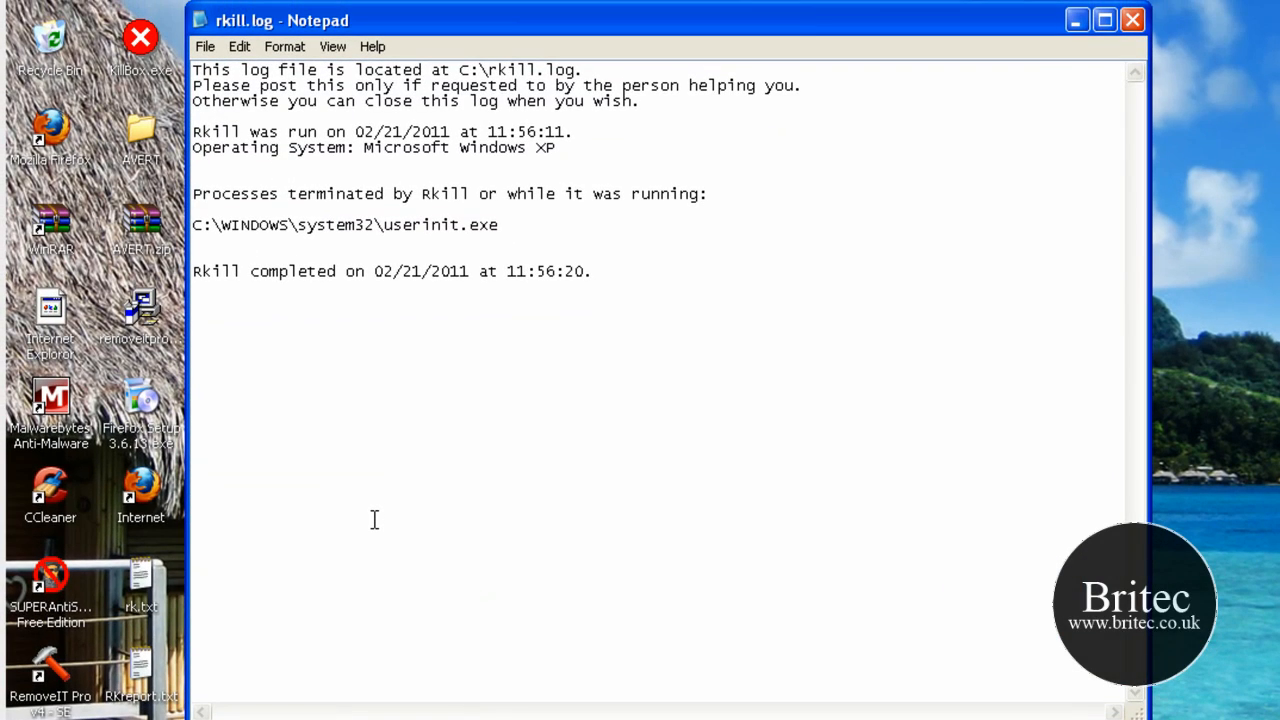
mouse_move(418, 245)
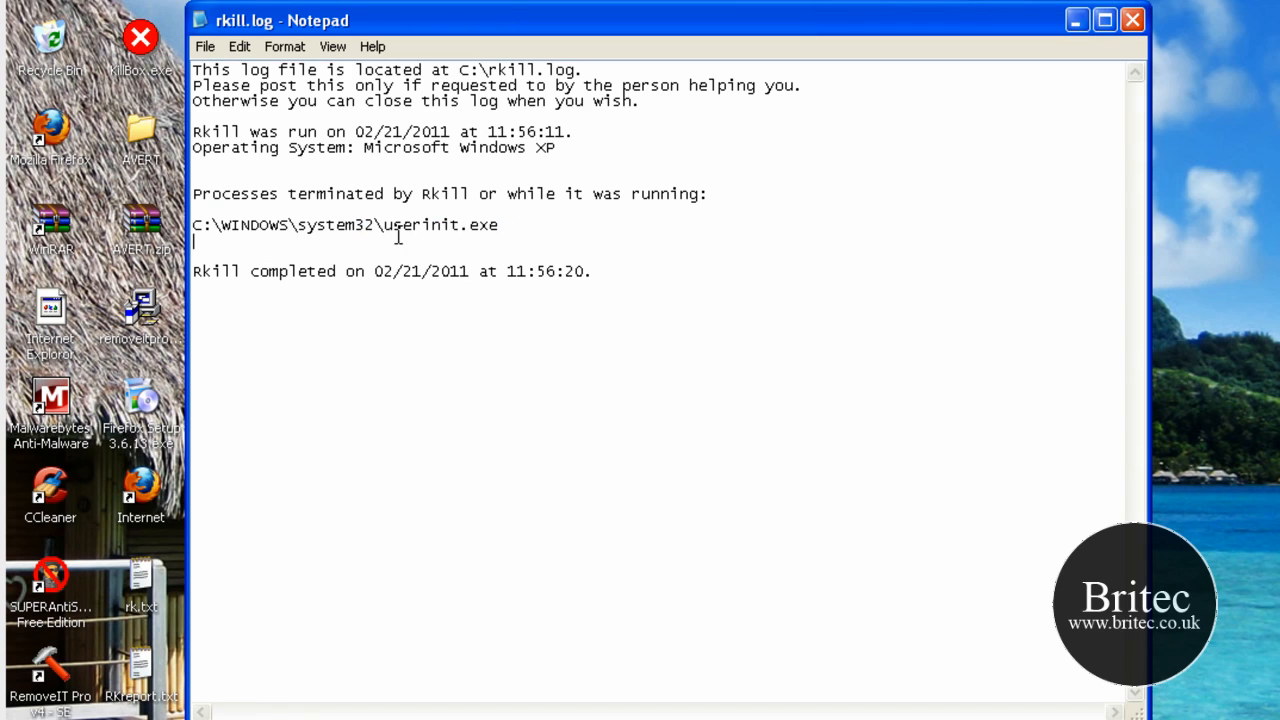
mouse_move(1133, 19)
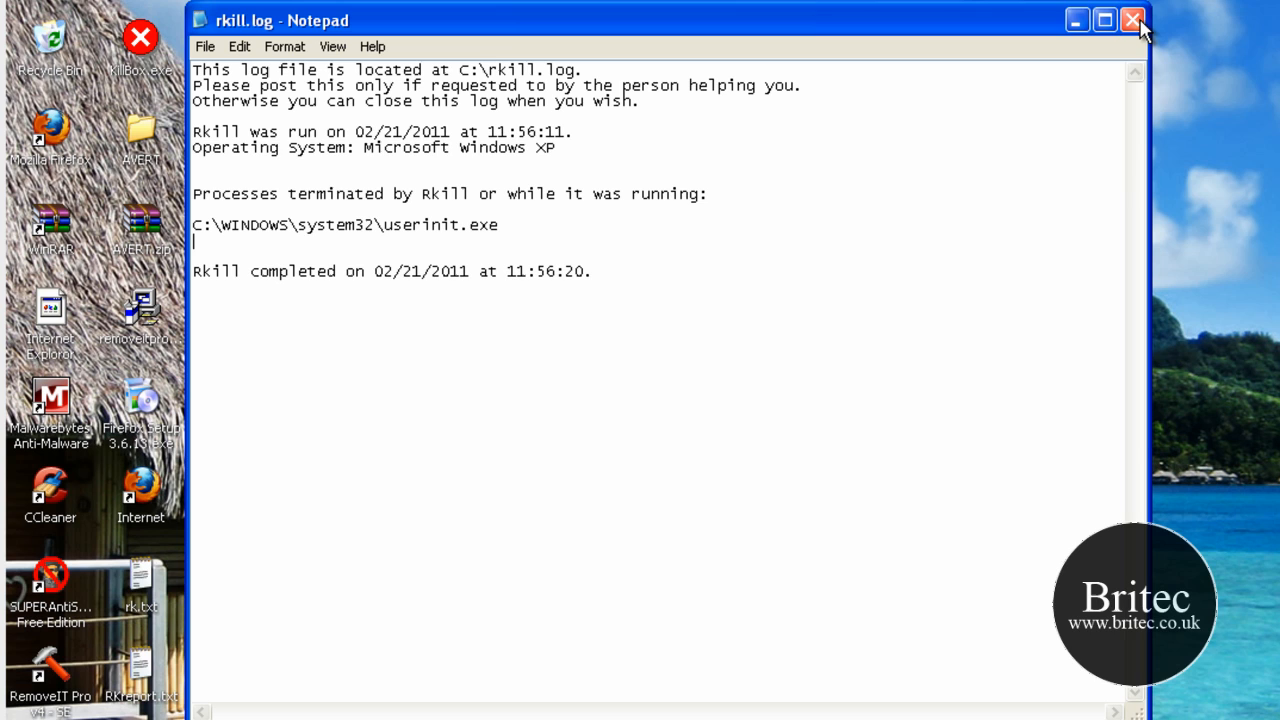
mouse_move(1132, 20)
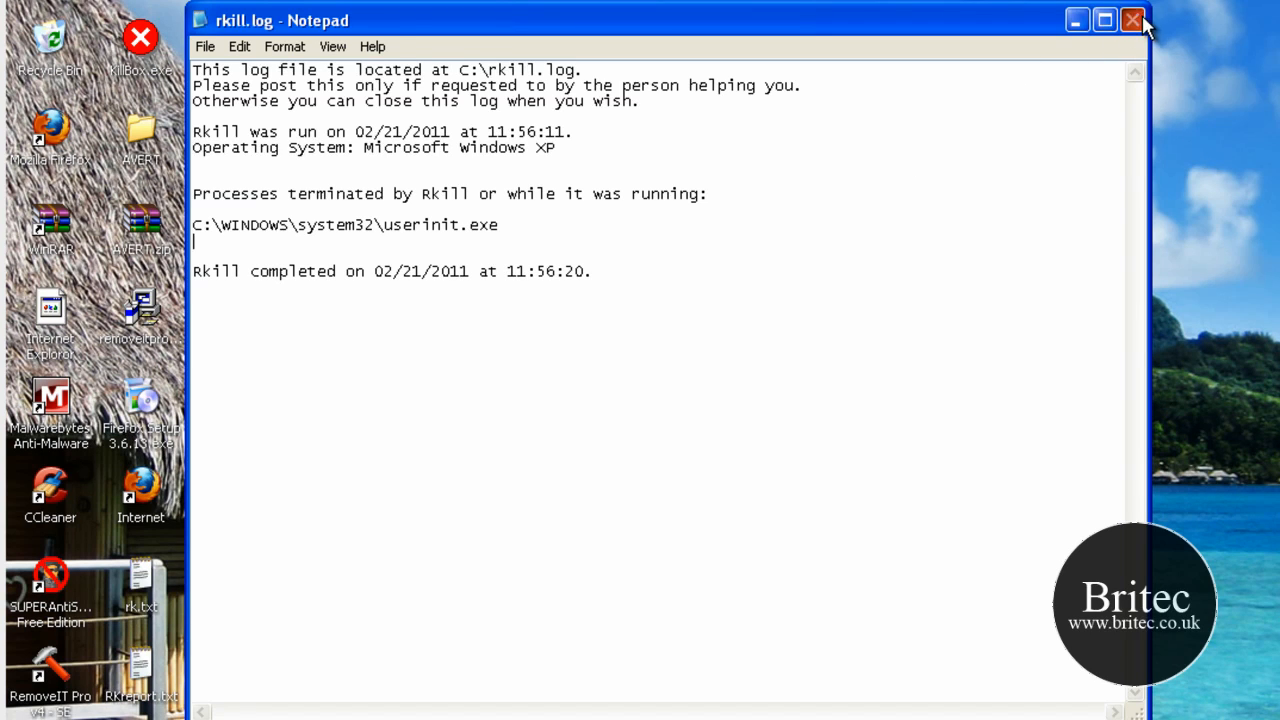
Step: Close the Rkill log, run a TDSSKiller rootkit scan, and close the clean results
click(1132, 19)
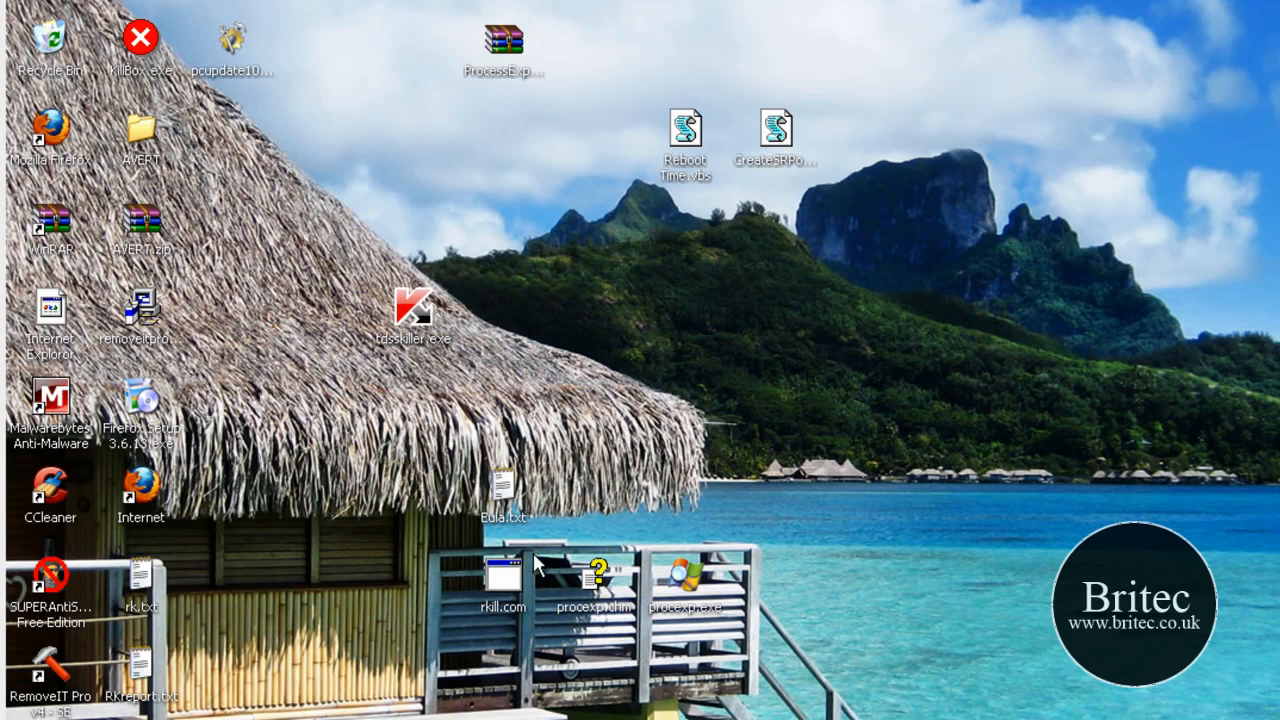
mouse_move(470, 555)
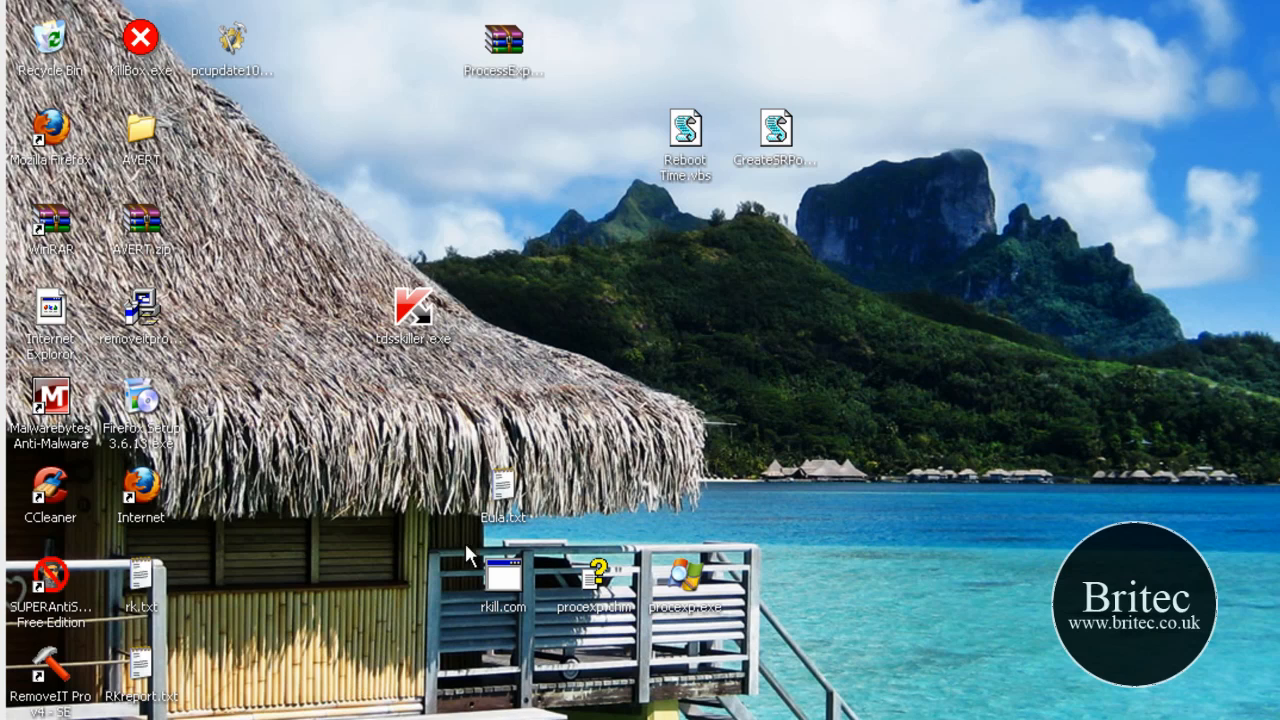
mouse_move(627, 360)
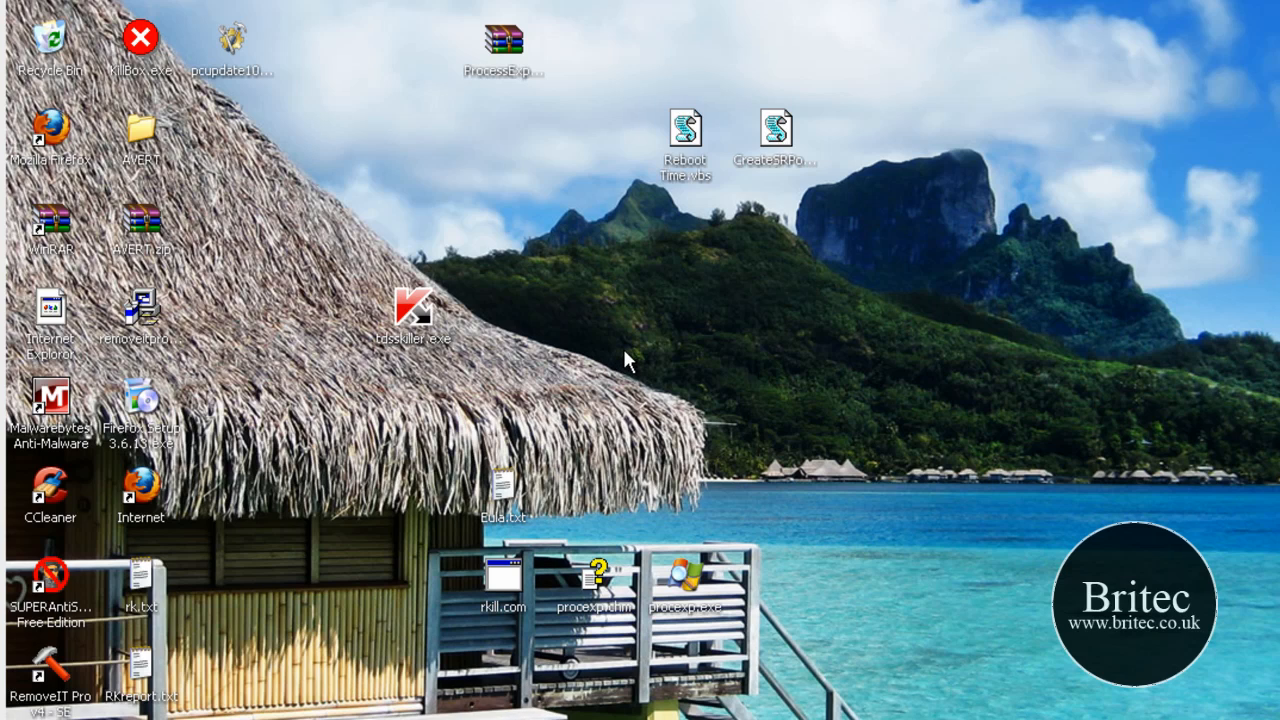
drag(413, 310, 575, 375)
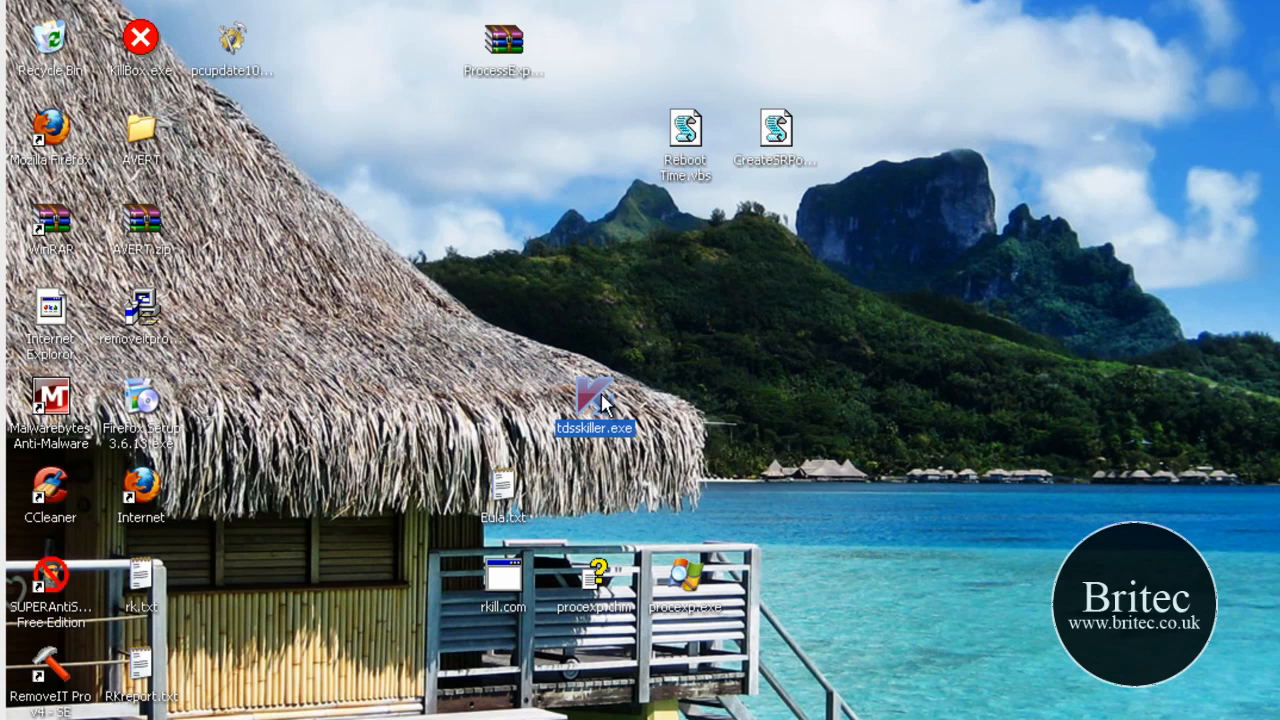
mouse_move(715, 475)
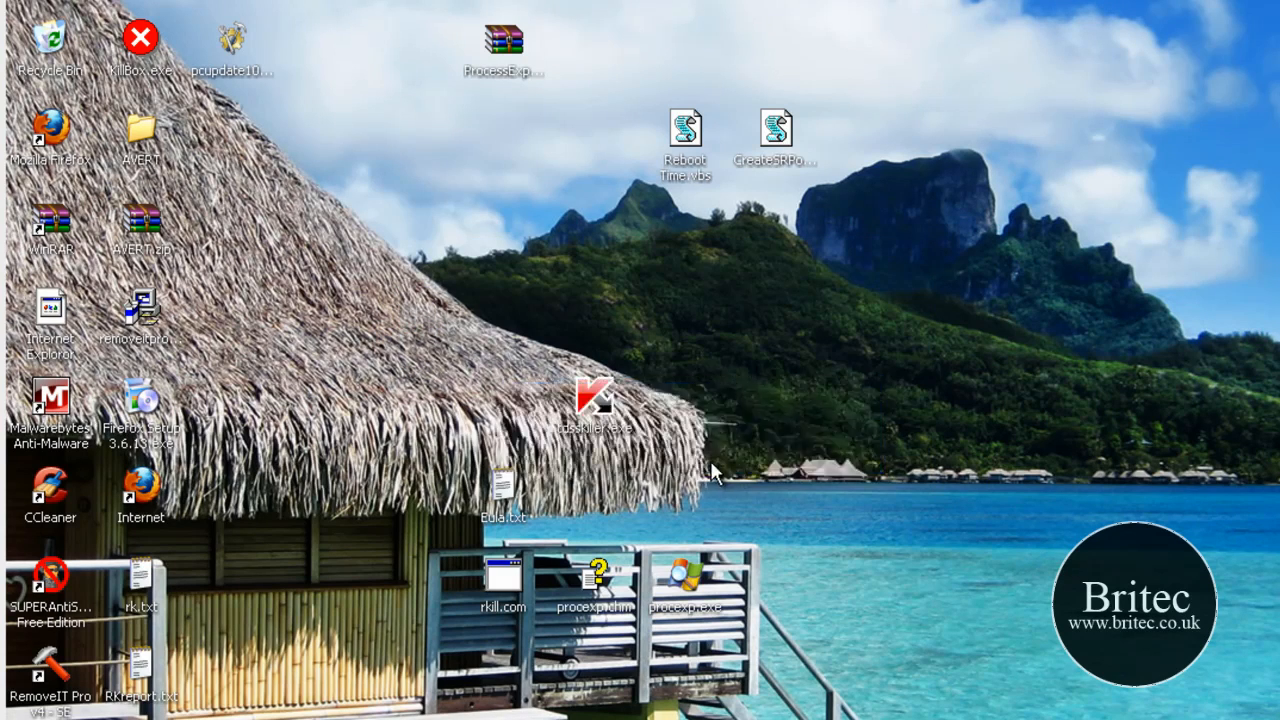
double_click(595, 400)
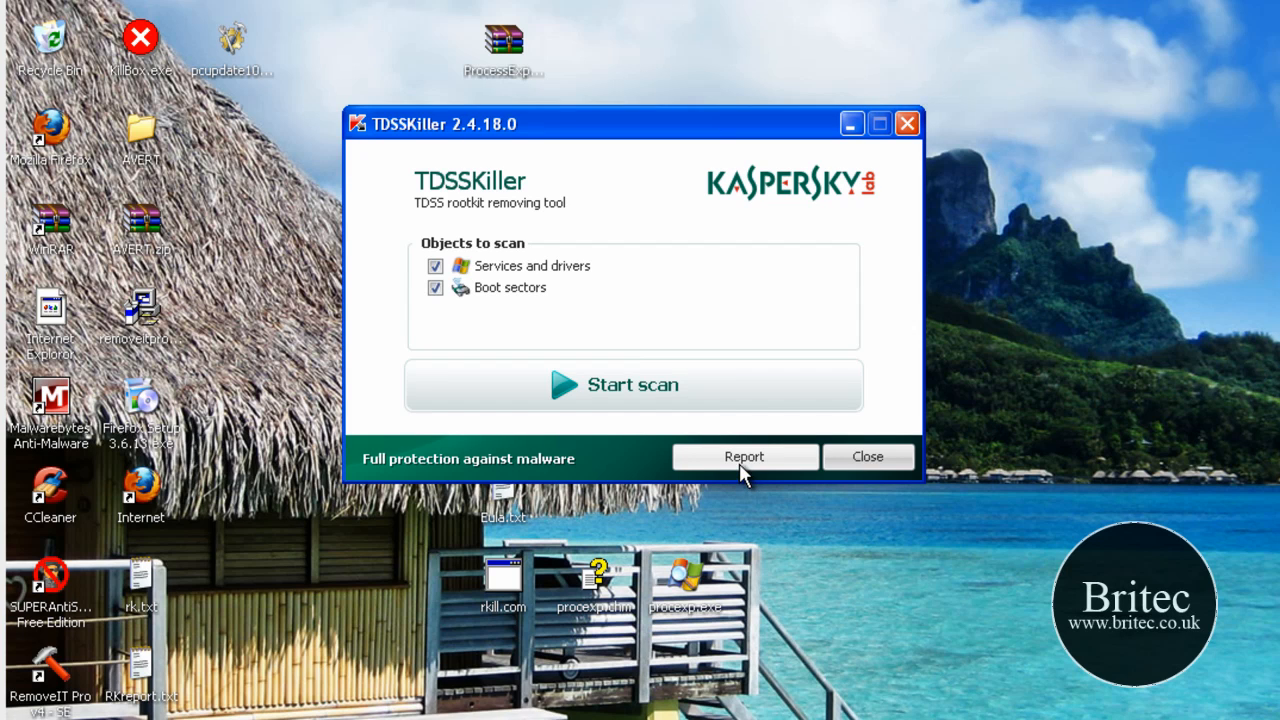
click(633, 384)
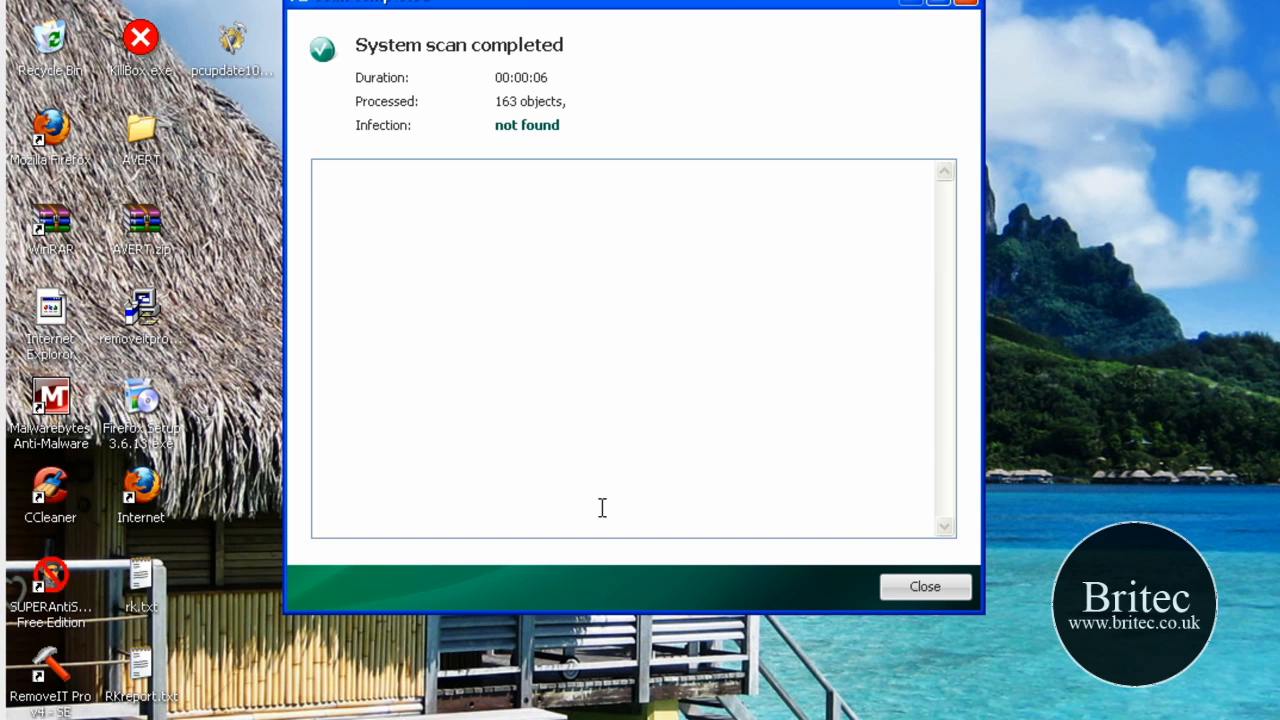
click(924, 586)
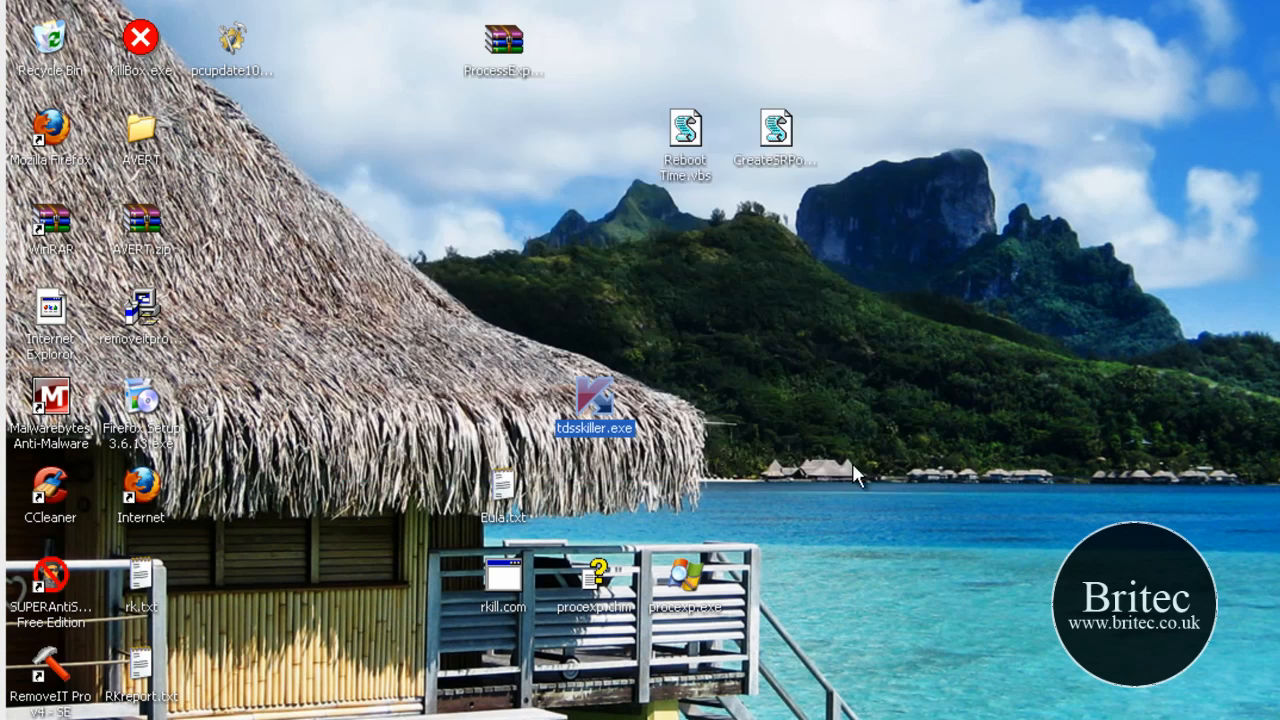
mouse_move(232, 530)
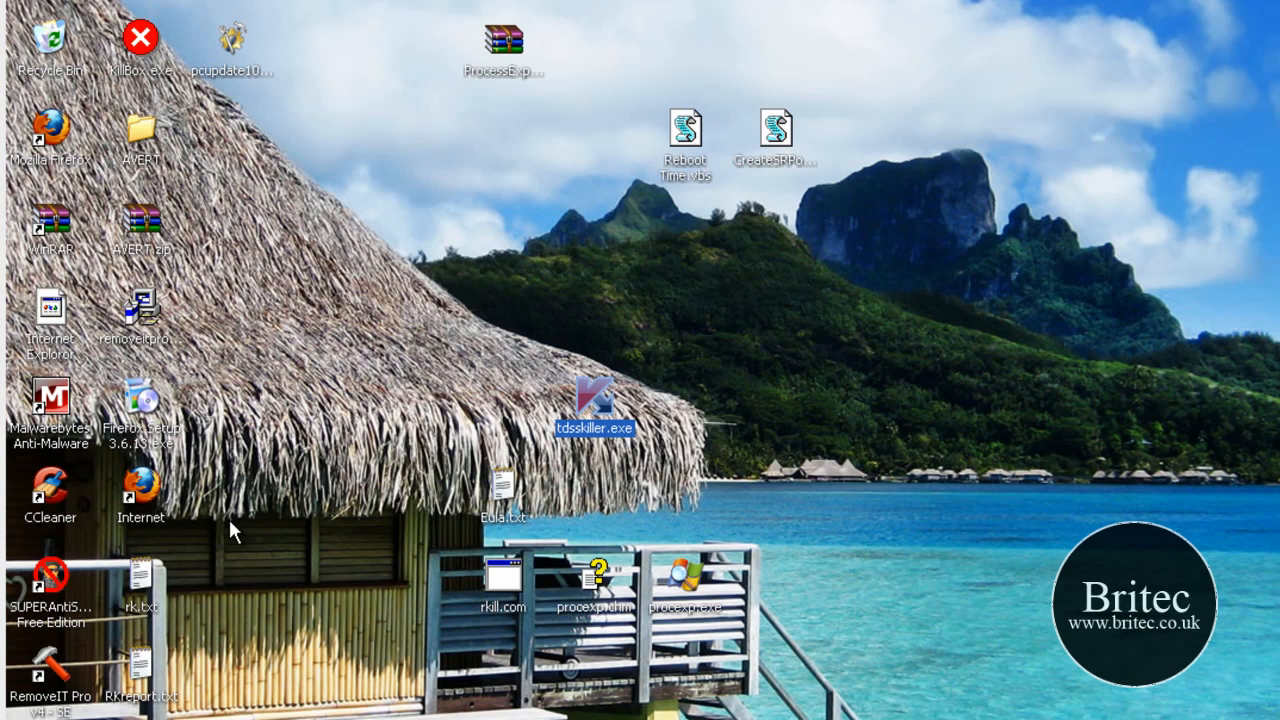
mouse_move(50, 395)
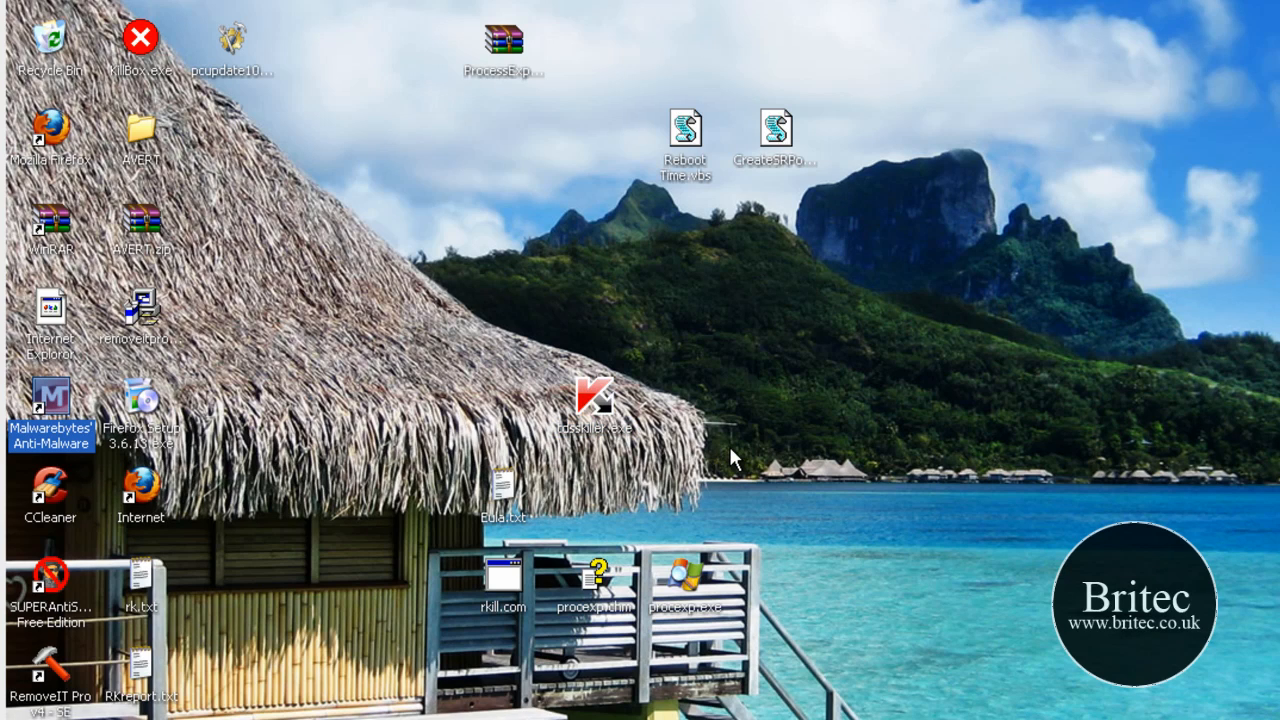
Step: Launch Malwarebytes, update its database from 5819 to 5828, and select full scan
double_click(50, 400)
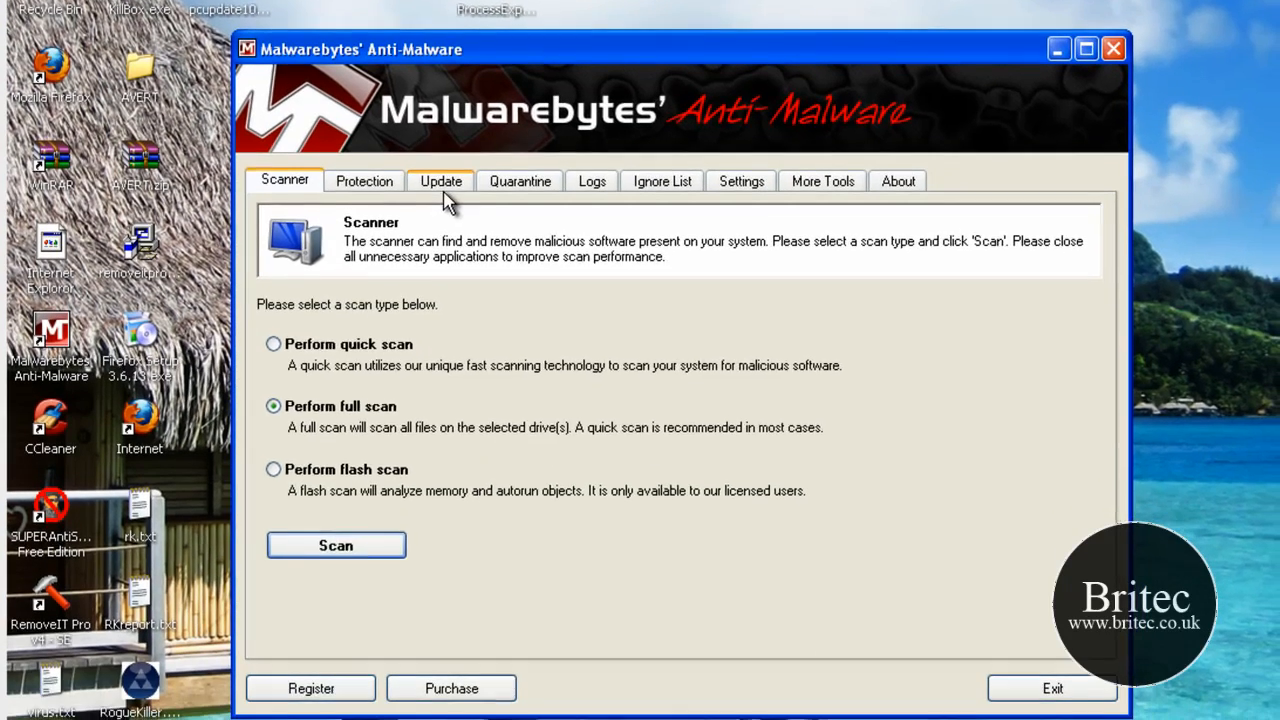
click(441, 181)
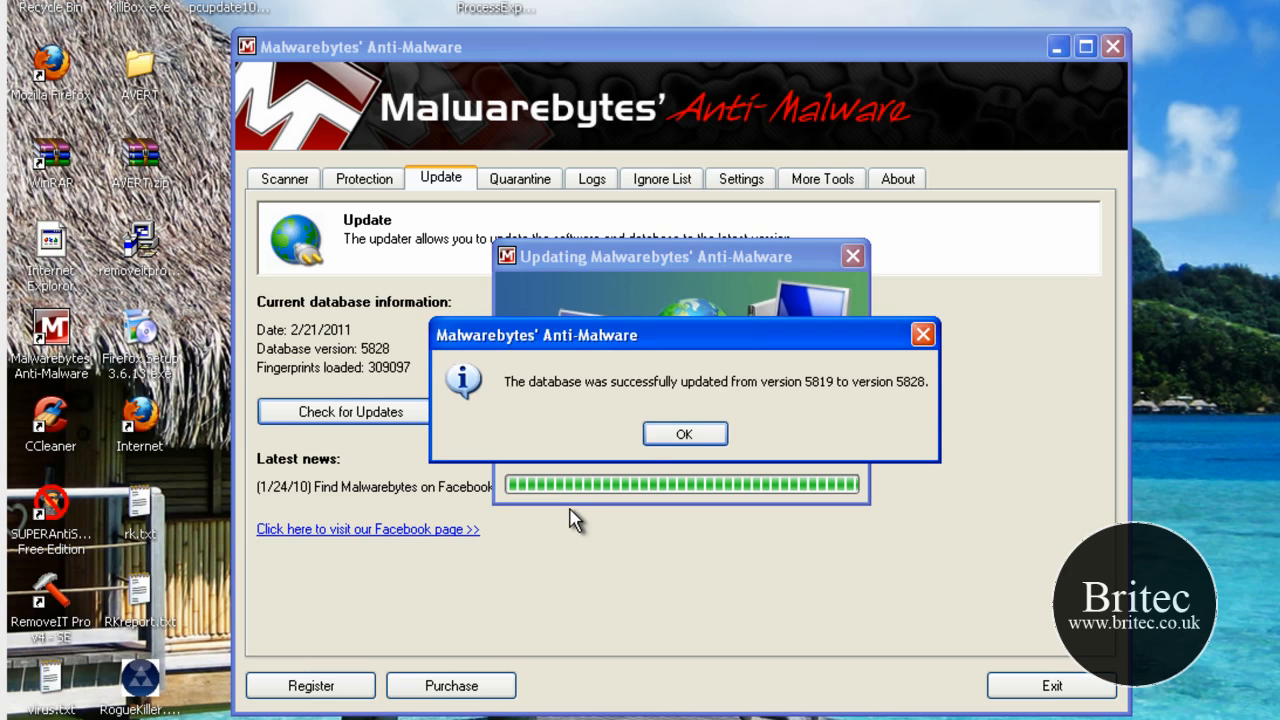
click(684, 433)
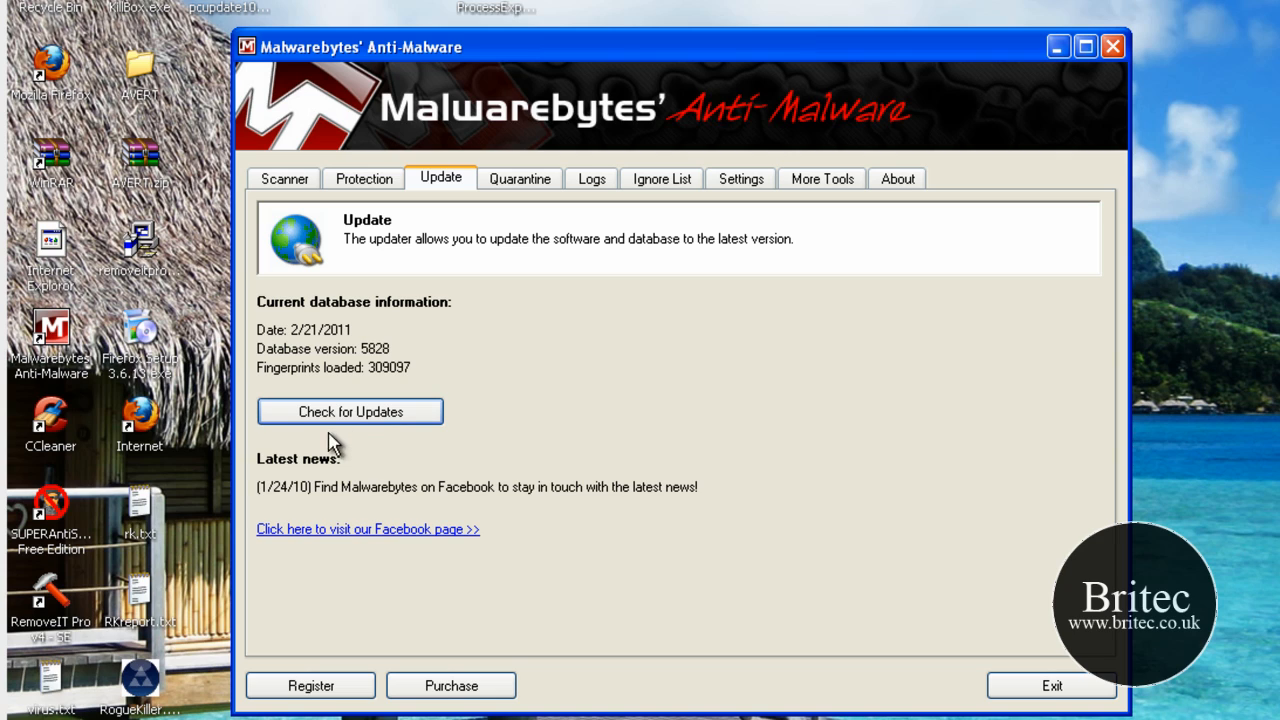
click(284, 178)
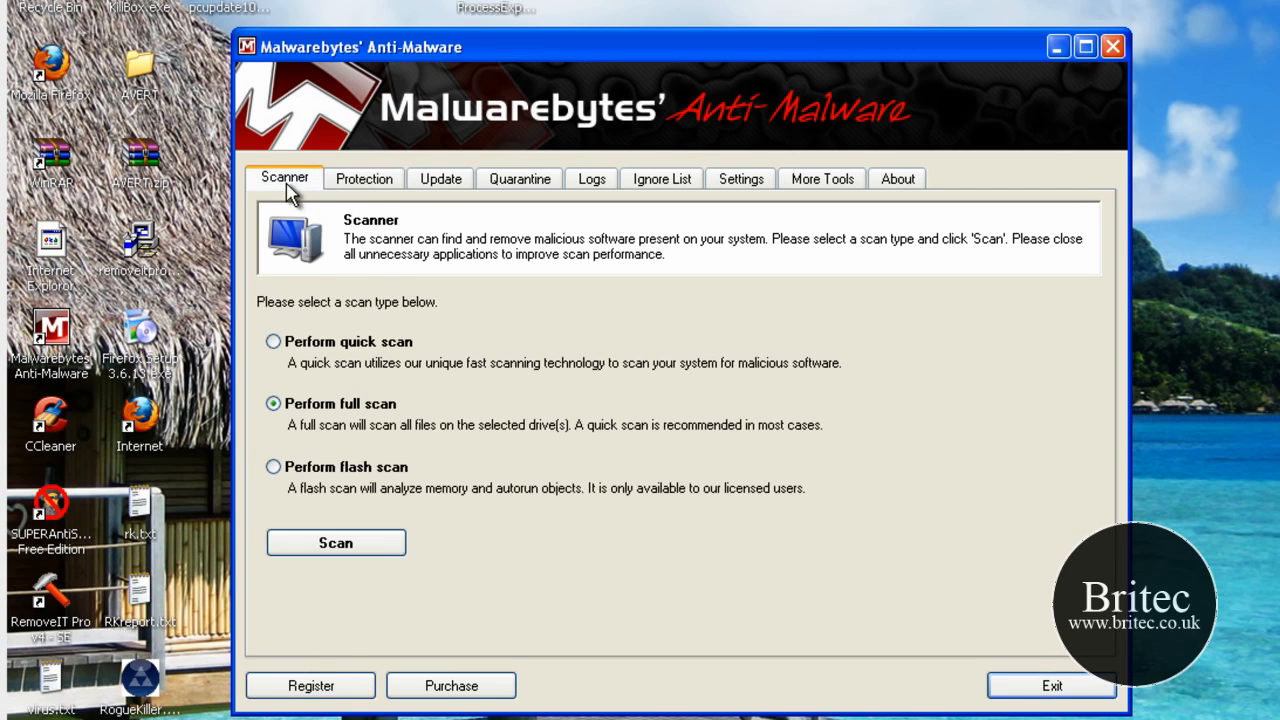
mouse_move(360, 585)
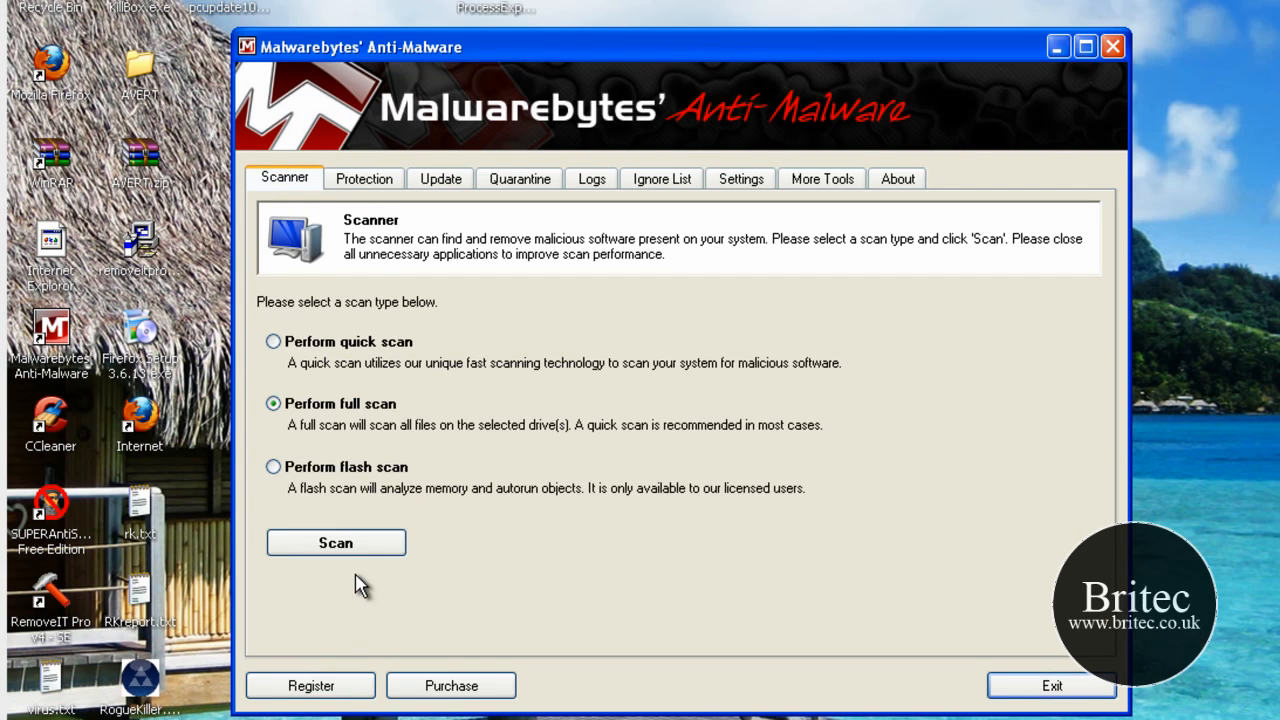
Step: Start a Malwarebytes full scan with drive C:\ checked
click(336, 542)
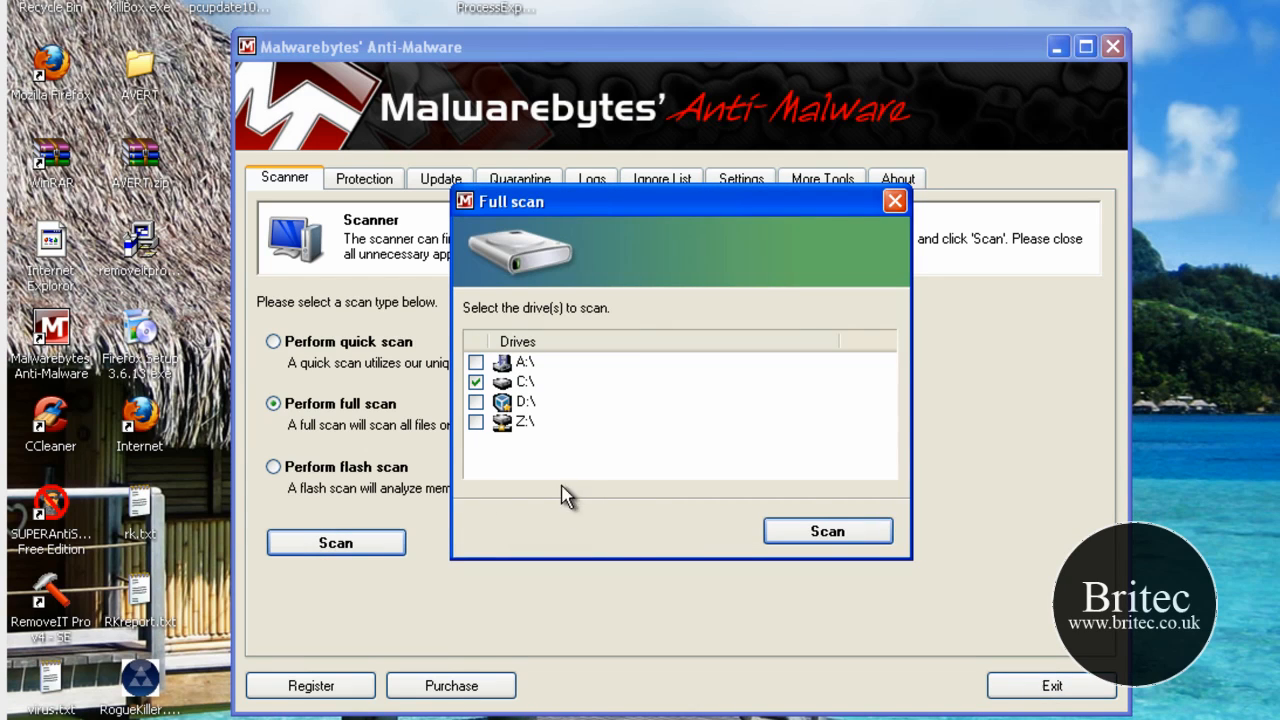
click(827, 531)
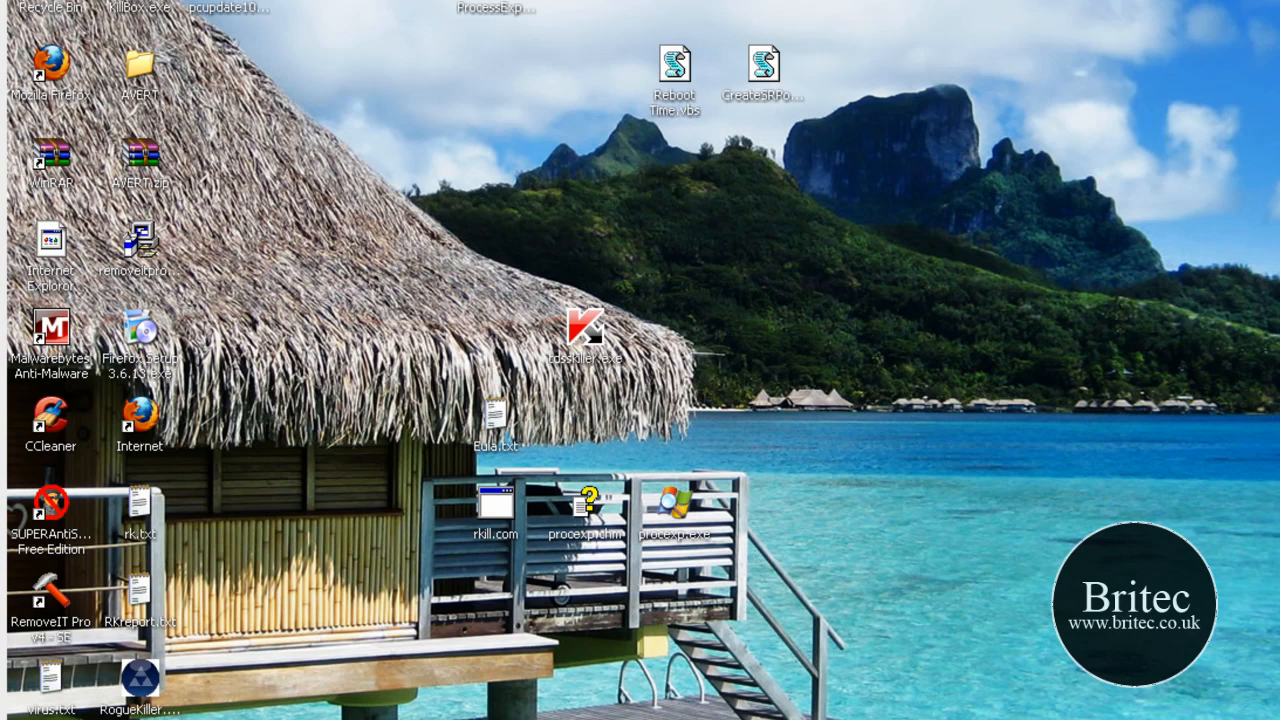
Step: Launch SUPERAntiSpyware, download definitions Core 6439 and Trace 4251, and dismiss the update report
double_click(51, 497)
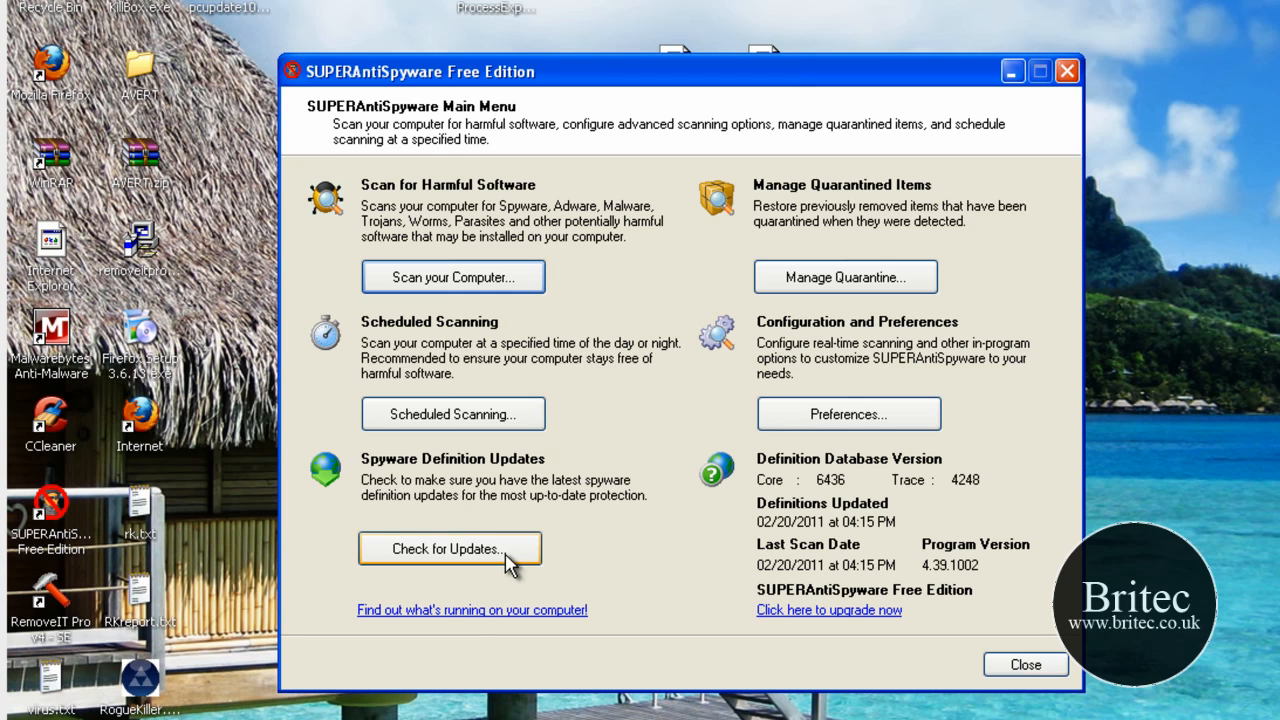
click(449, 548)
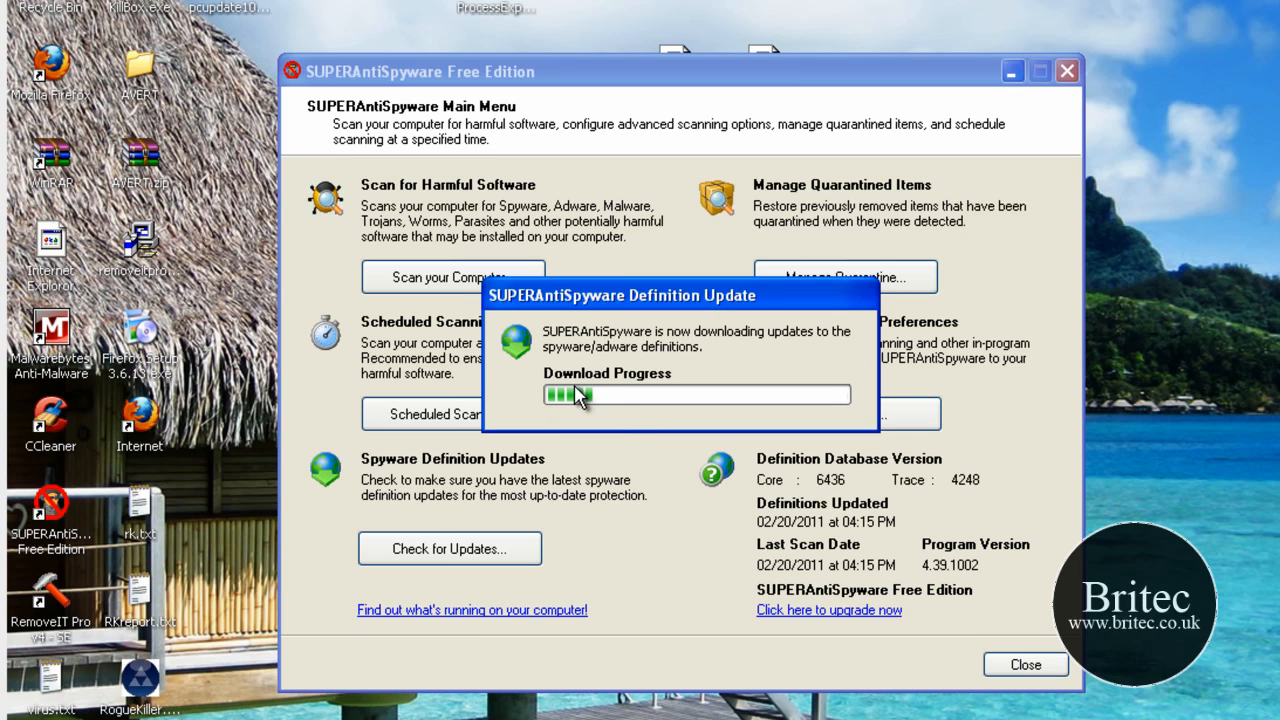
mouse_move(570, 445)
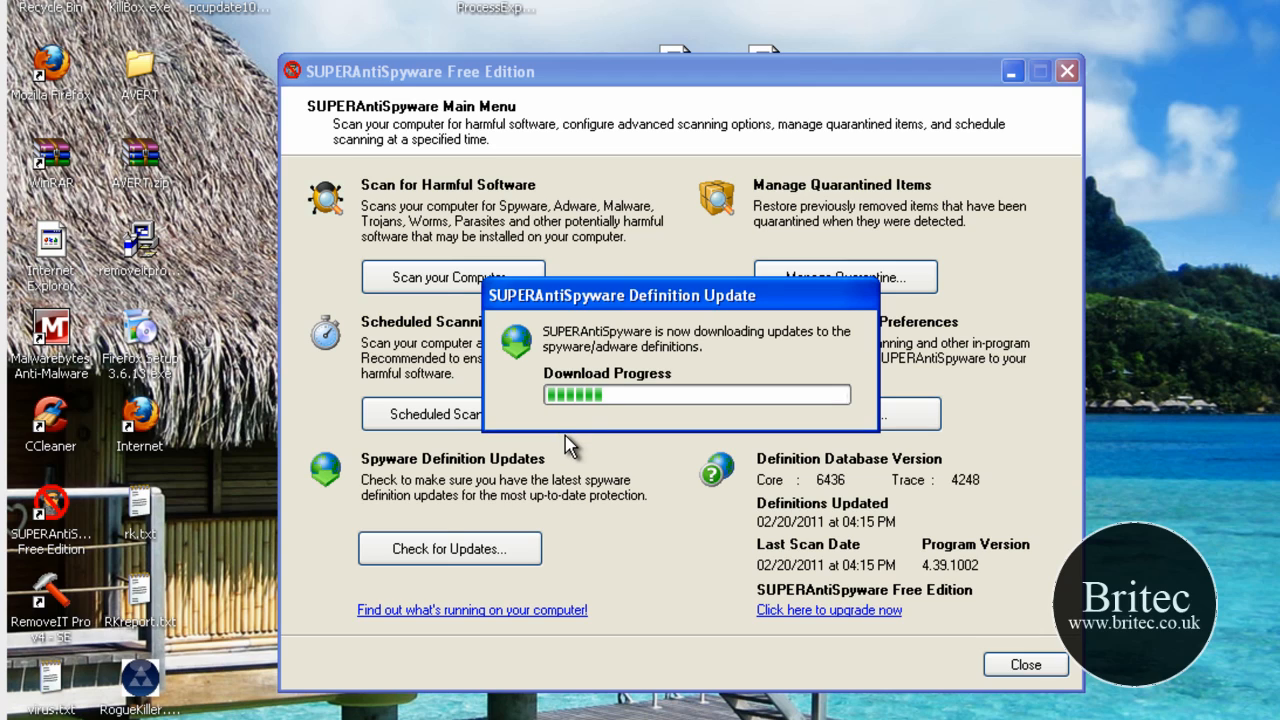
mouse_move(598, 414)
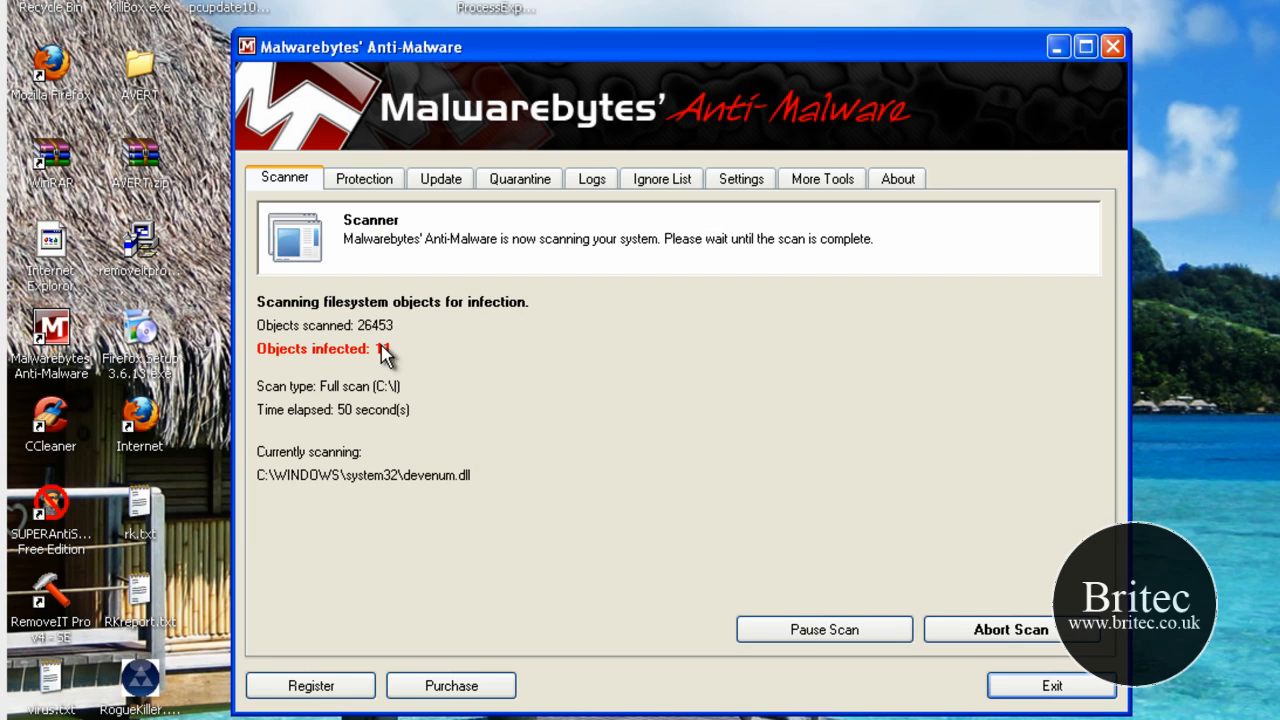
mouse_move(615, 337)
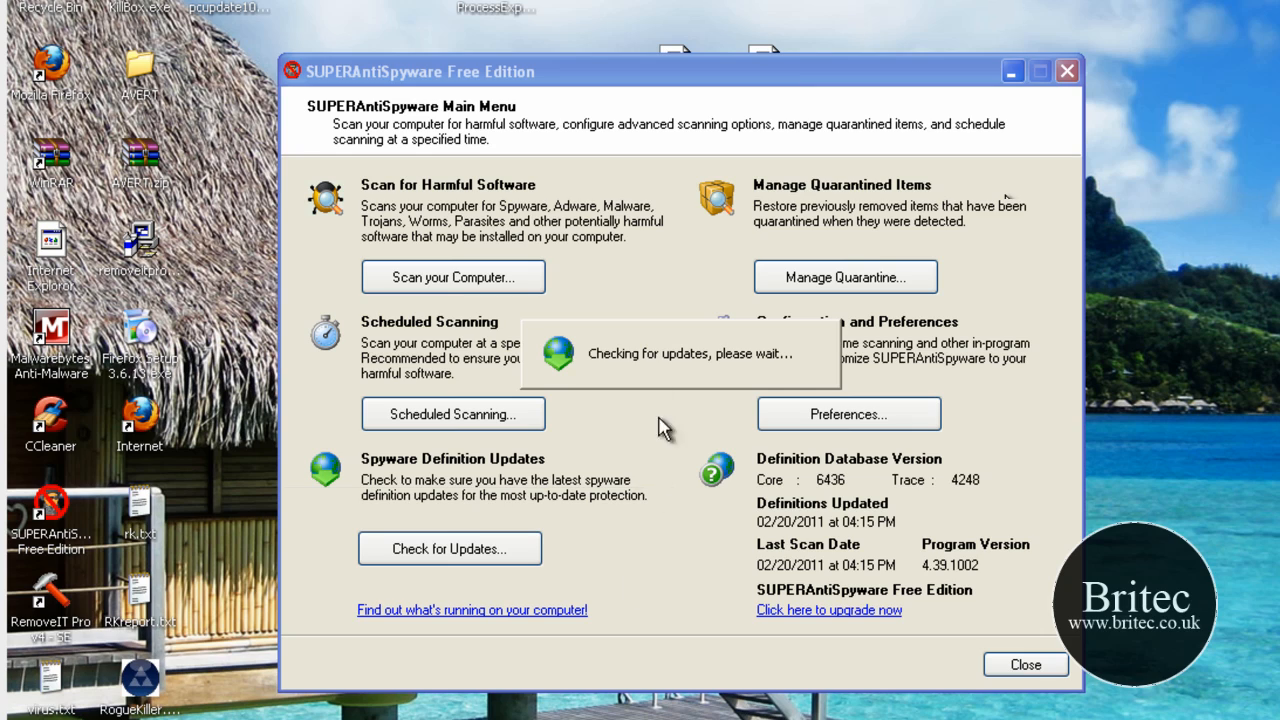
mouse_move(655, 378)
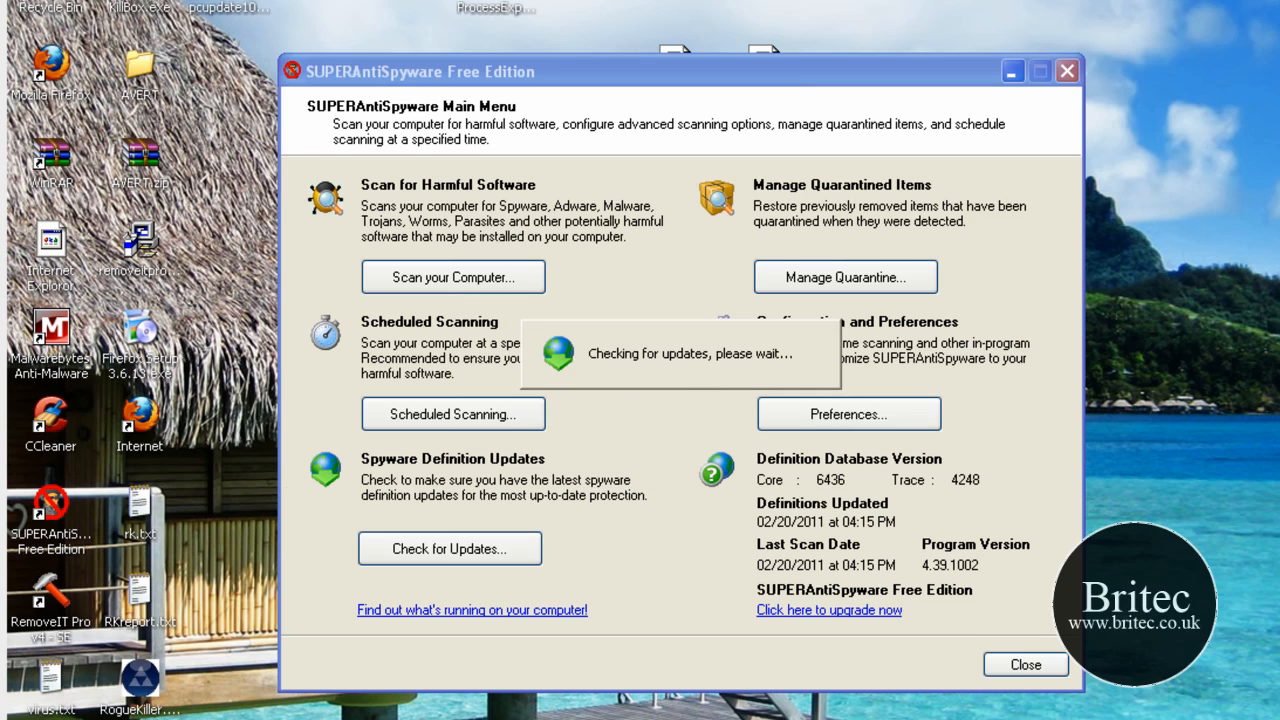
right_click(205, 12)
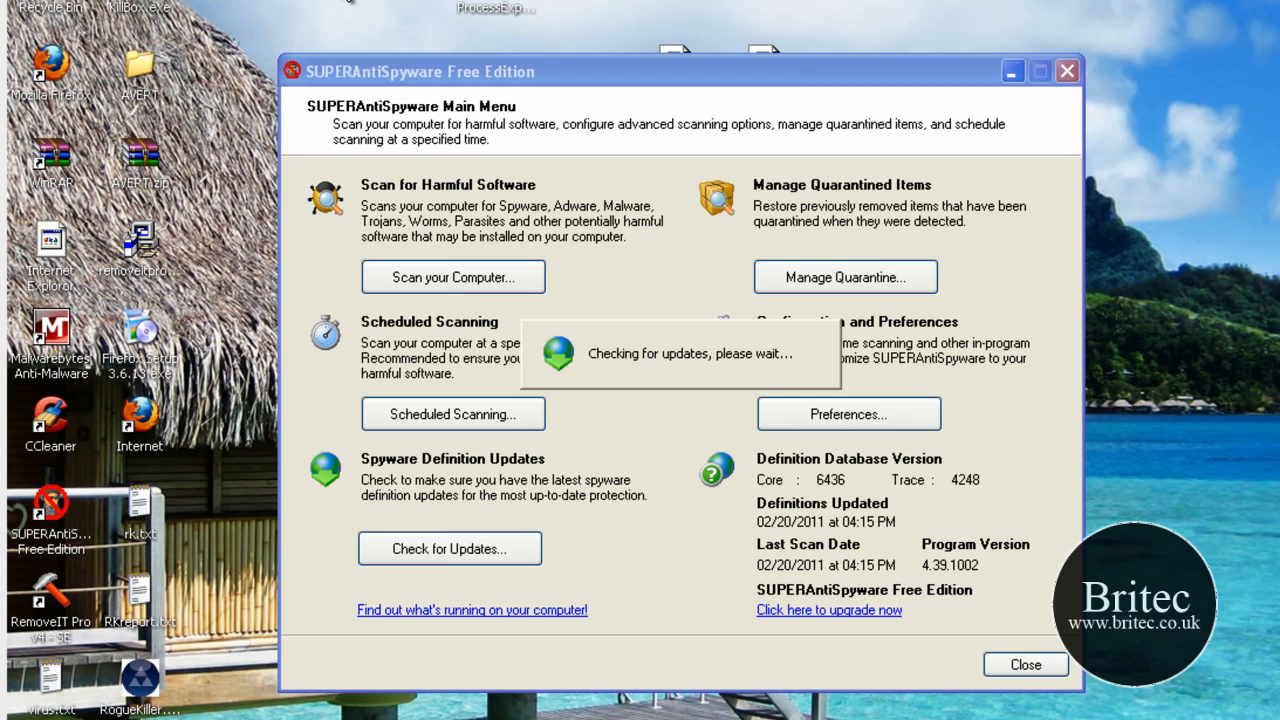
mouse_move(803, 415)
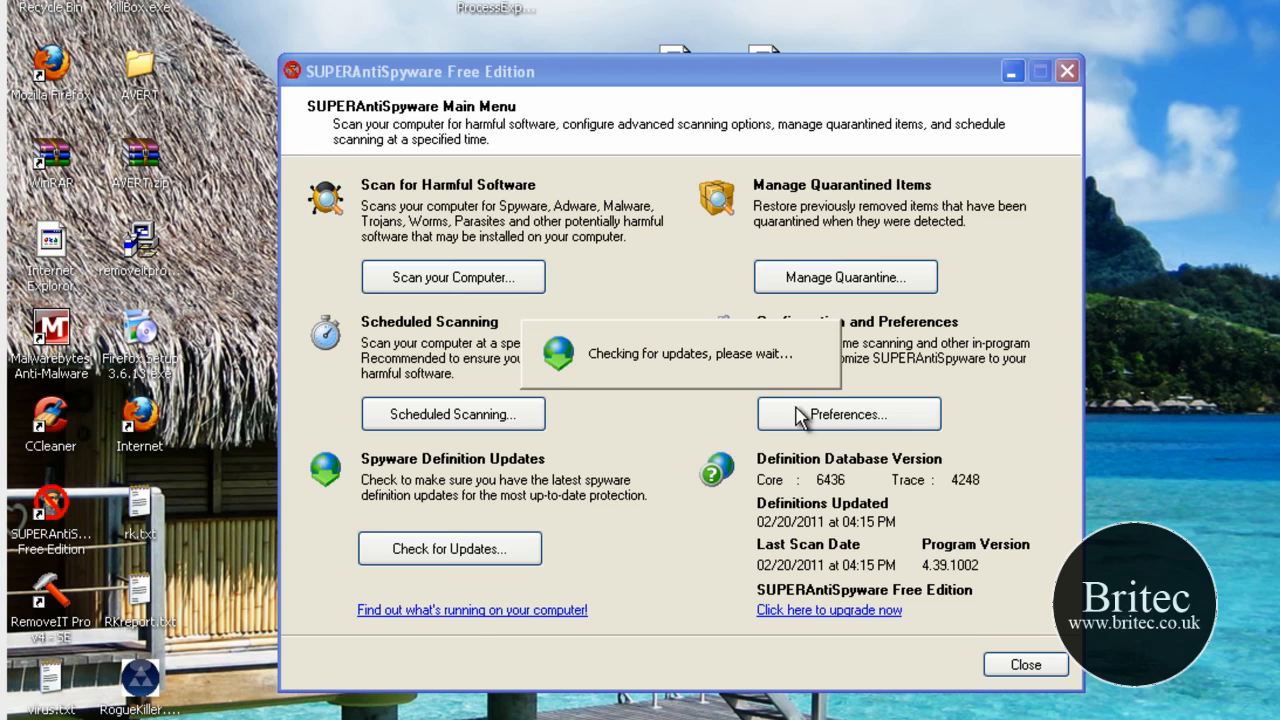
mouse_move(560, 360)
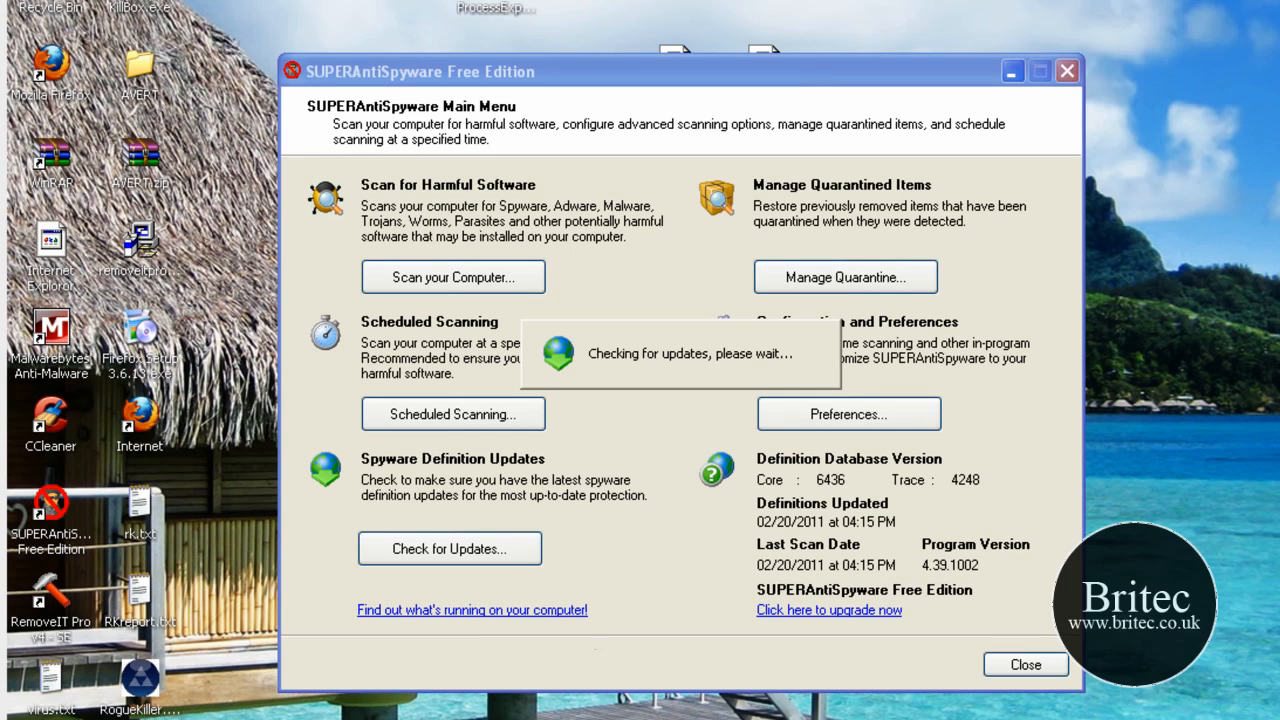
mouse_move(575, 675)
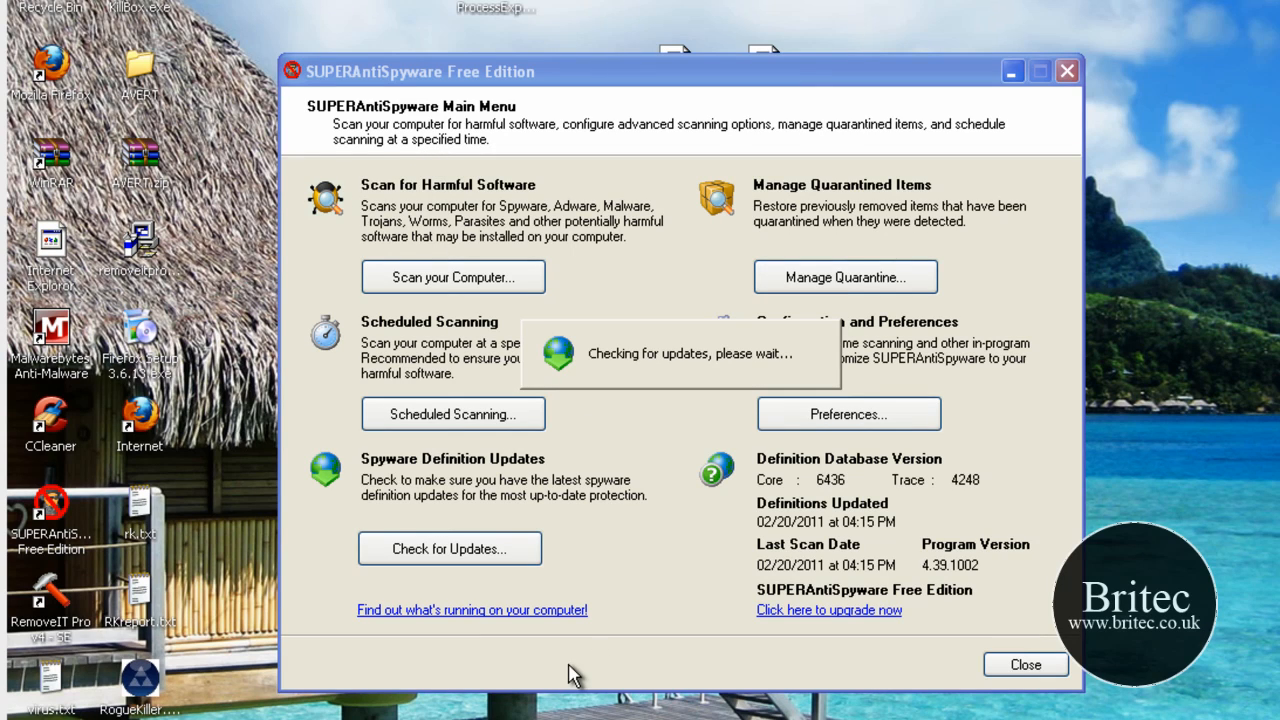
mouse_move(803, 363)
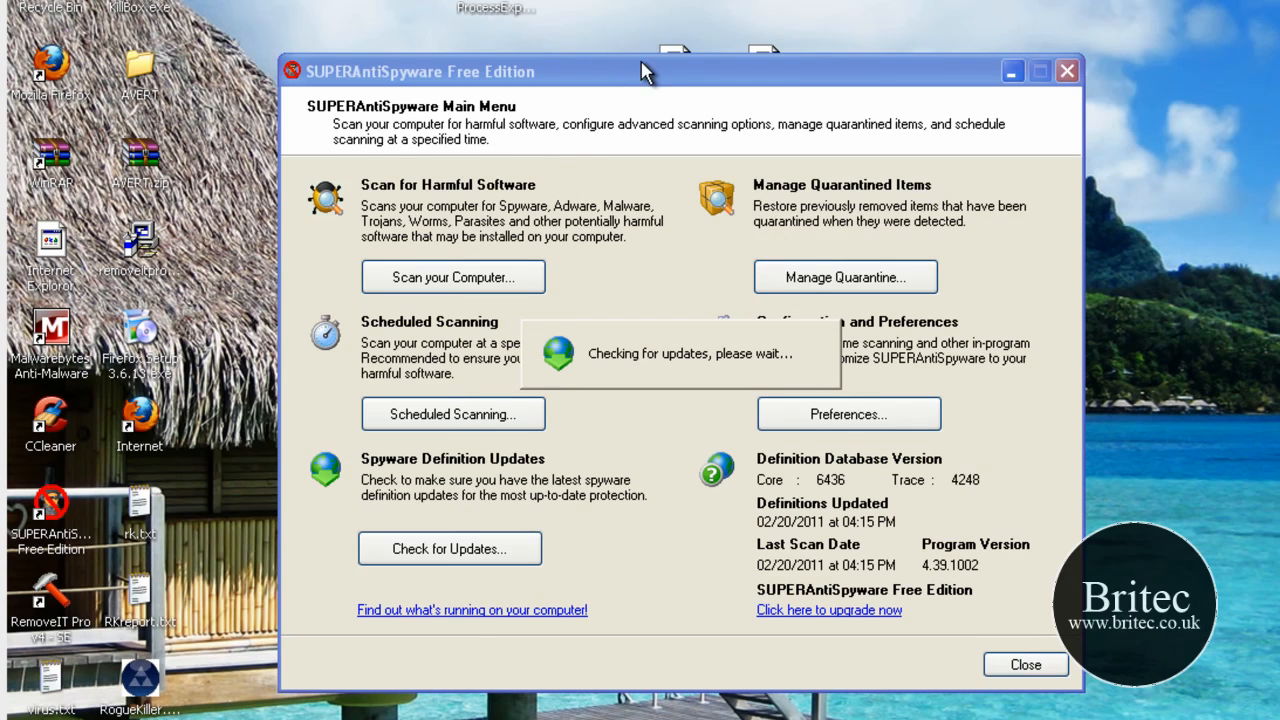
mouse_move(632, 112)
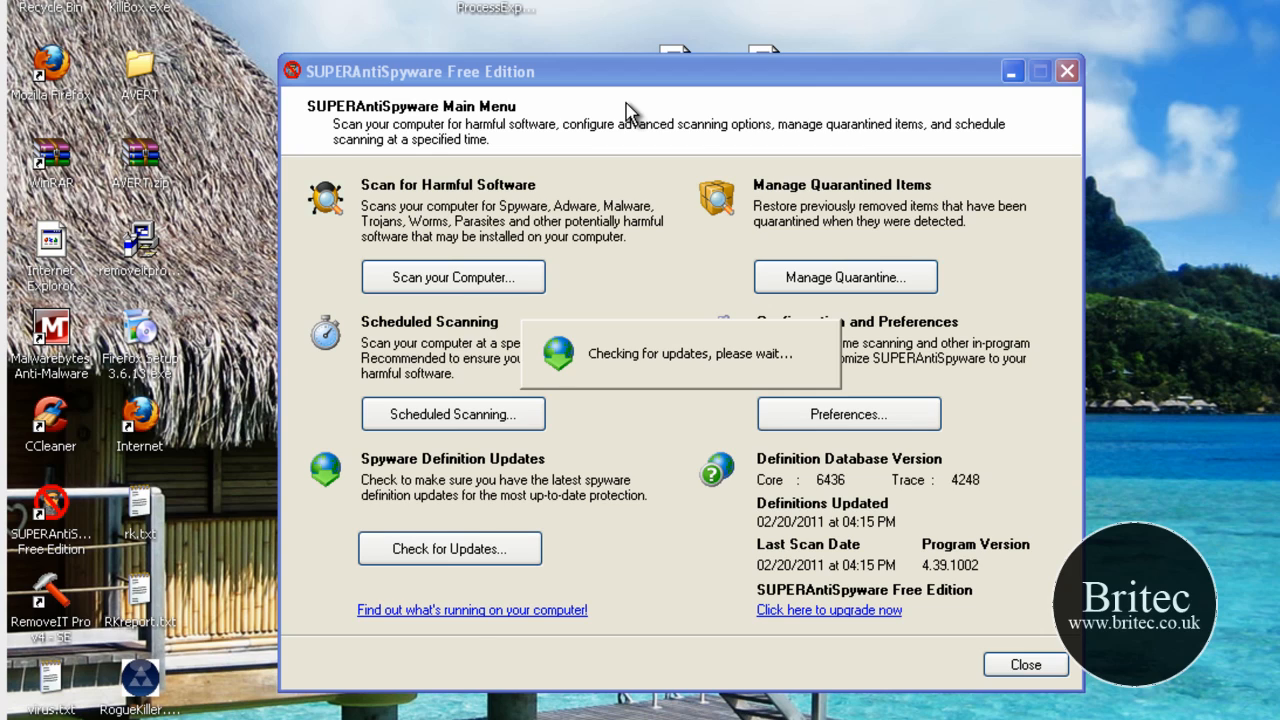
mouse_move(540, 448)
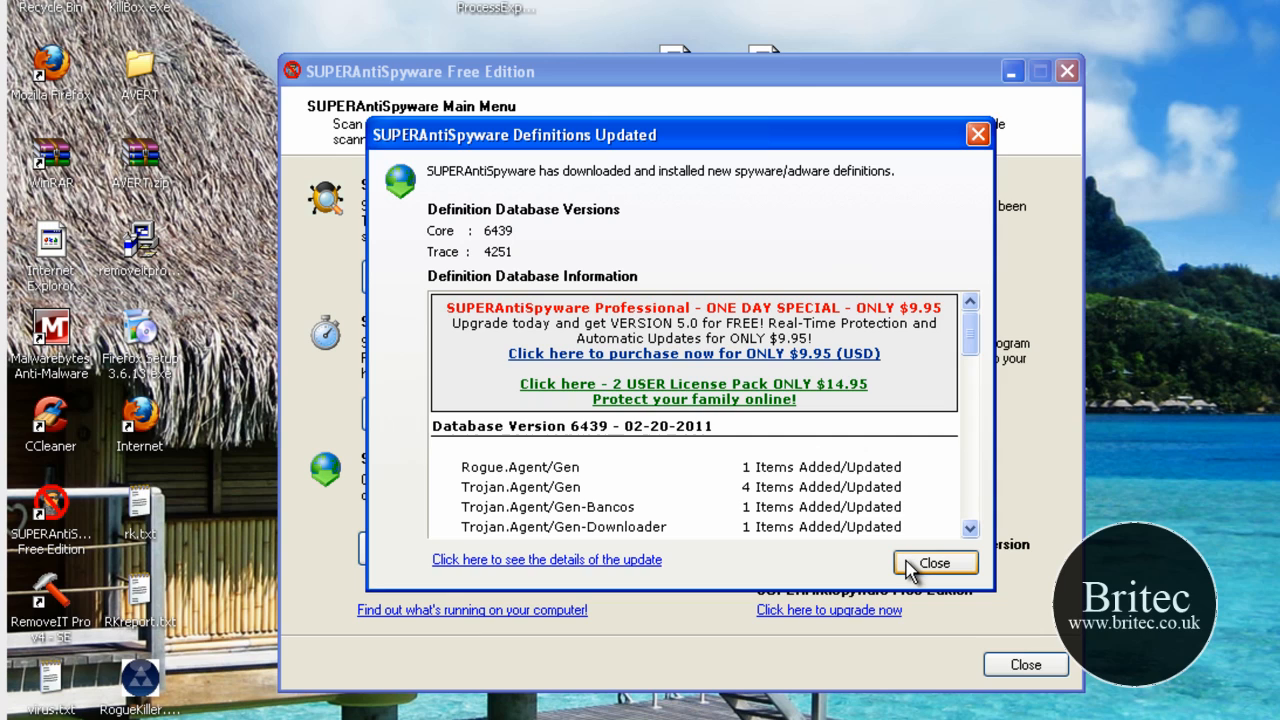
click(934, 562)
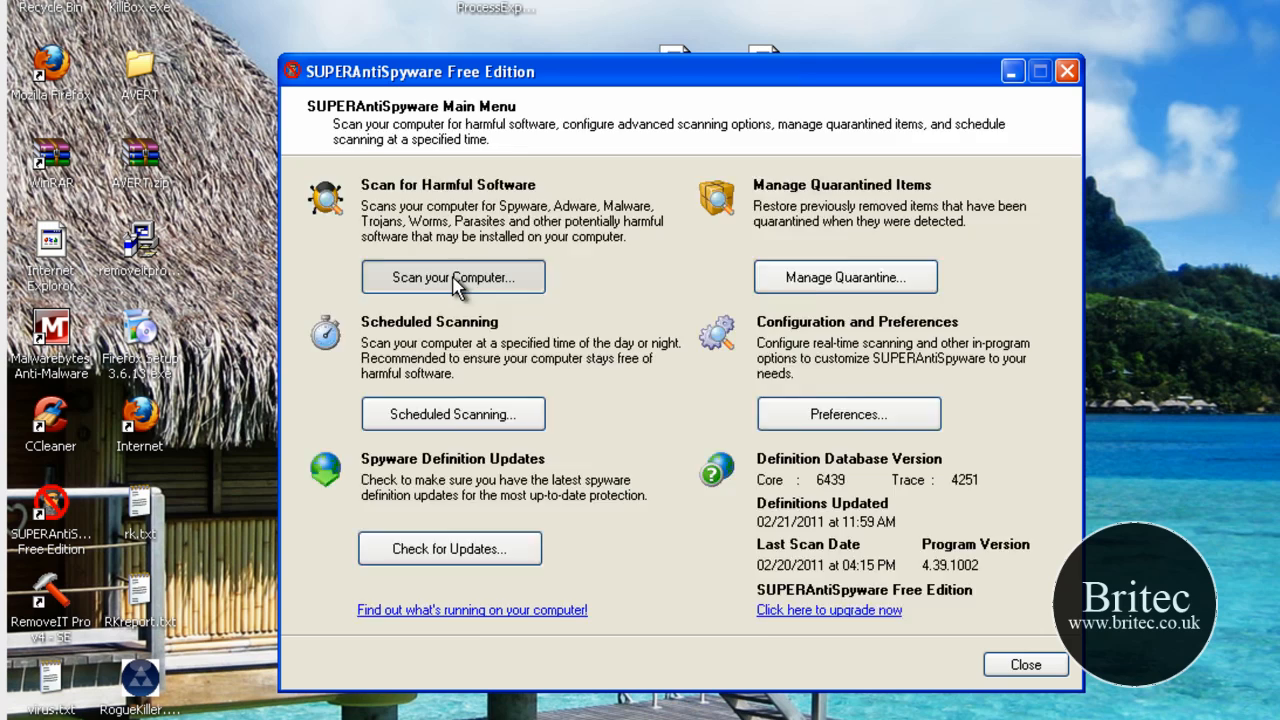
Step: Start a complete SUPERAntiSpyware scan of C:\ and minimize it to the background
click(453, 277)
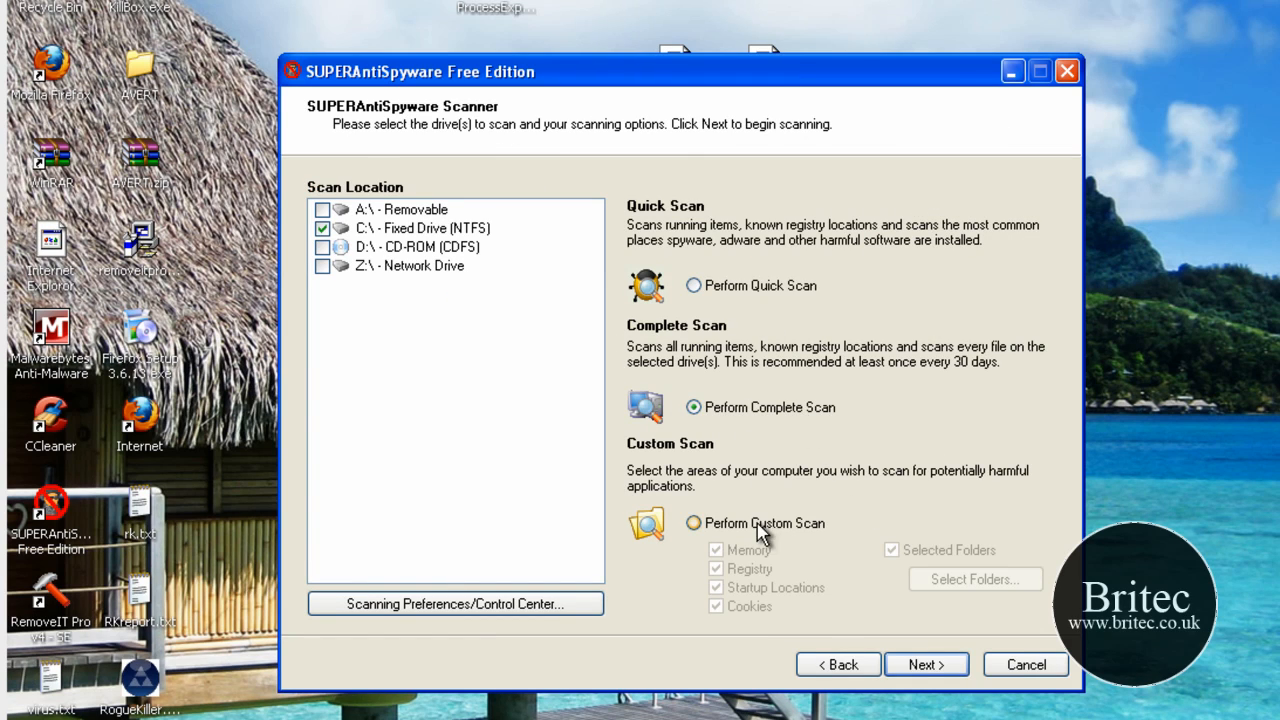
click(925, 664)
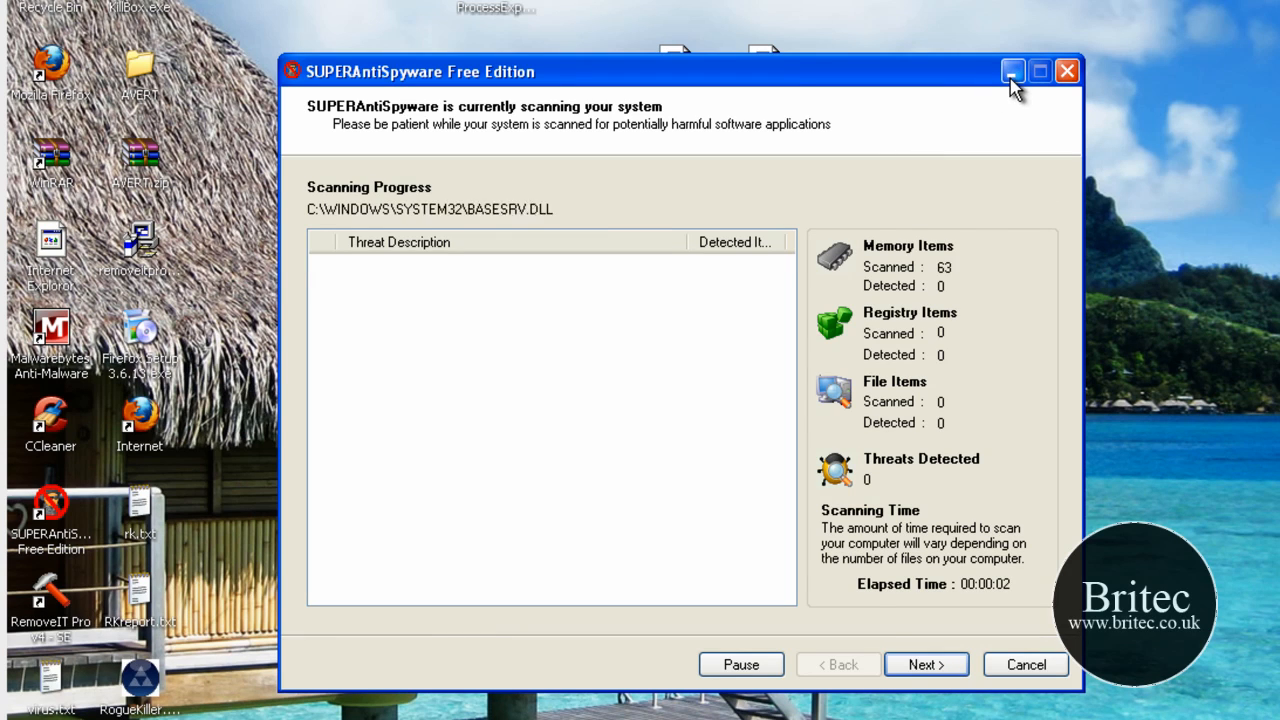
click(1012, 71)
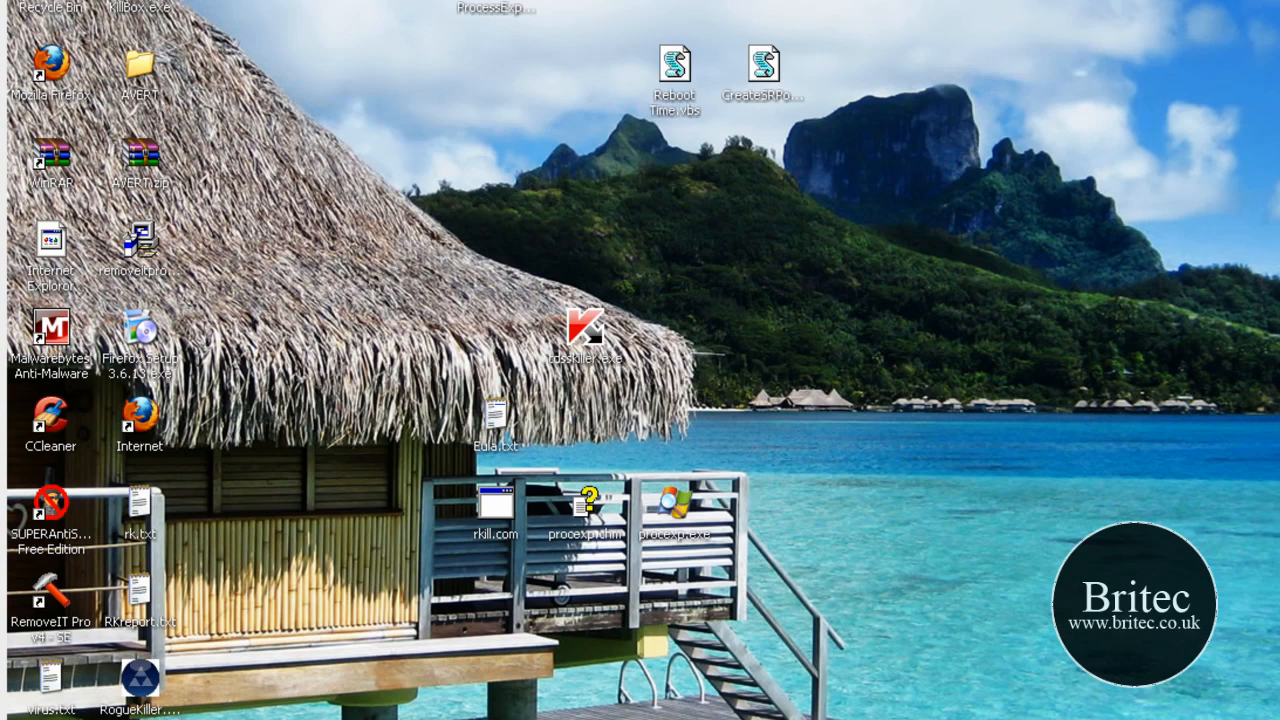
mouse_move(580, 660)
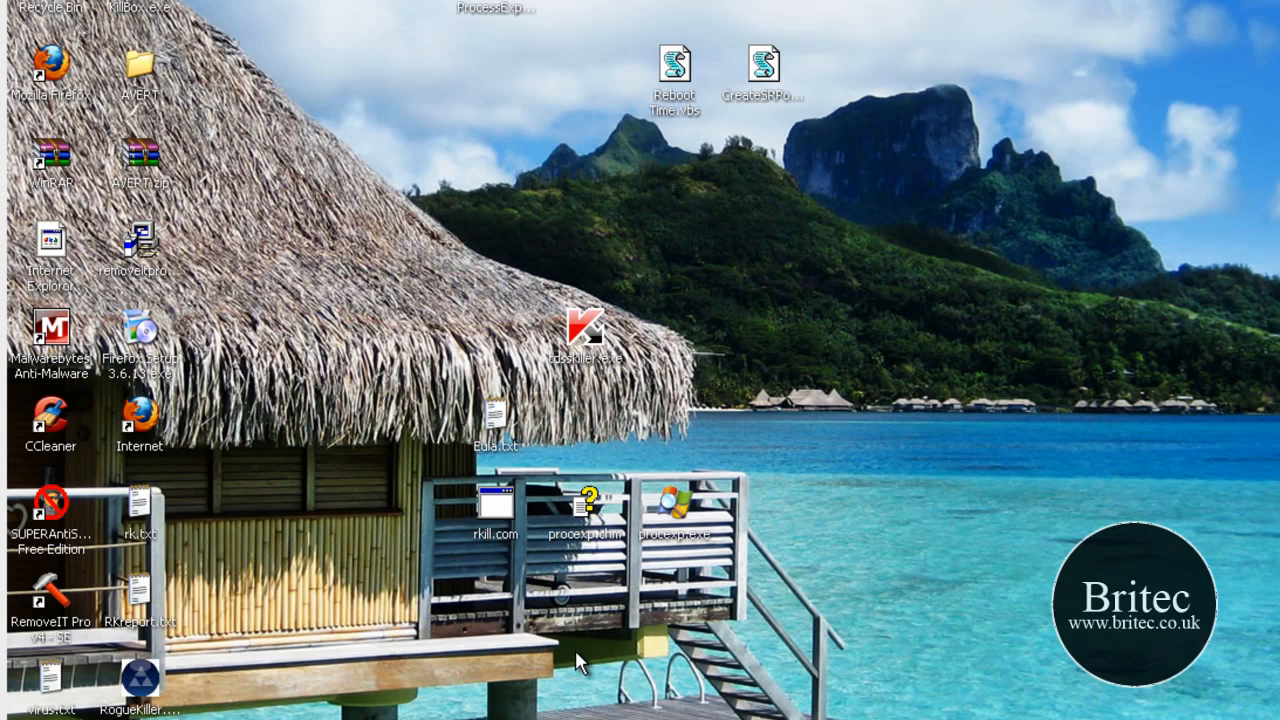
mouse_move(615, 578)
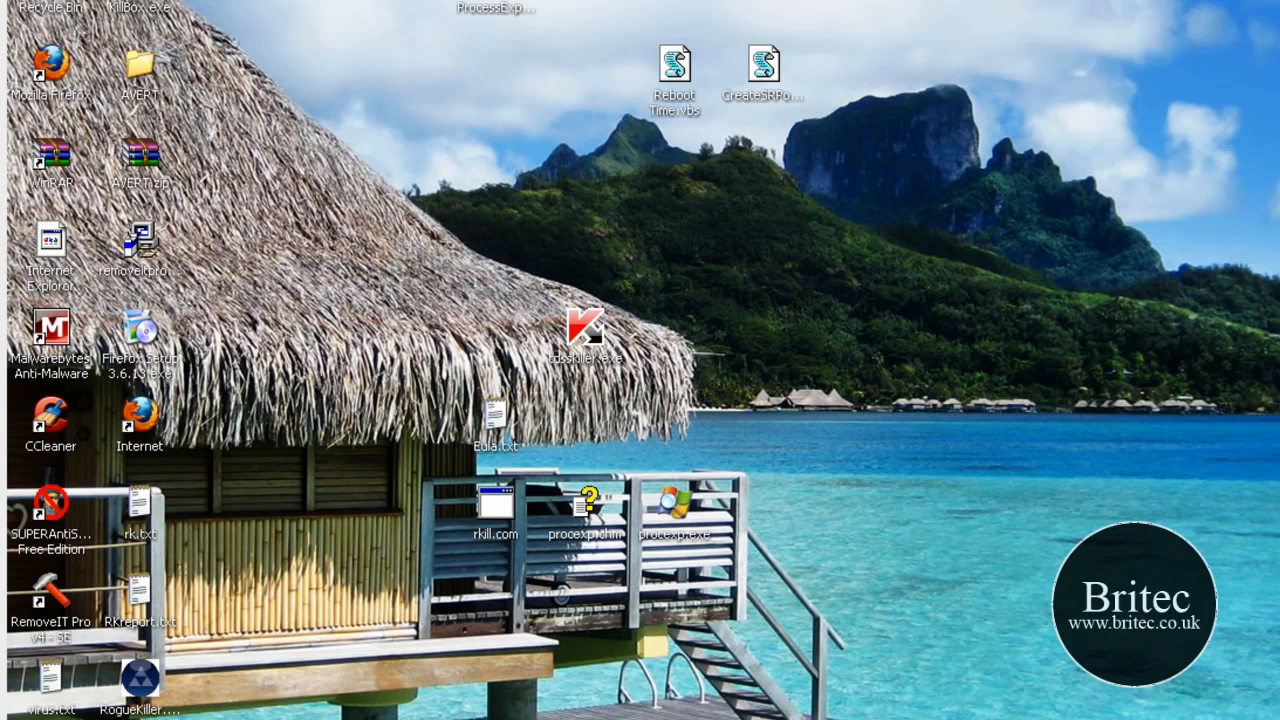
double_click(51, 327)
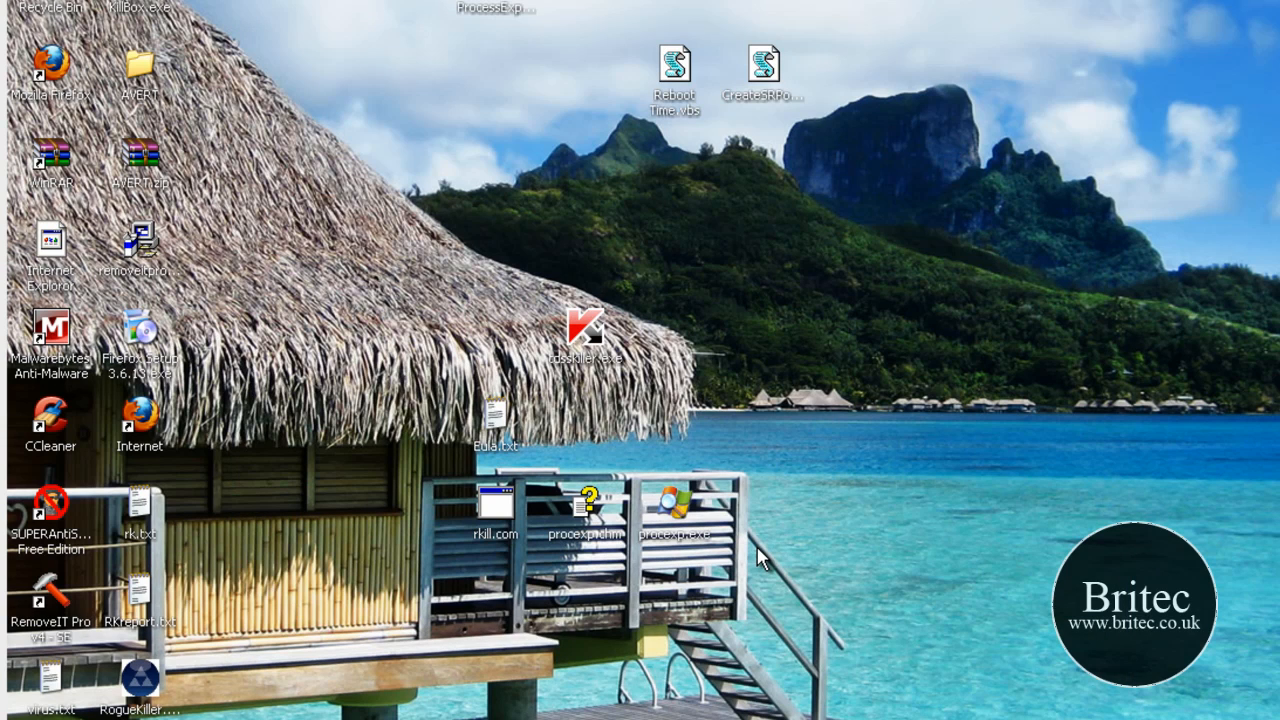
mouse_move(615, 393)
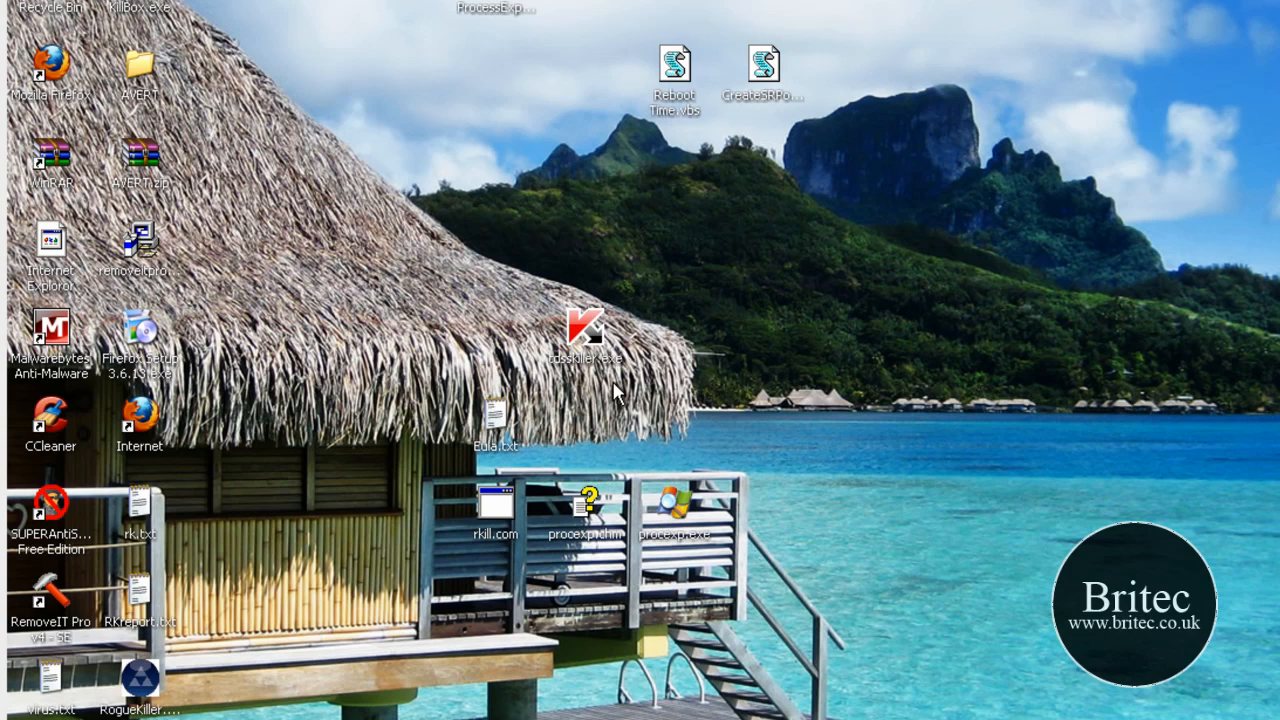
mouse_move(55, 413)
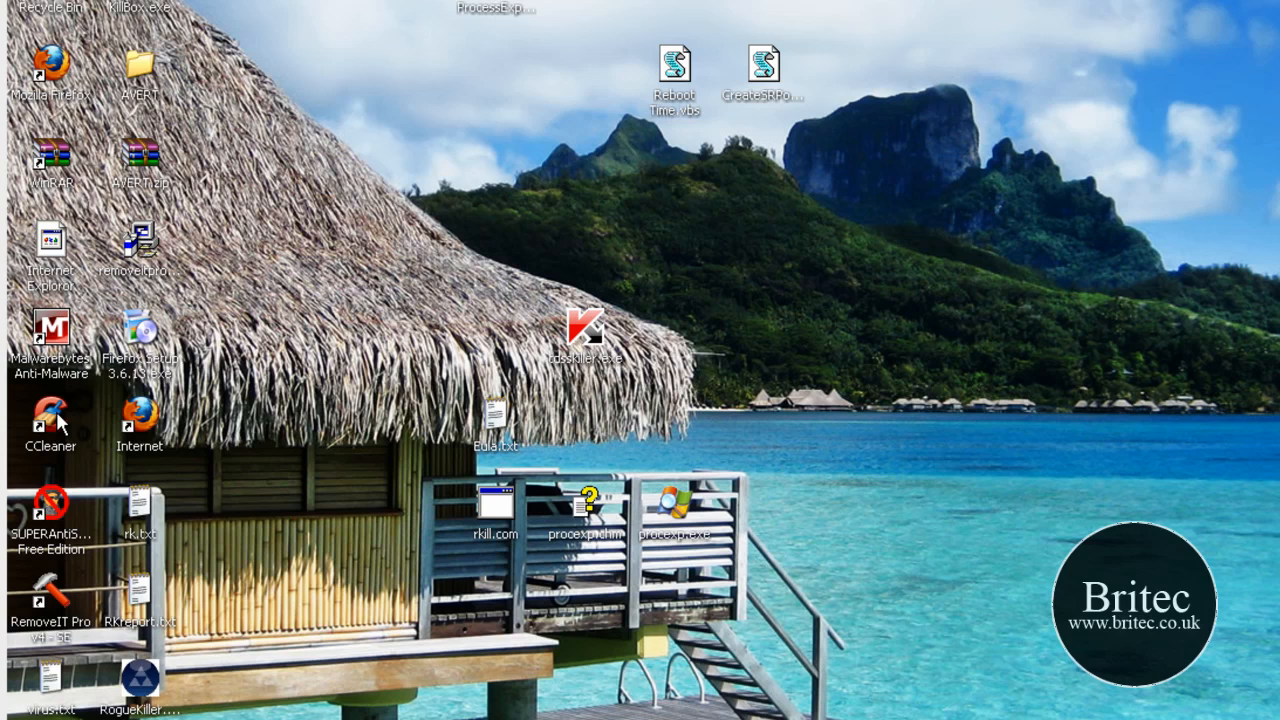
Step: Launch CCleaner and run its cleaner twice, removing 12.7 MB of junk files
double_click(50, 411)
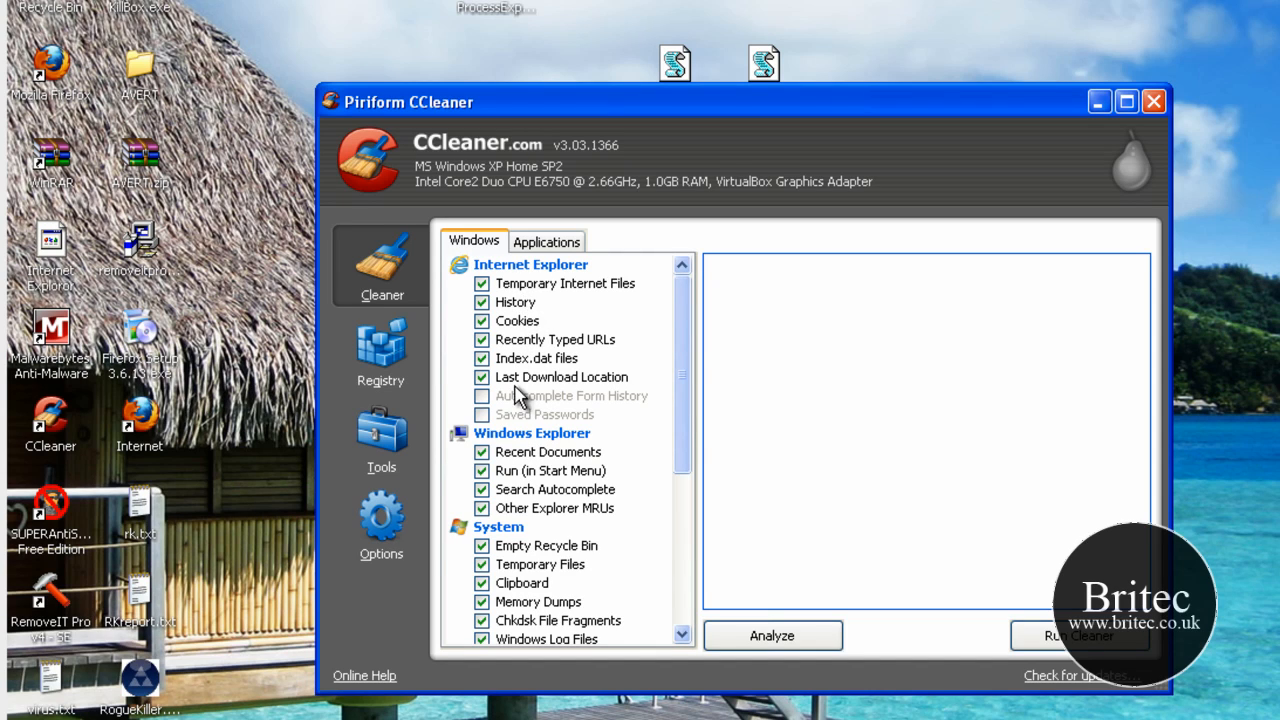
mouse_move(487, 405)
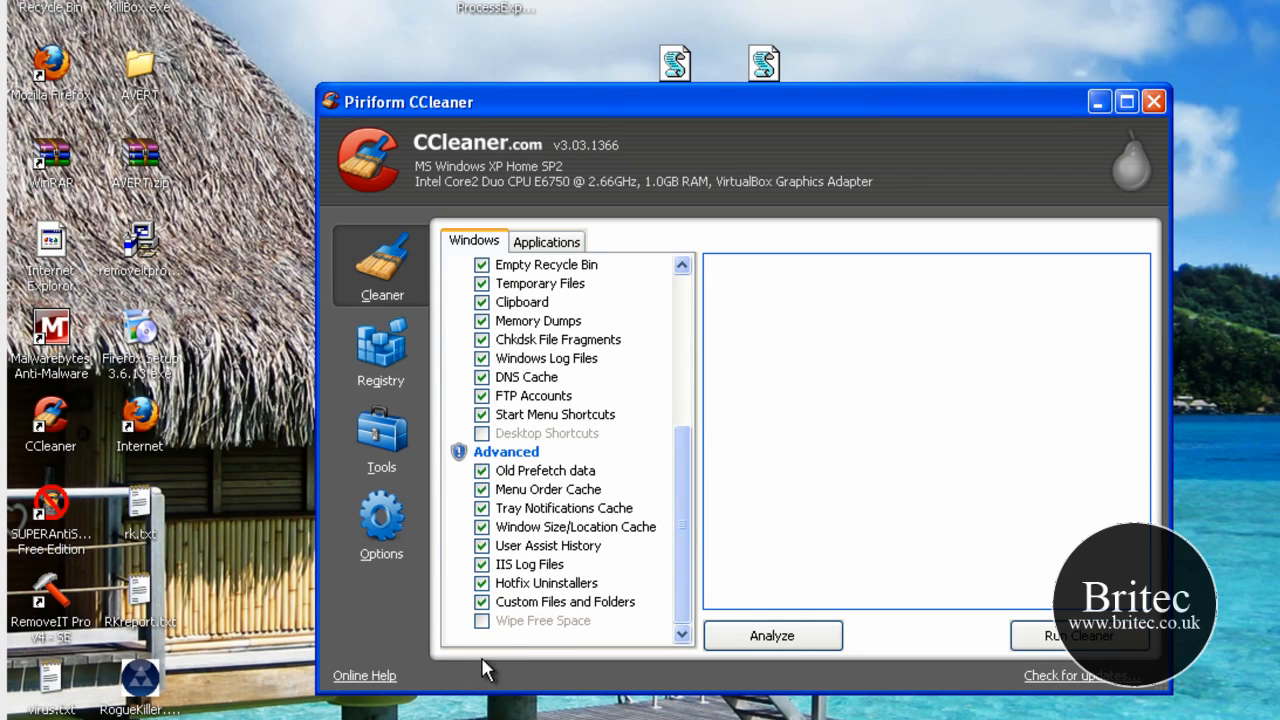
mouse_move(556, 638)
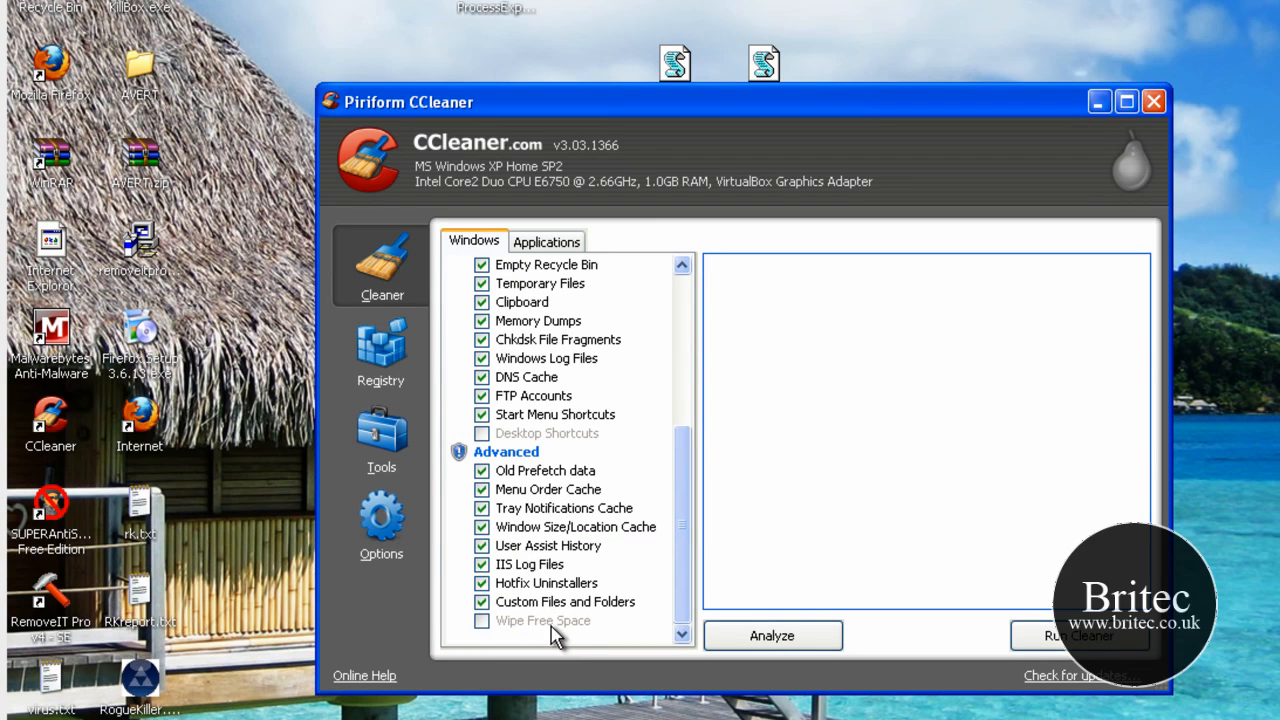
mouse_move(685, 593)
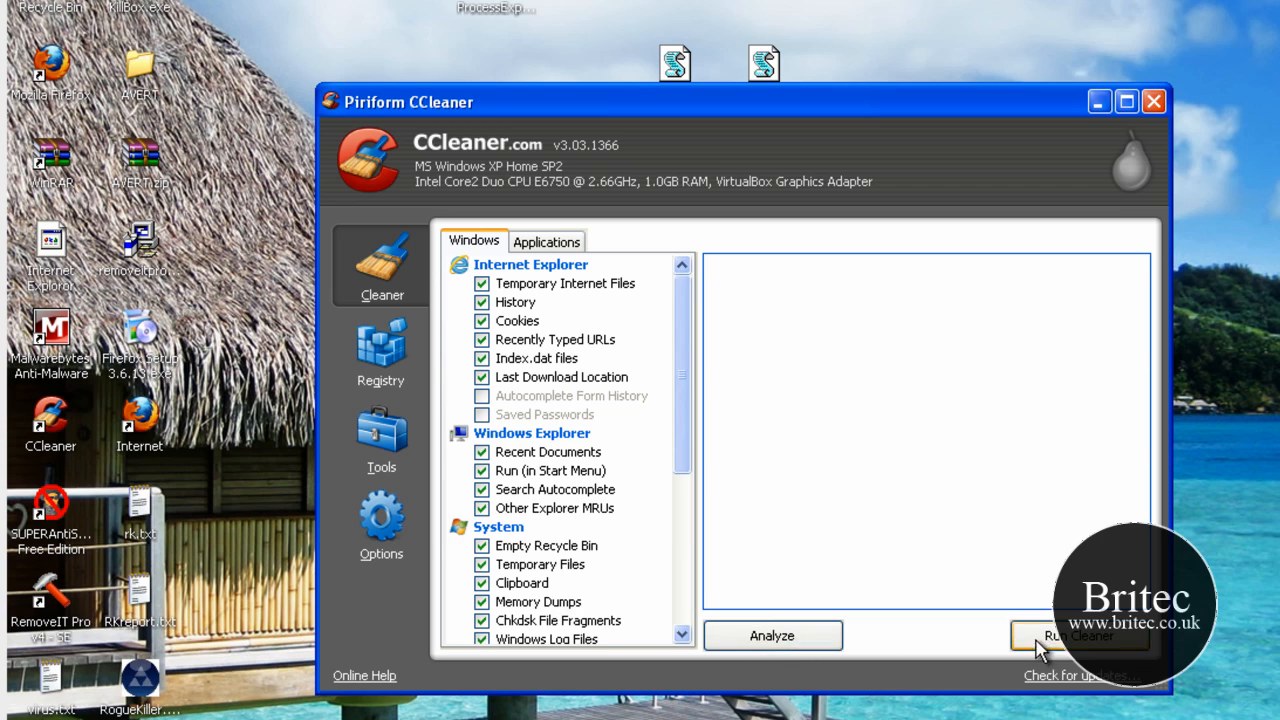
click(1080, 636)
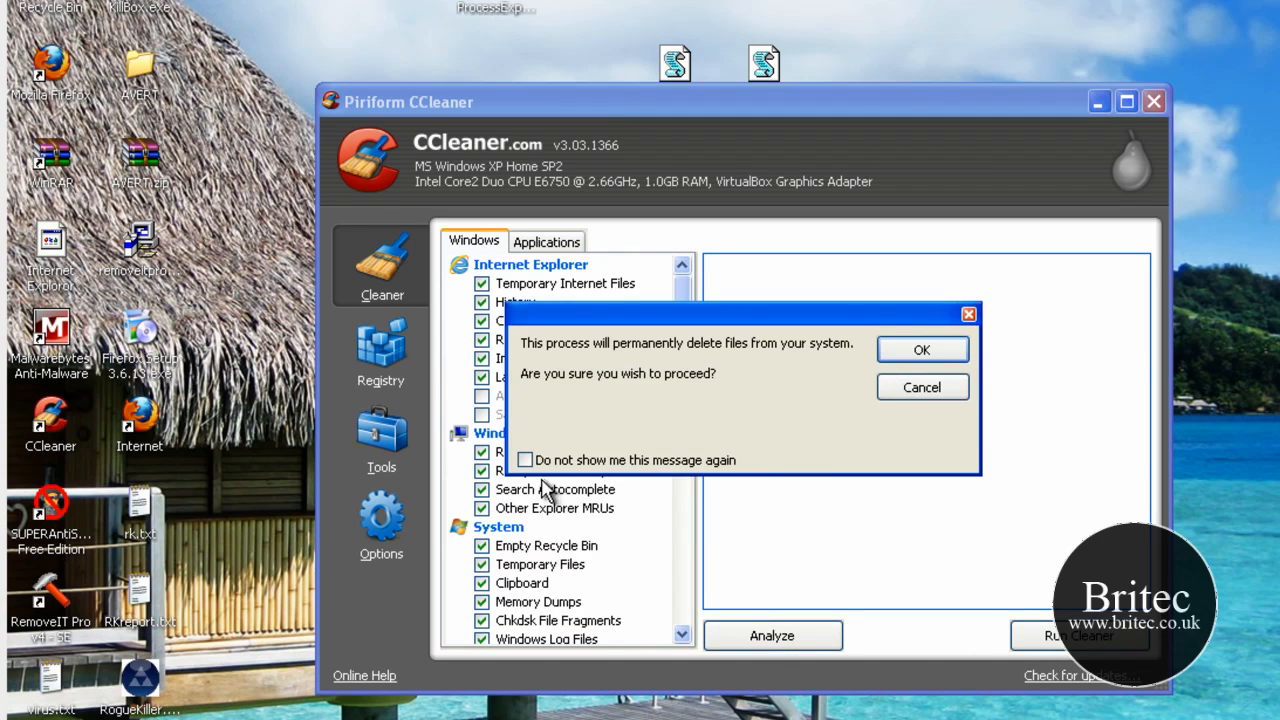
click(921, 349)
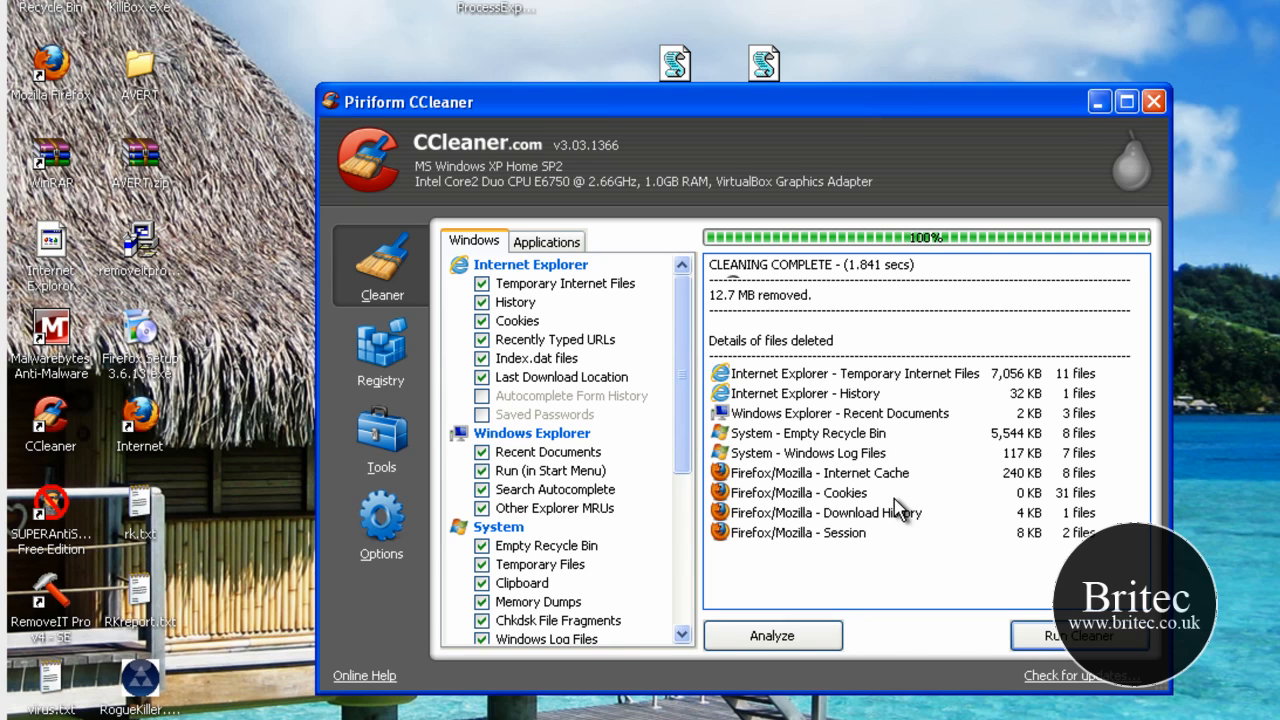
mouse_move(1023, 660)
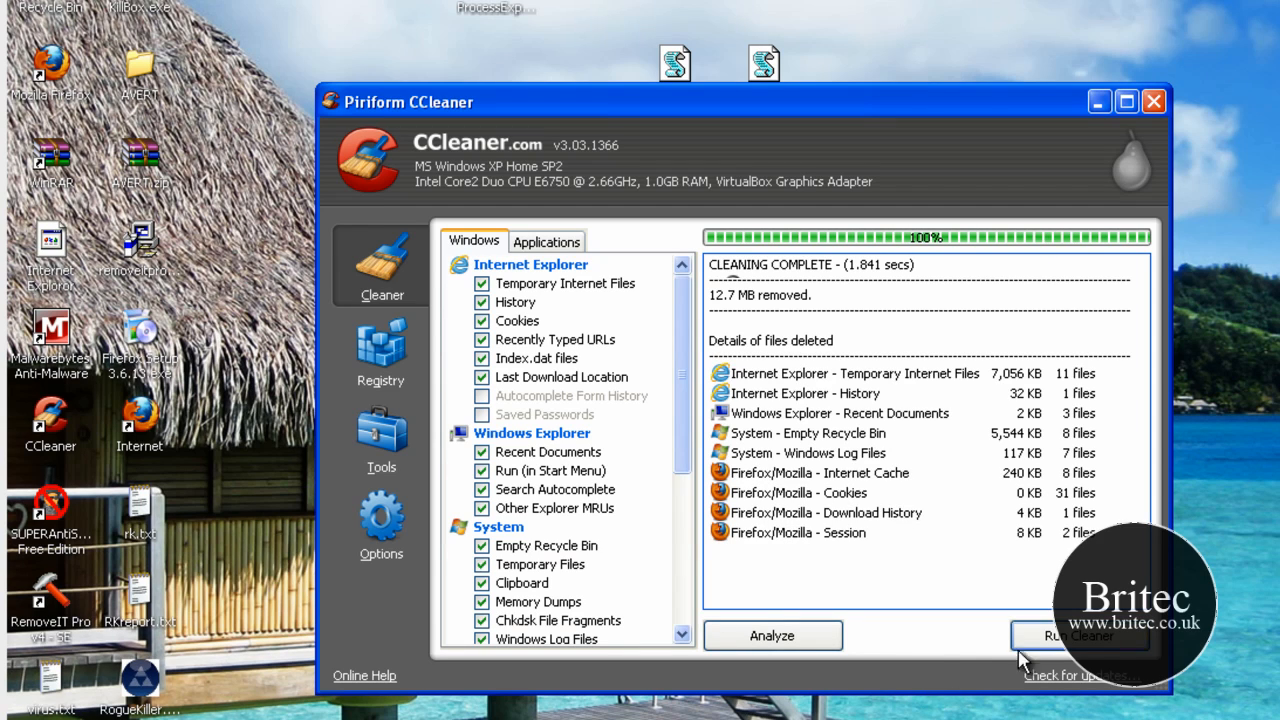
click(1078, 636)
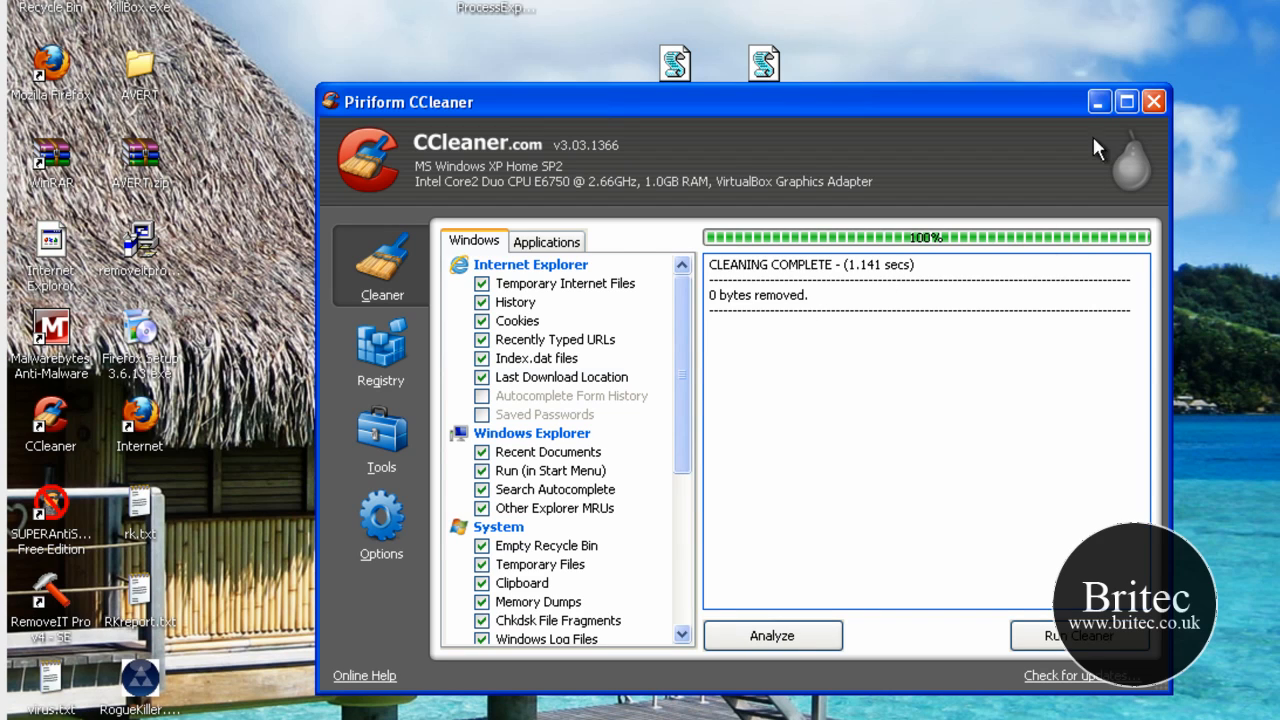
click(381, 350)
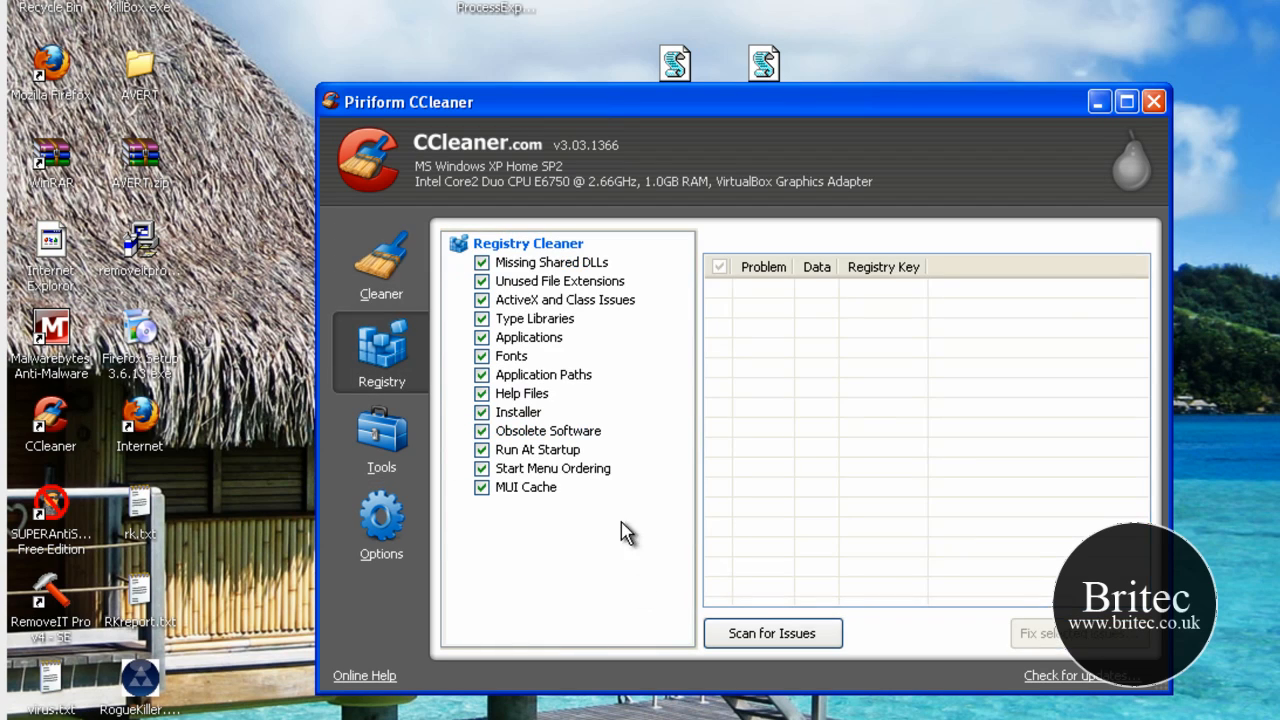
Step: Scan the registry, save a backup, and fix all 11 registry issues in CCleaner
click(772, 633)
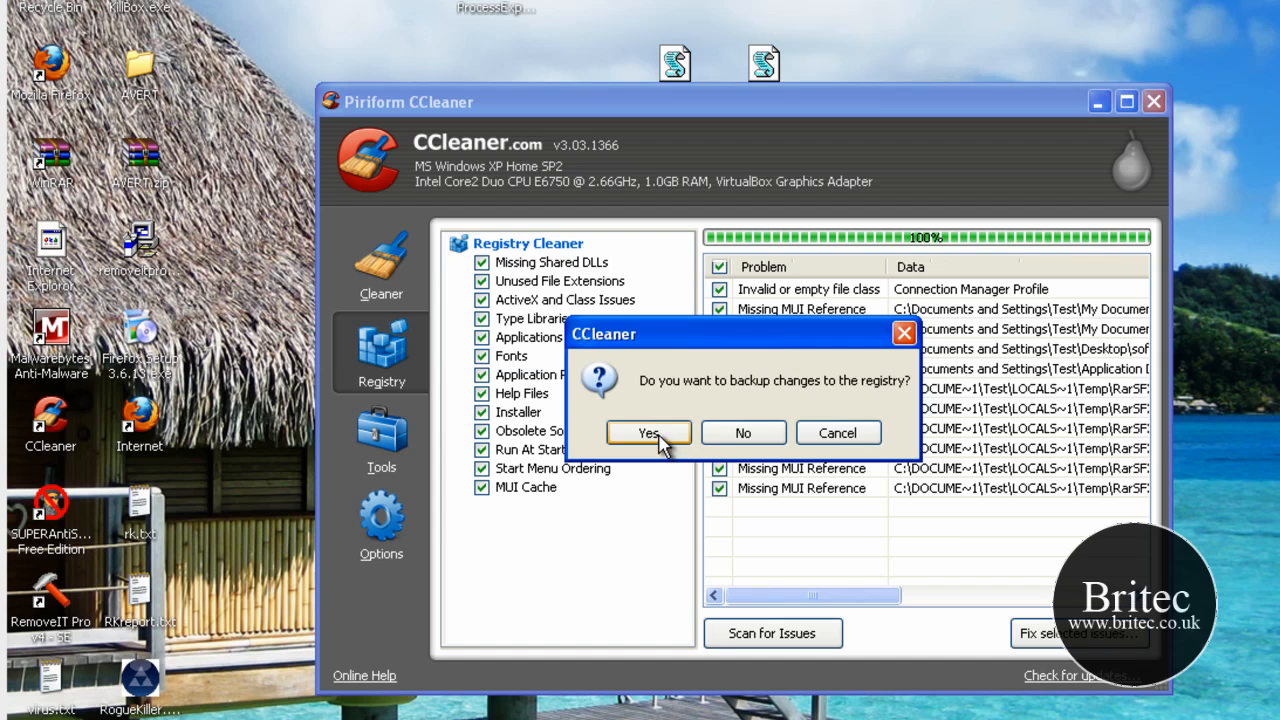
click(648, 432)
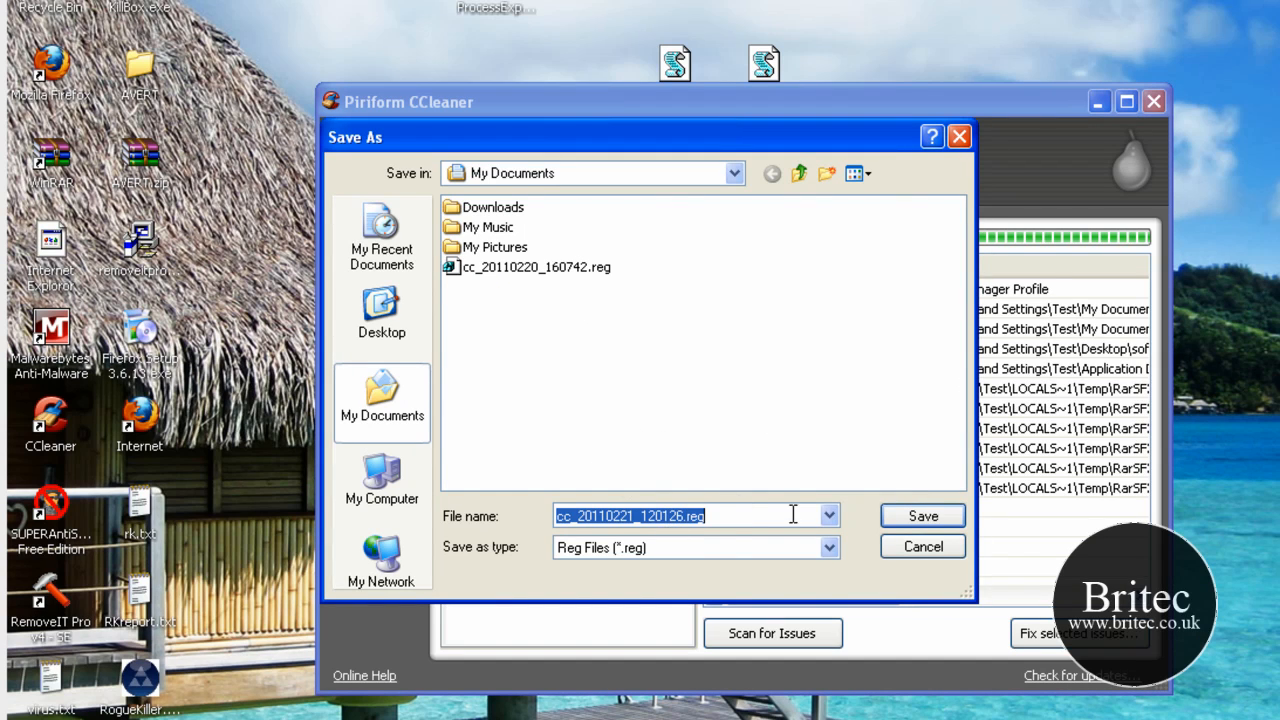
click(921, 516)
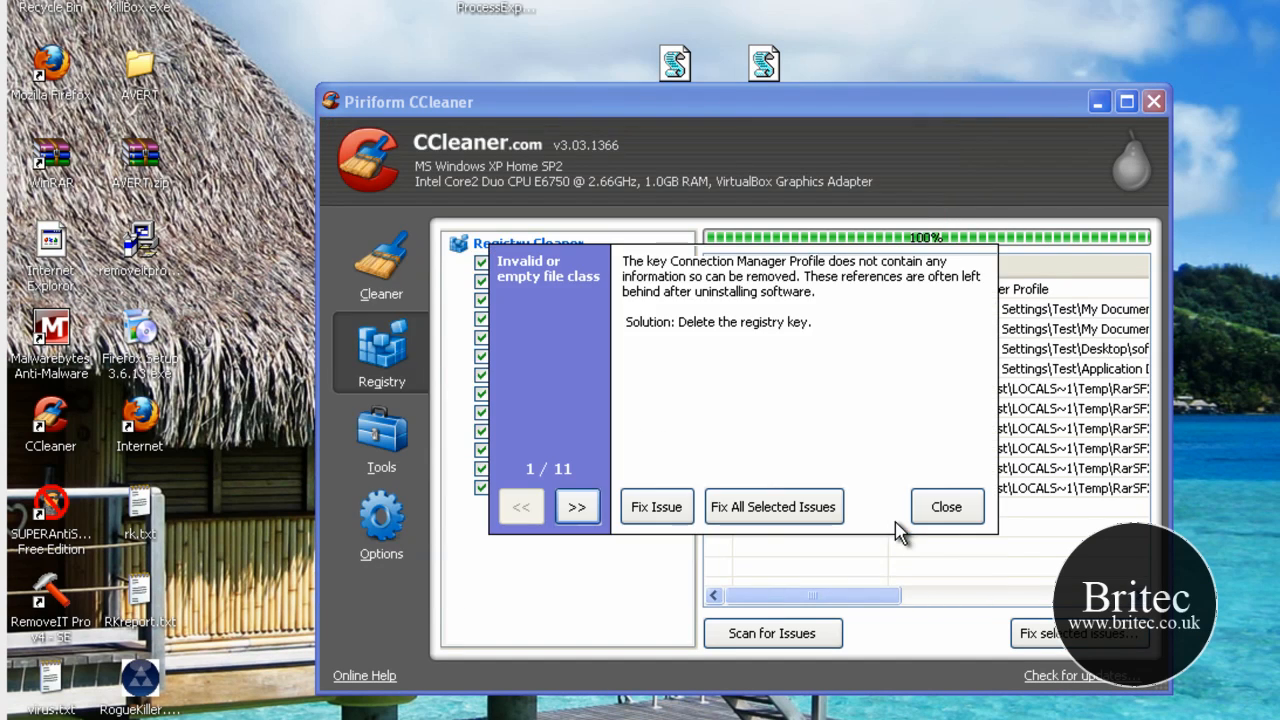
click(773, 506)
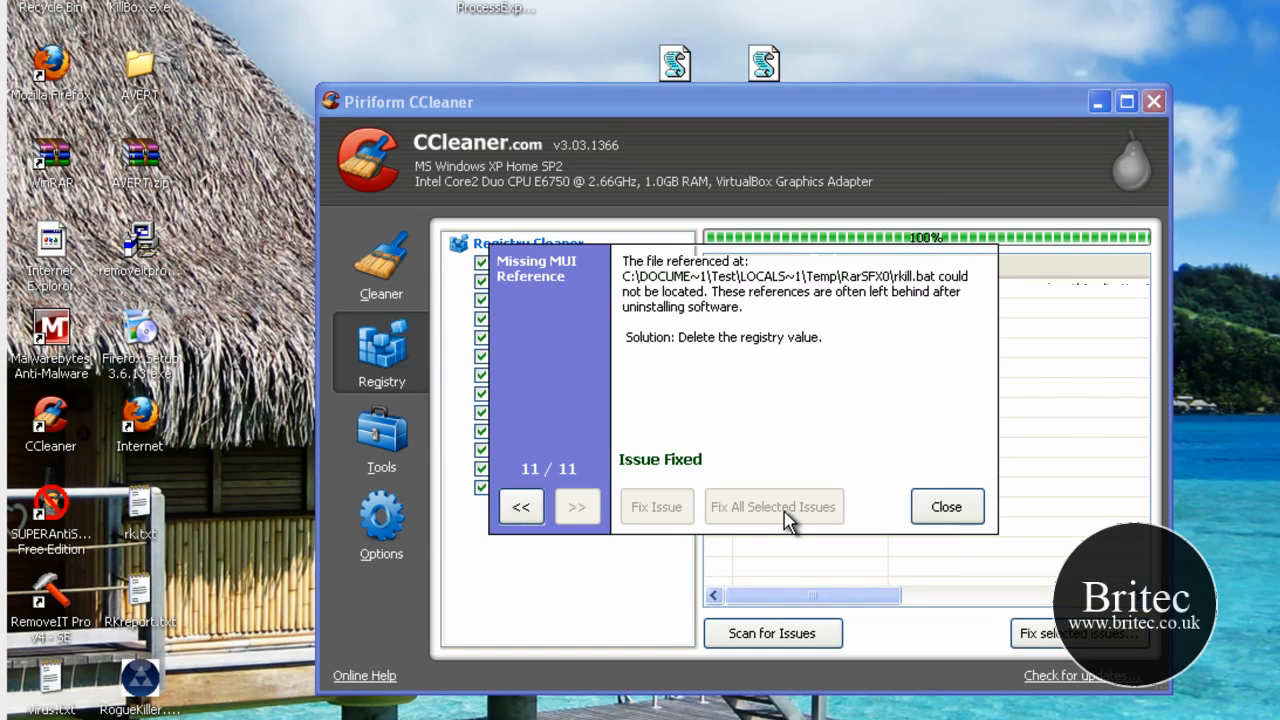
click(945, 506)
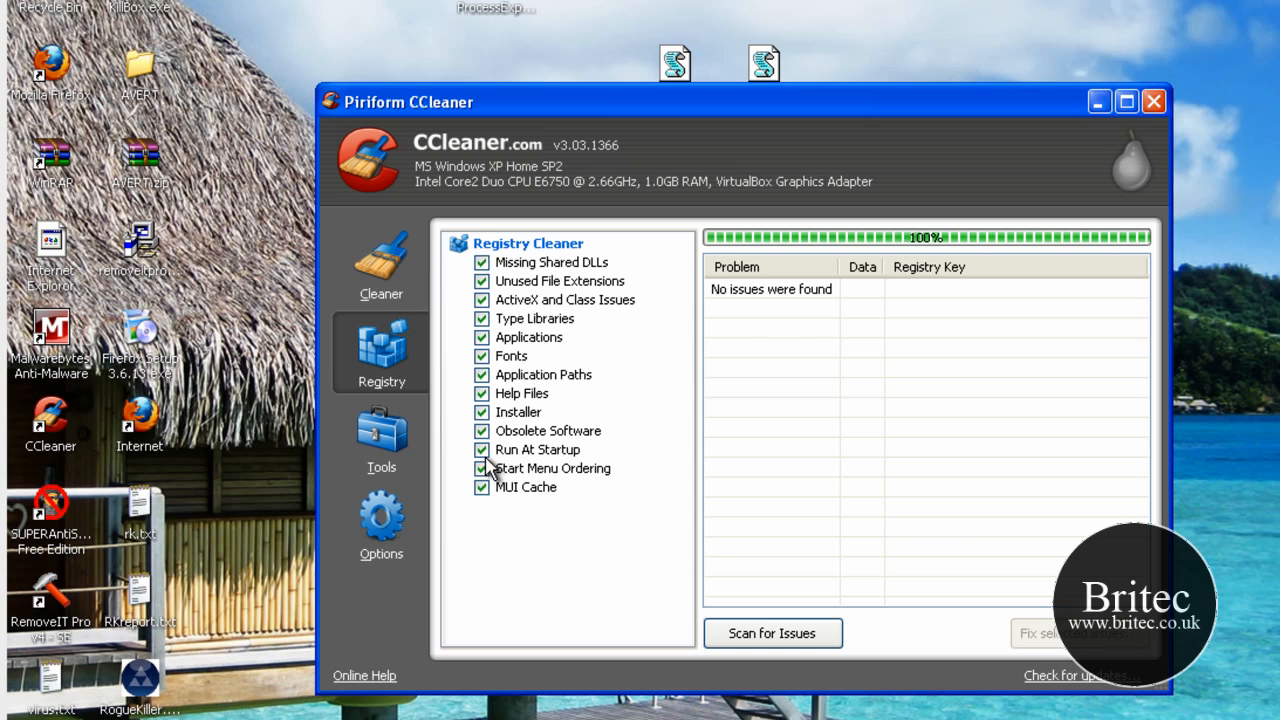
click(381, 525)
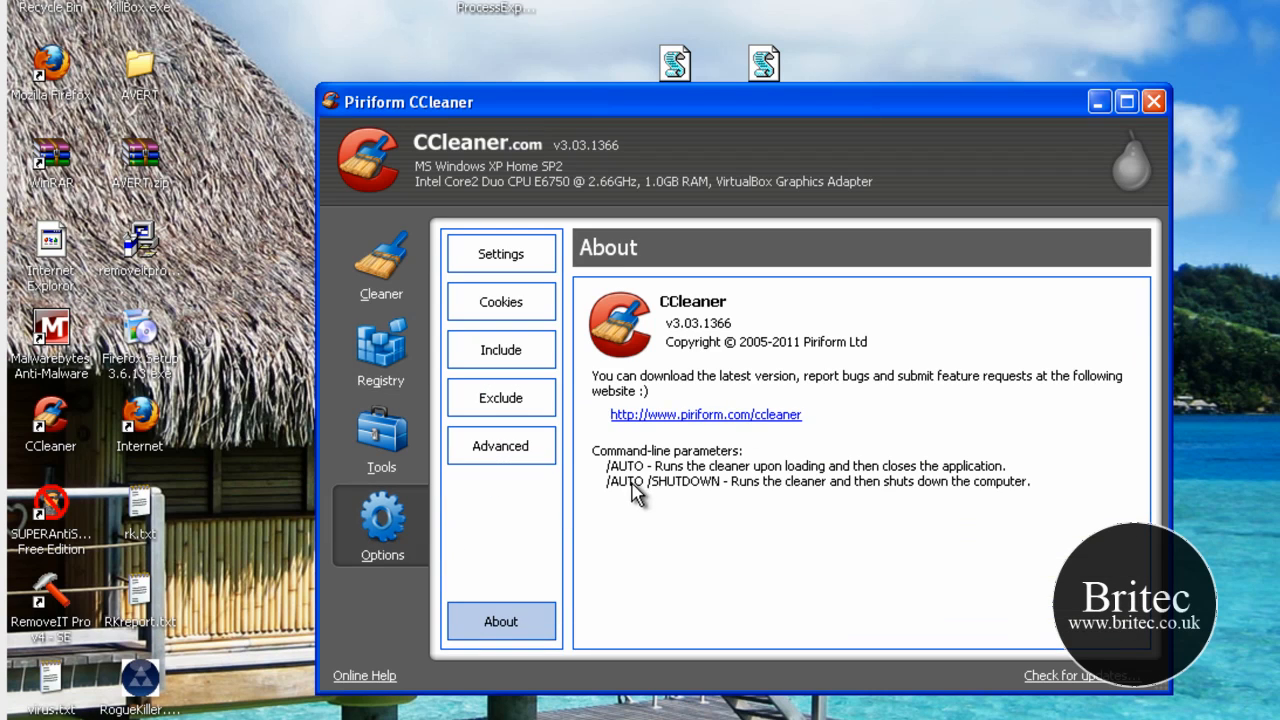
Step: Untick the 24-hour temp file limit, rerun the cleaner removing 3.49 MB, and close CCleaner
click(500, 445)
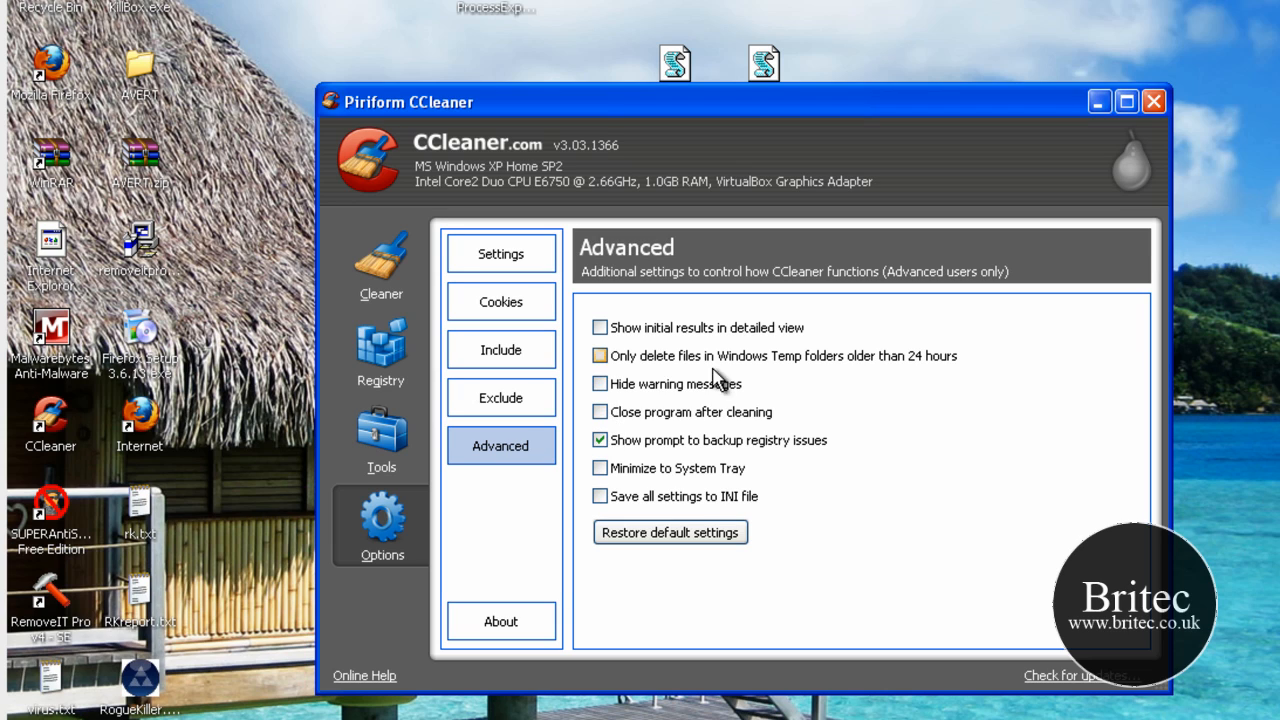
click(600, 355)
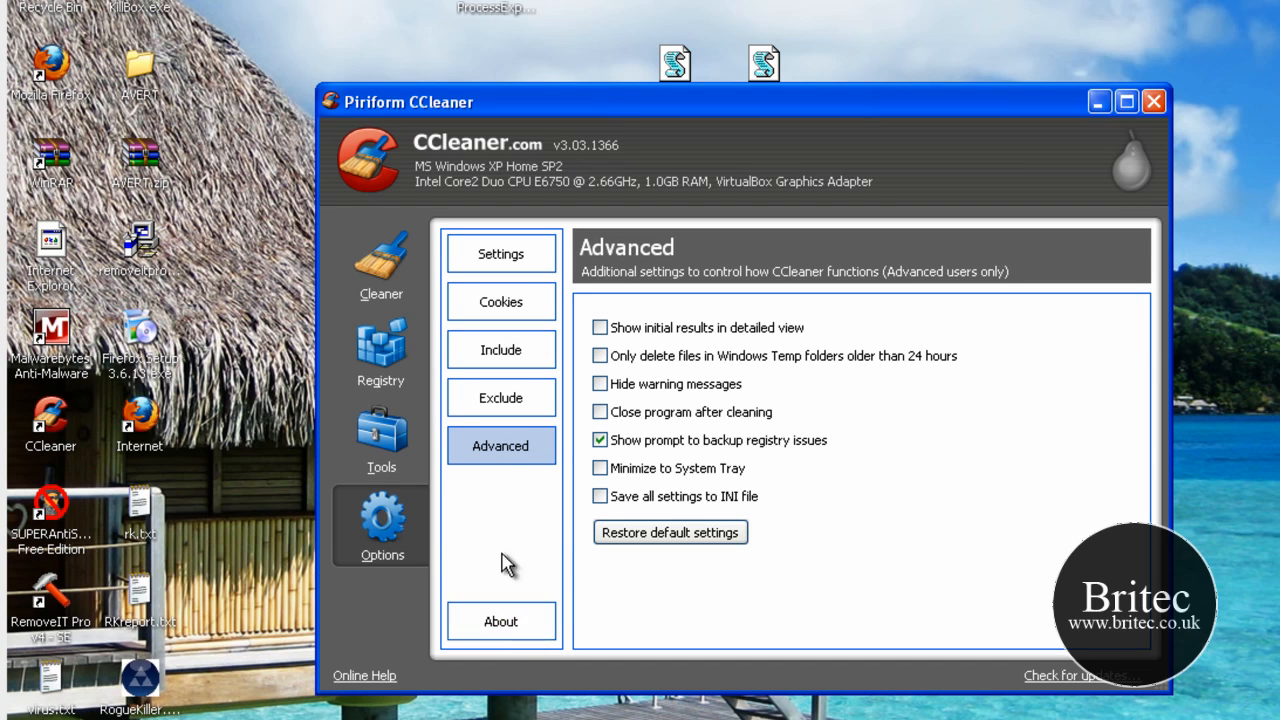
click(381, 265)
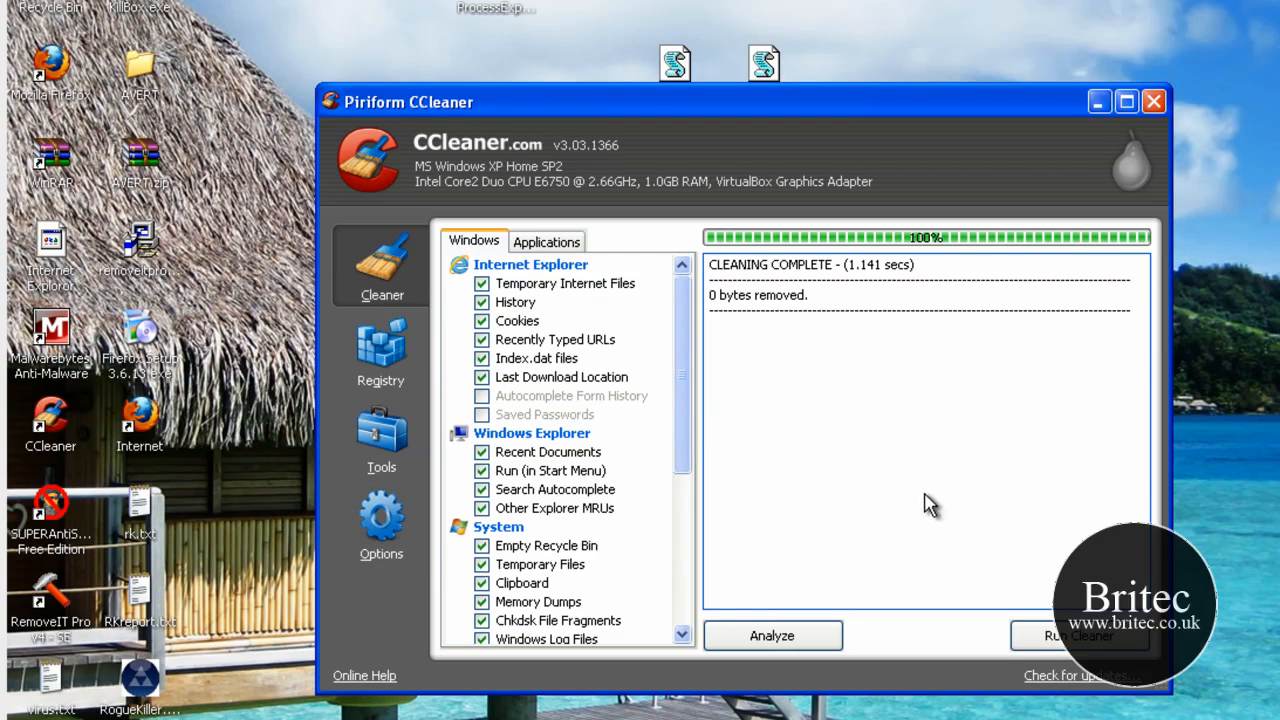
click(1078, 636)
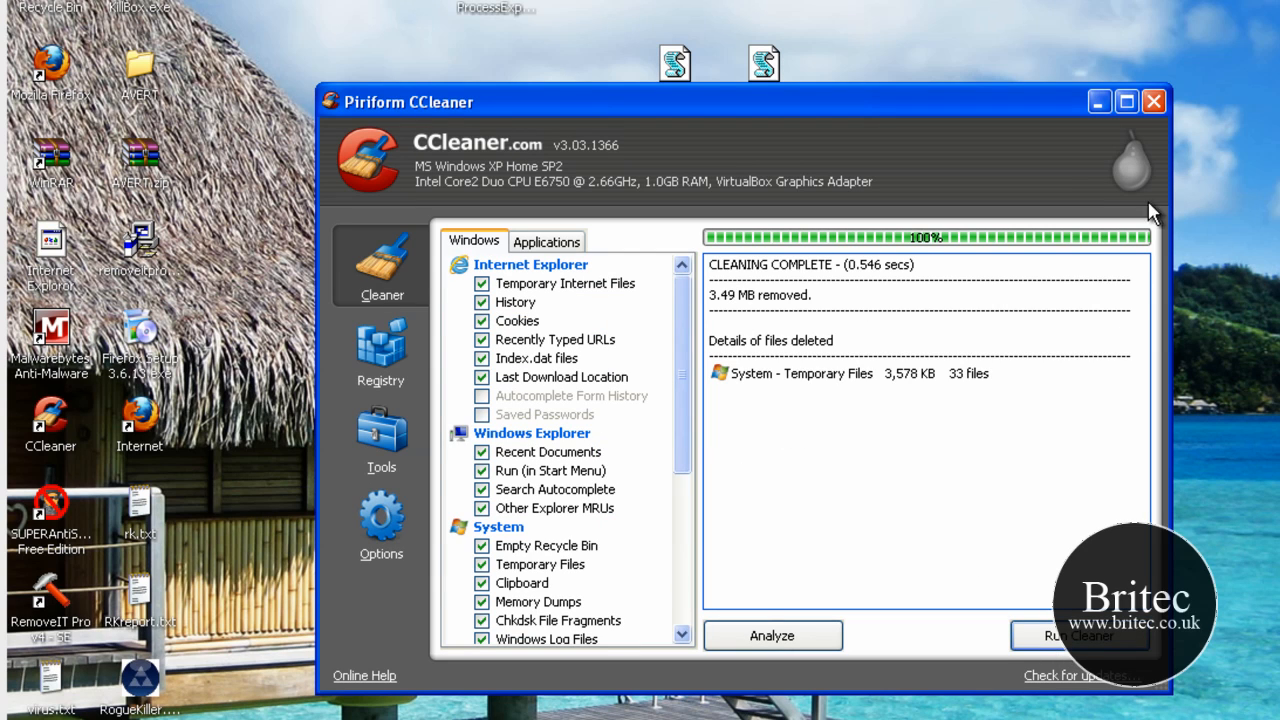
mouse_move(1153, 101)
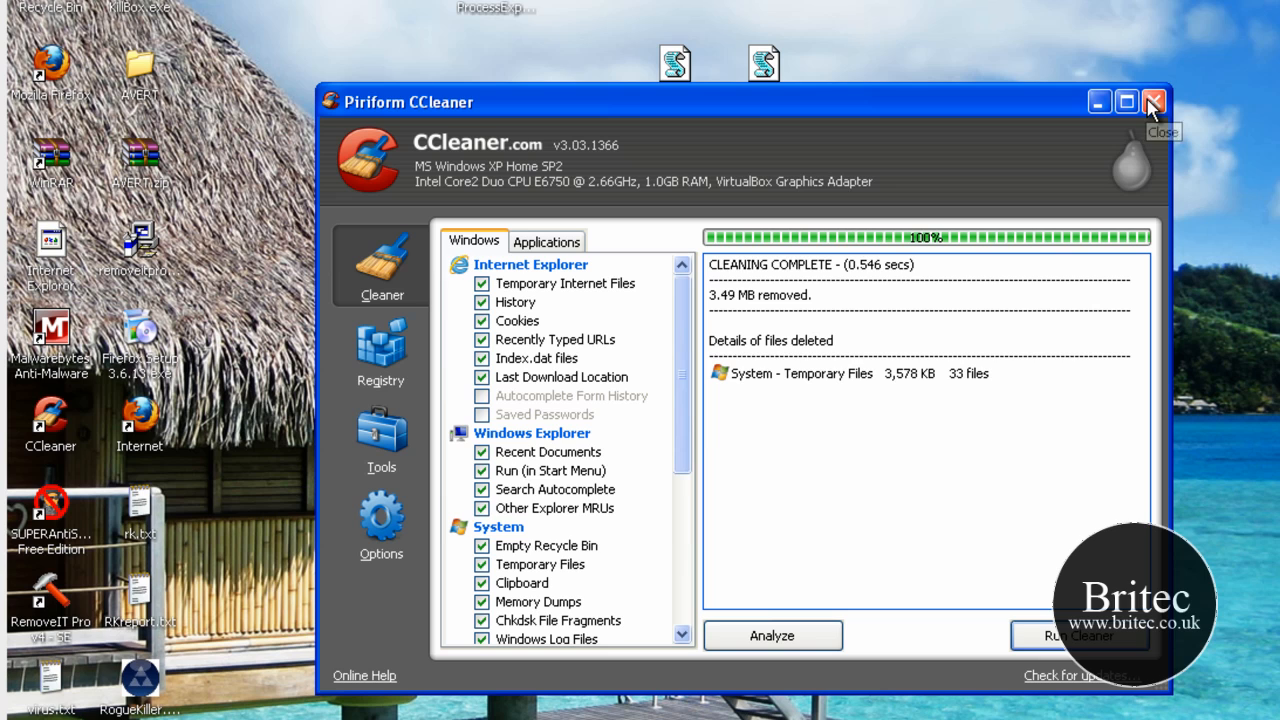
click(1153, 101)
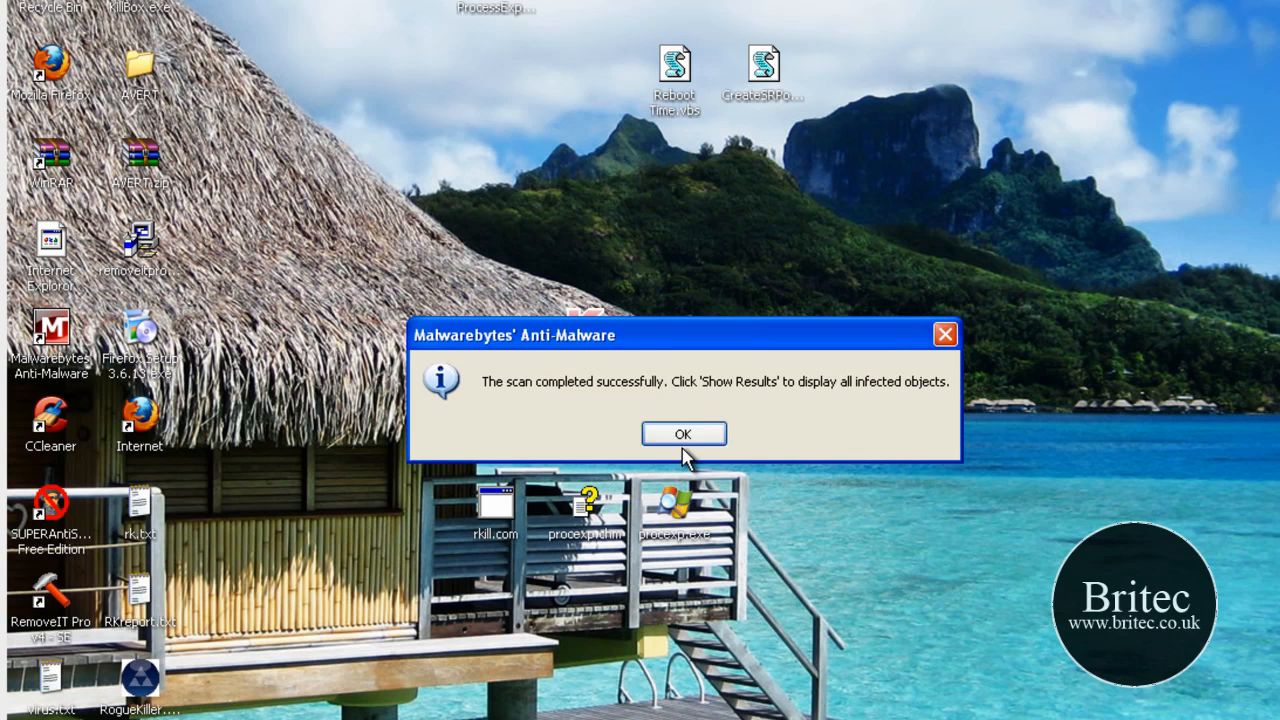
Step: Remove the 12 infected objects in Malwarebytes, decline the restart, and exit
click(683, 433)
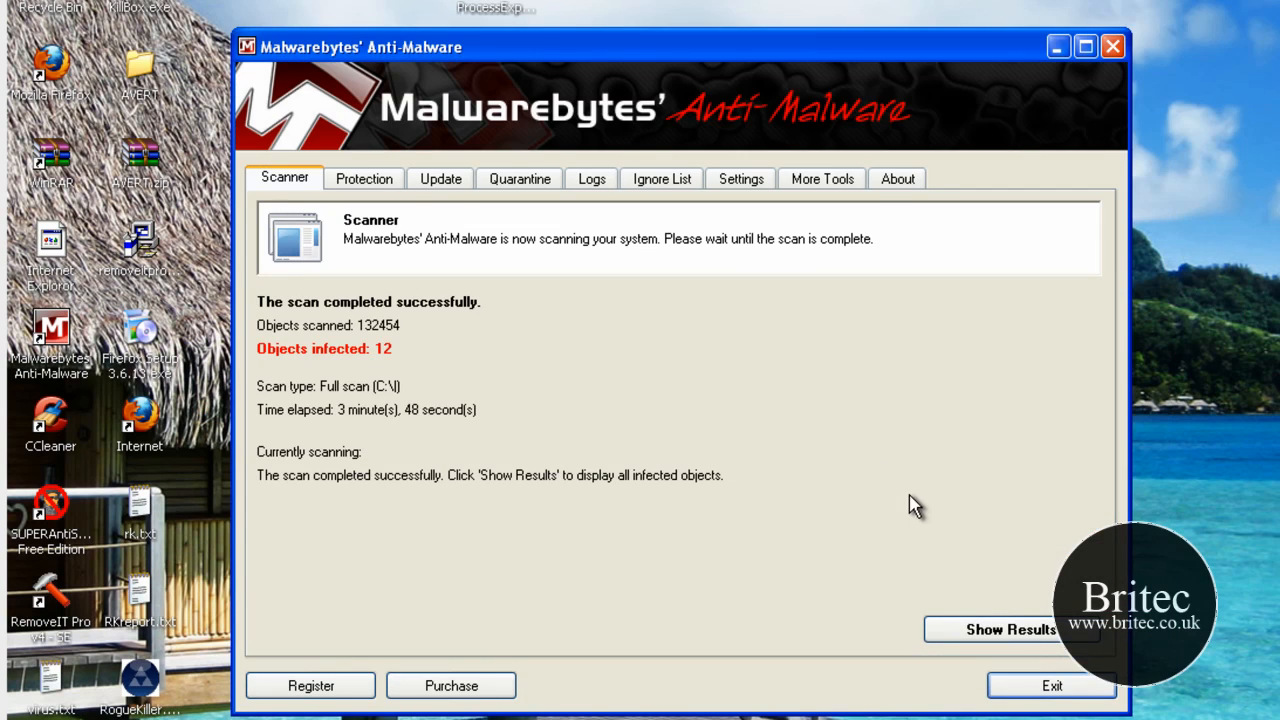
mouse_move(875, 620)
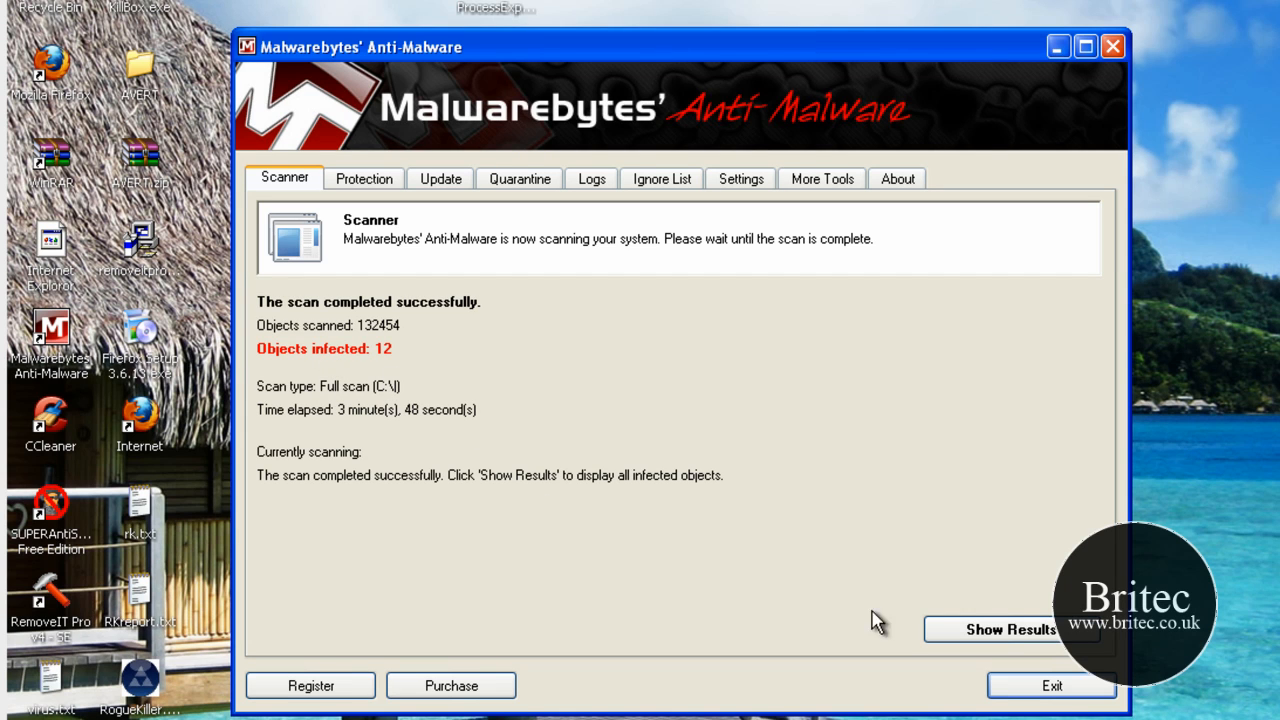
click(1010, 629)
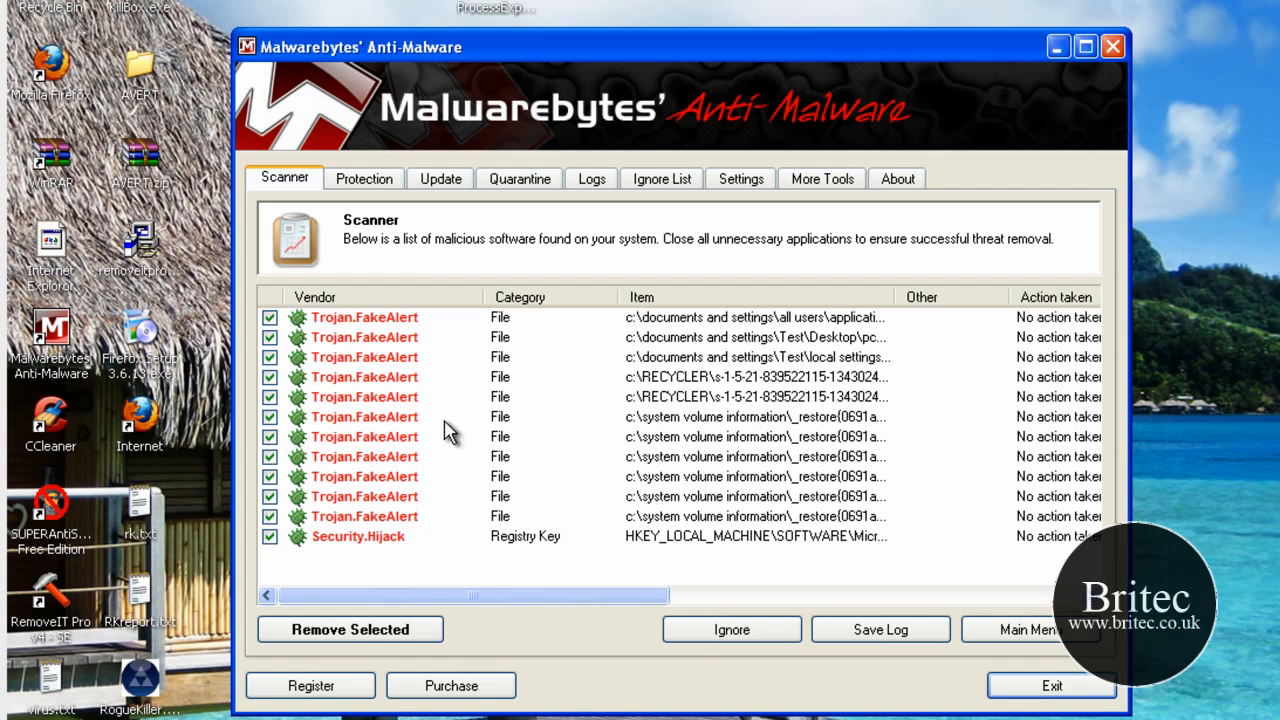
mouse_move(555, 495)
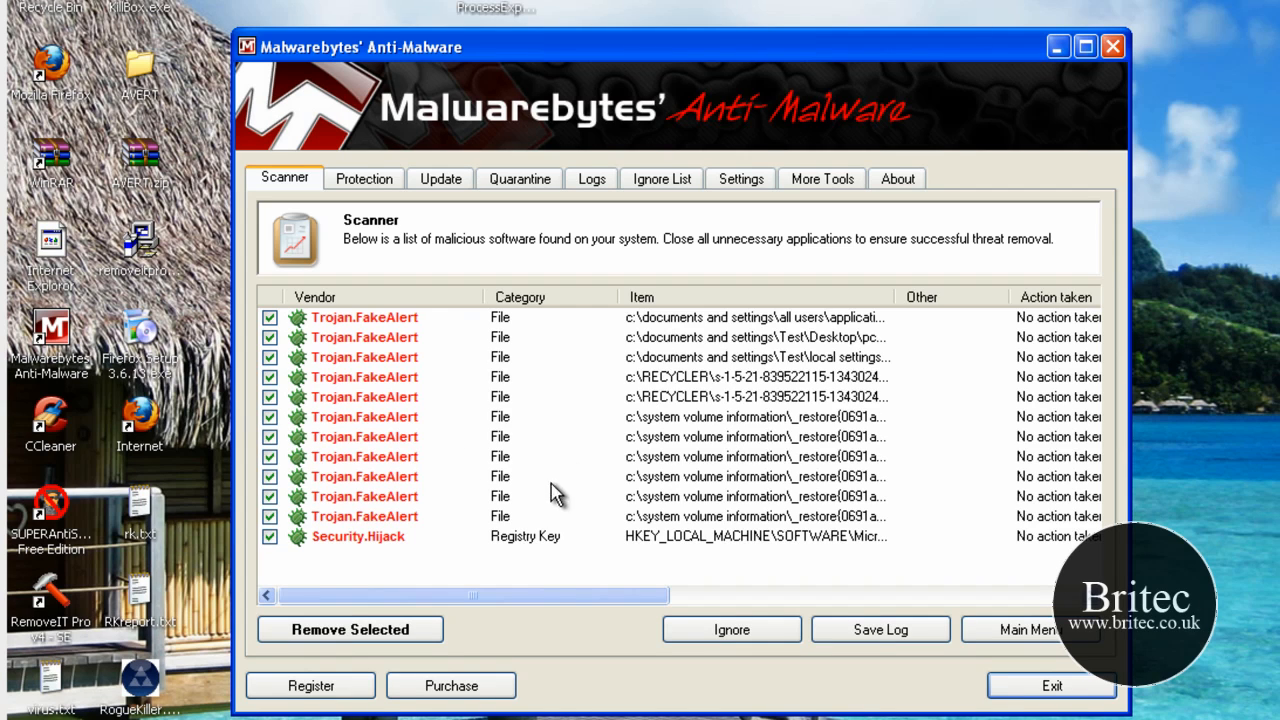
mouse_move(365, 410)
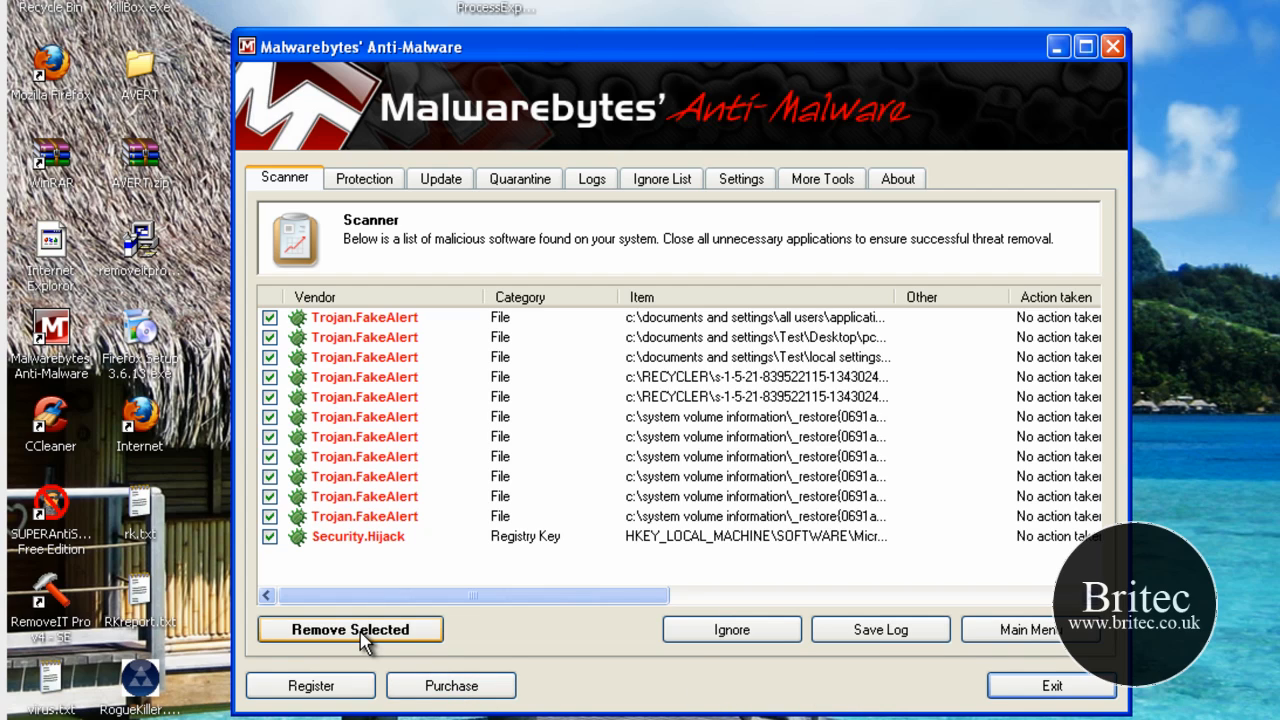
click(350, 629)
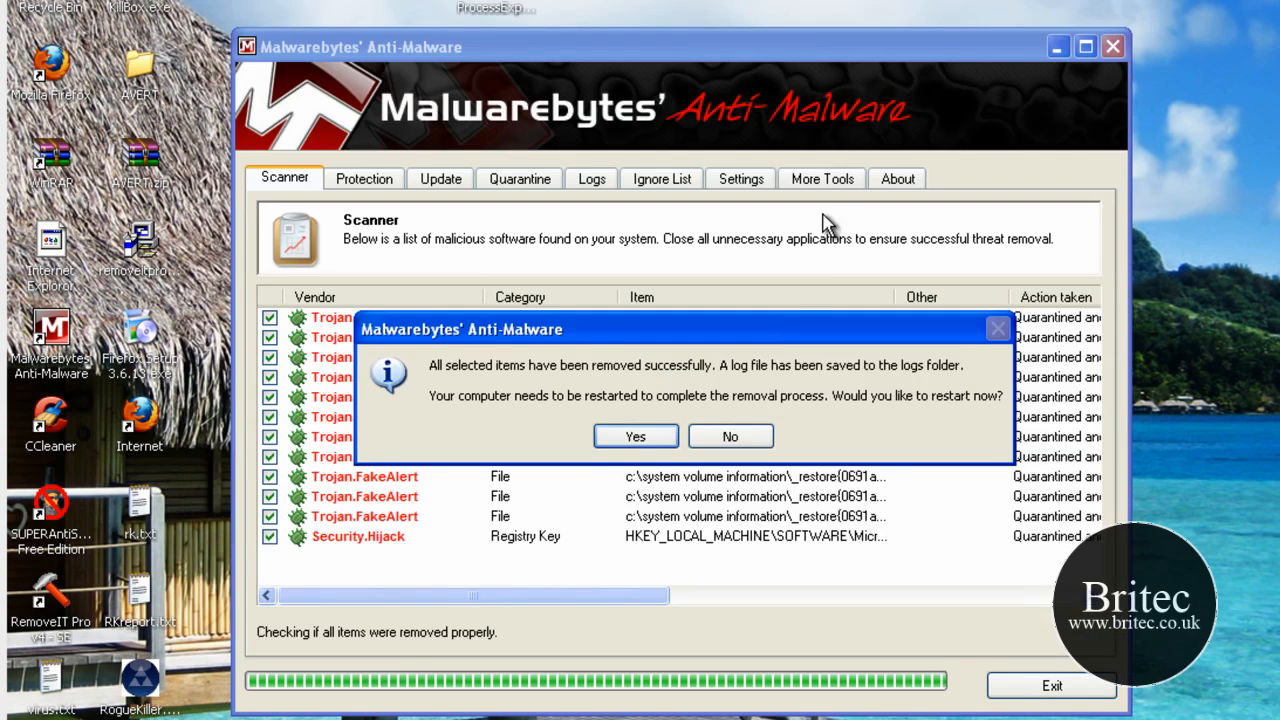
mouse_move(583, 481)
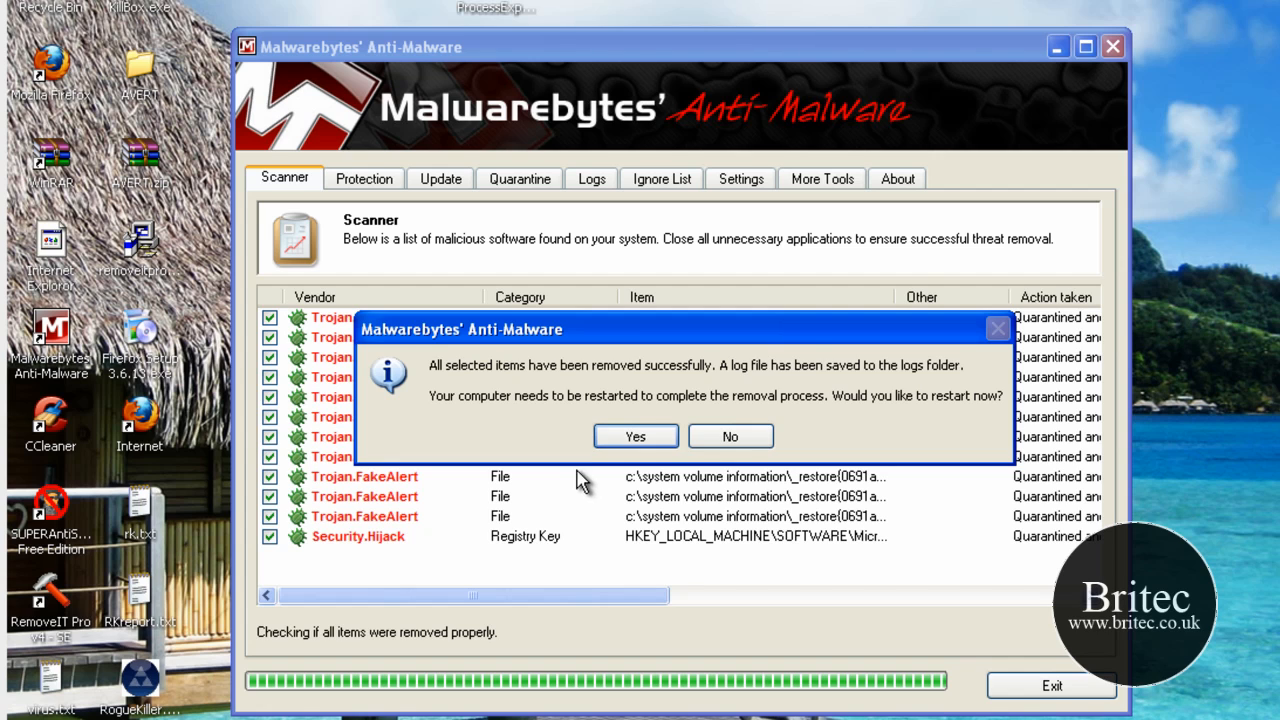
click(730, 436)
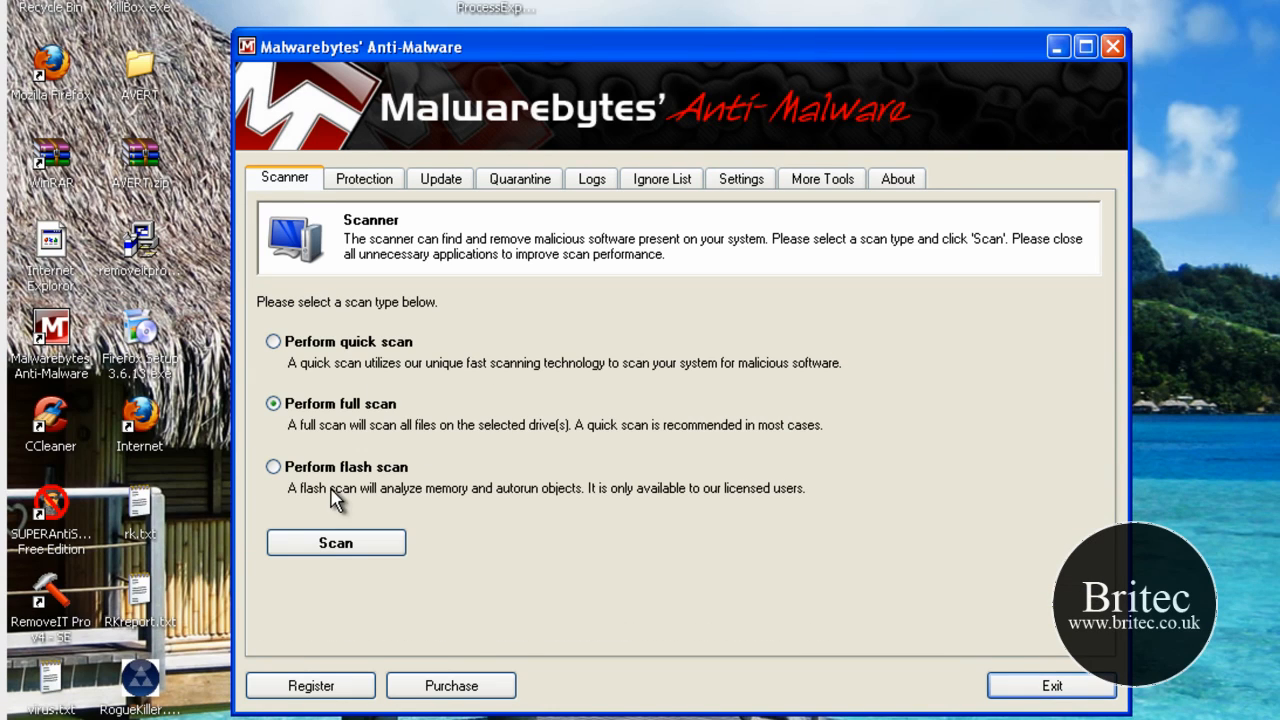
click(1112, 46)
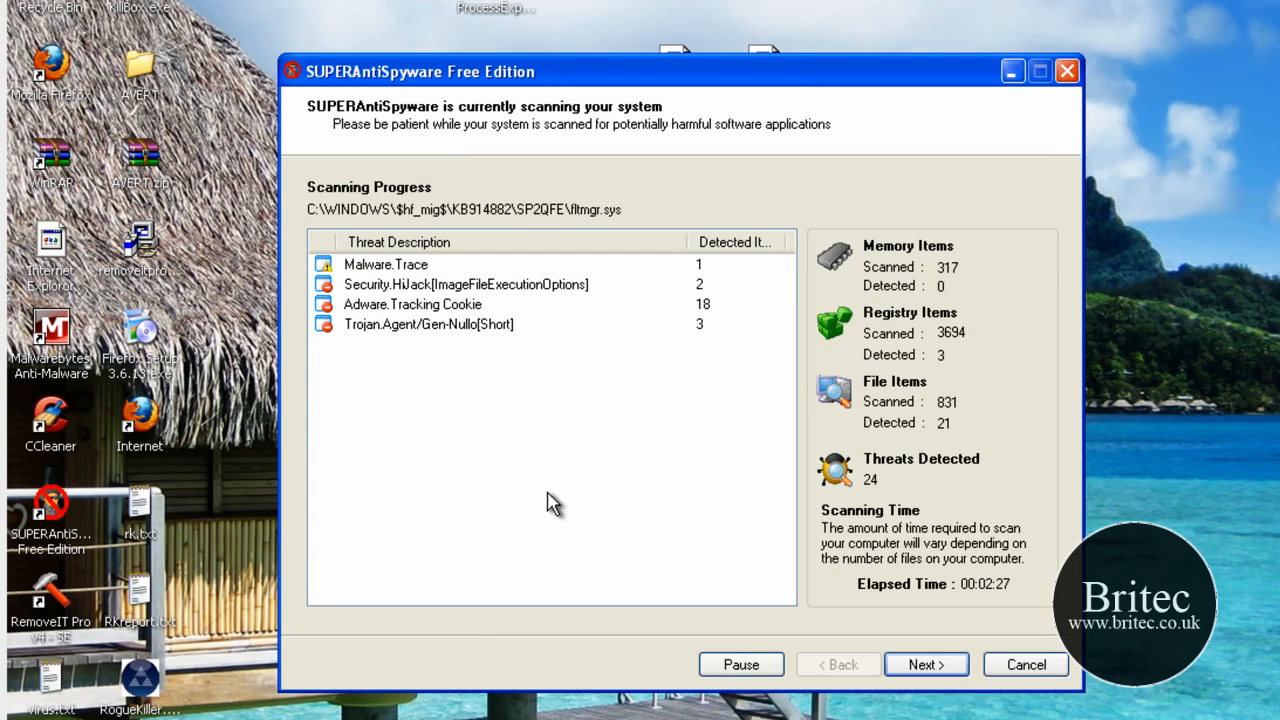
mouse_move(540, 498)
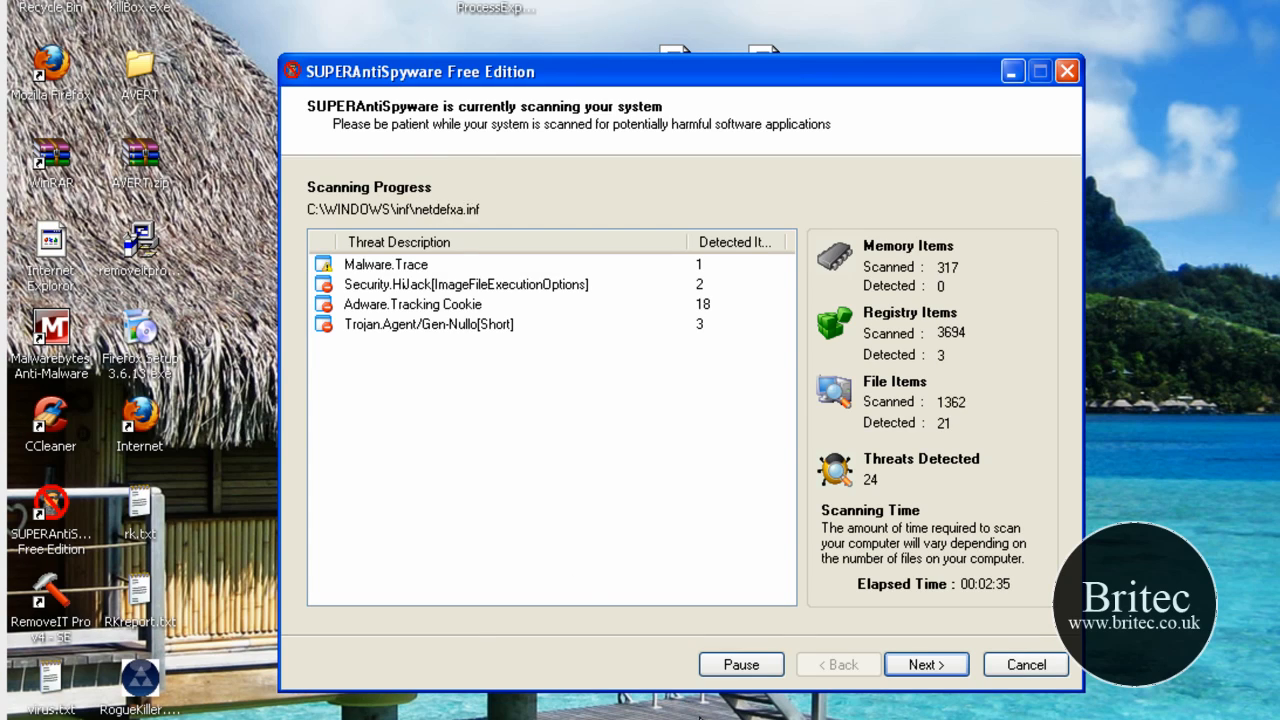
mouse_move(583, 588)
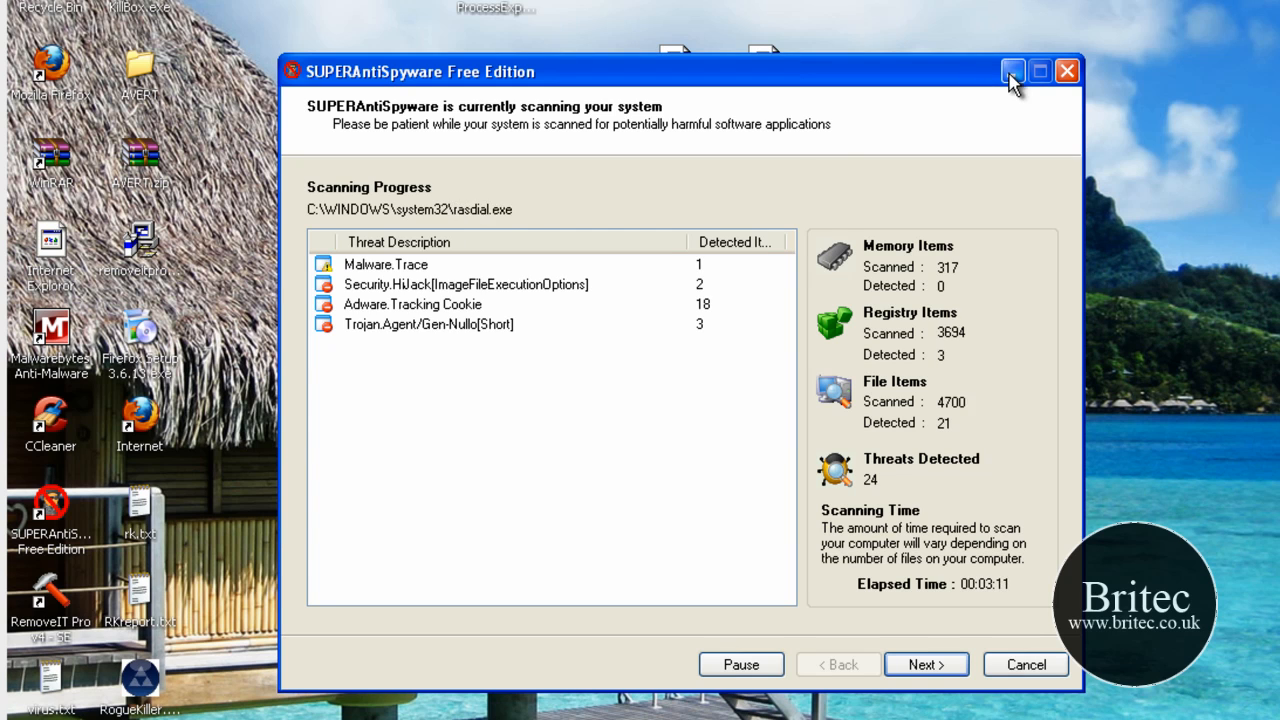
Step: Minimize the SUPERAntiSpyware scan window, now past 4,700 items with 24 threats
click(1012, 71)
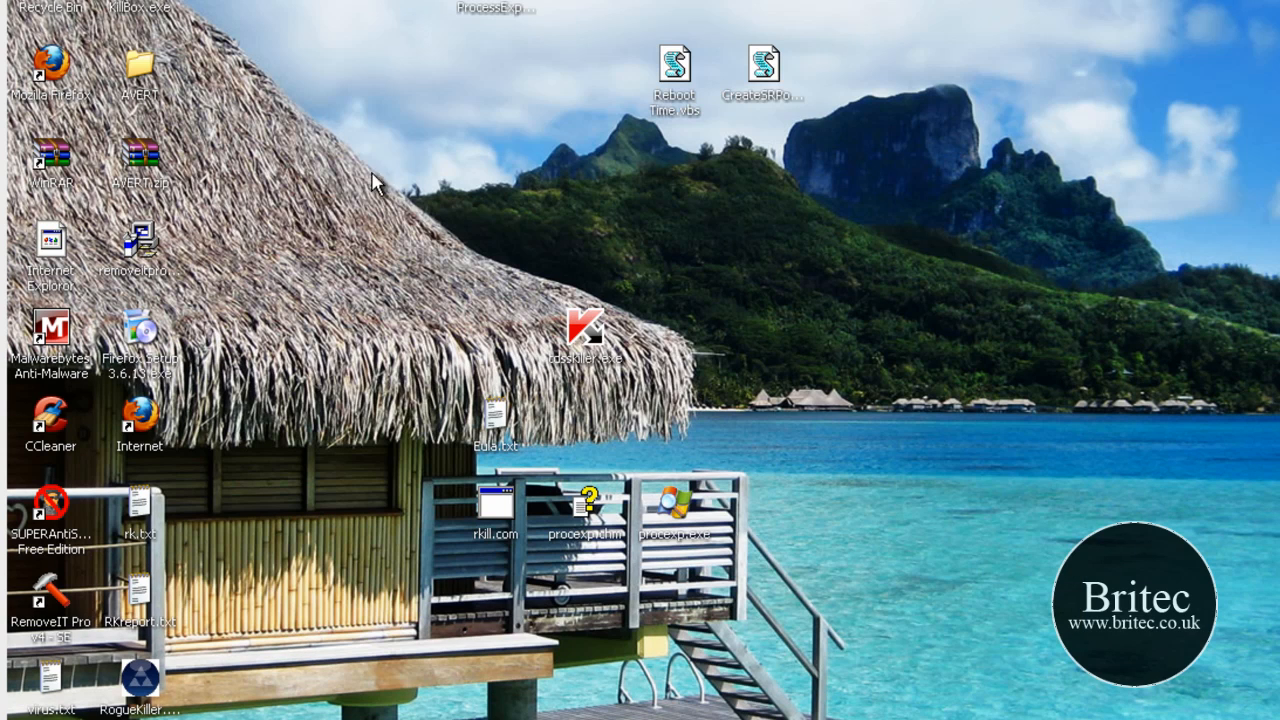
Step: Launch HostsXpert.exe from its desktop folder and restore the MS hosts file
click(323, 175)
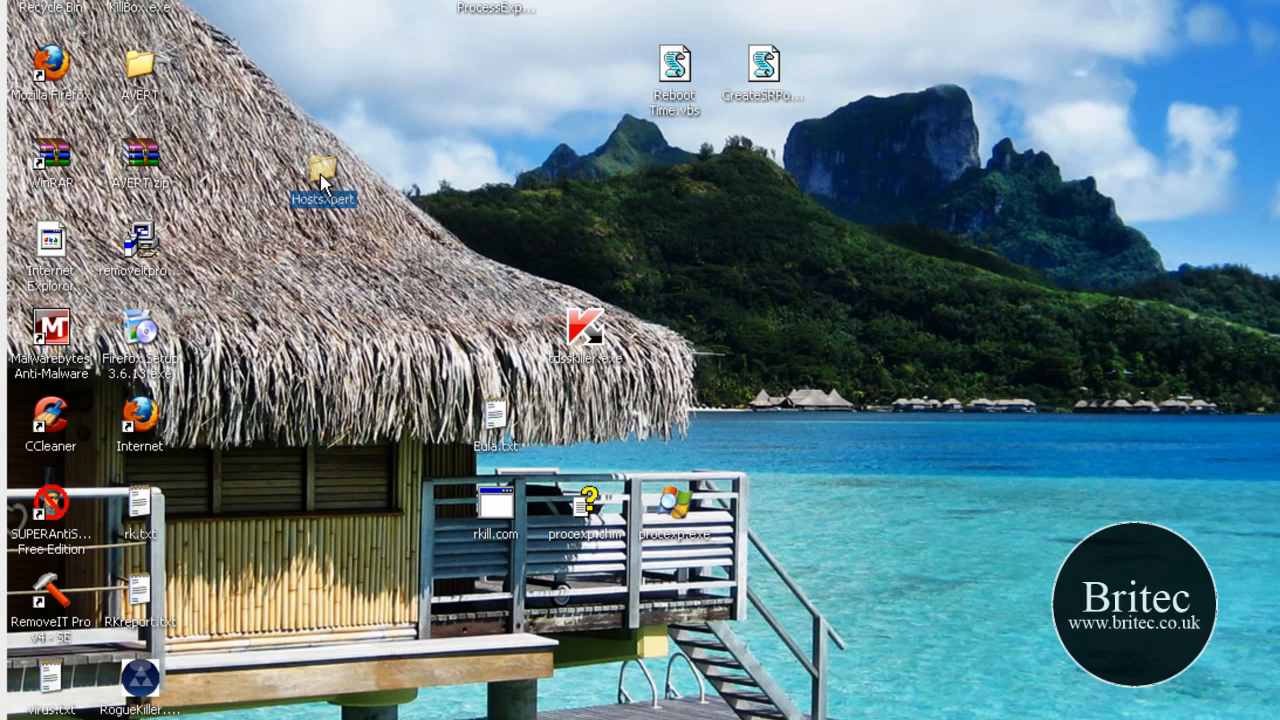
double_click(322, 177)
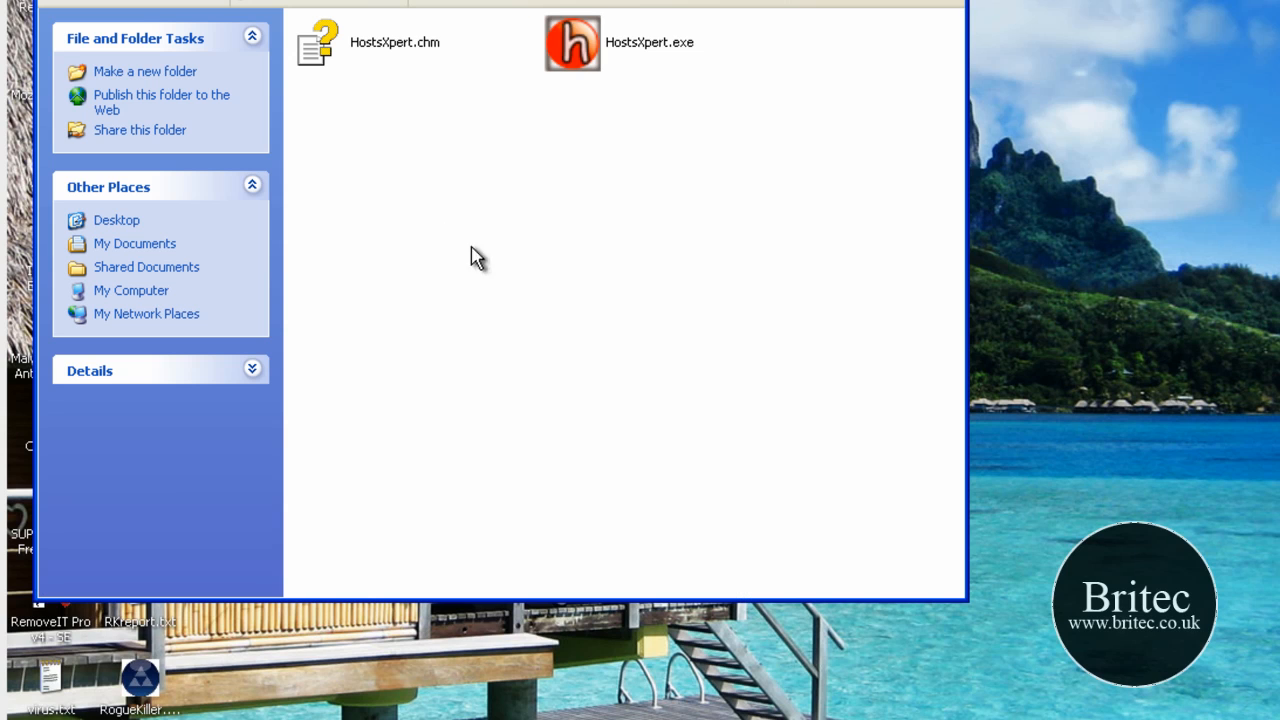
double_click(572, 42)
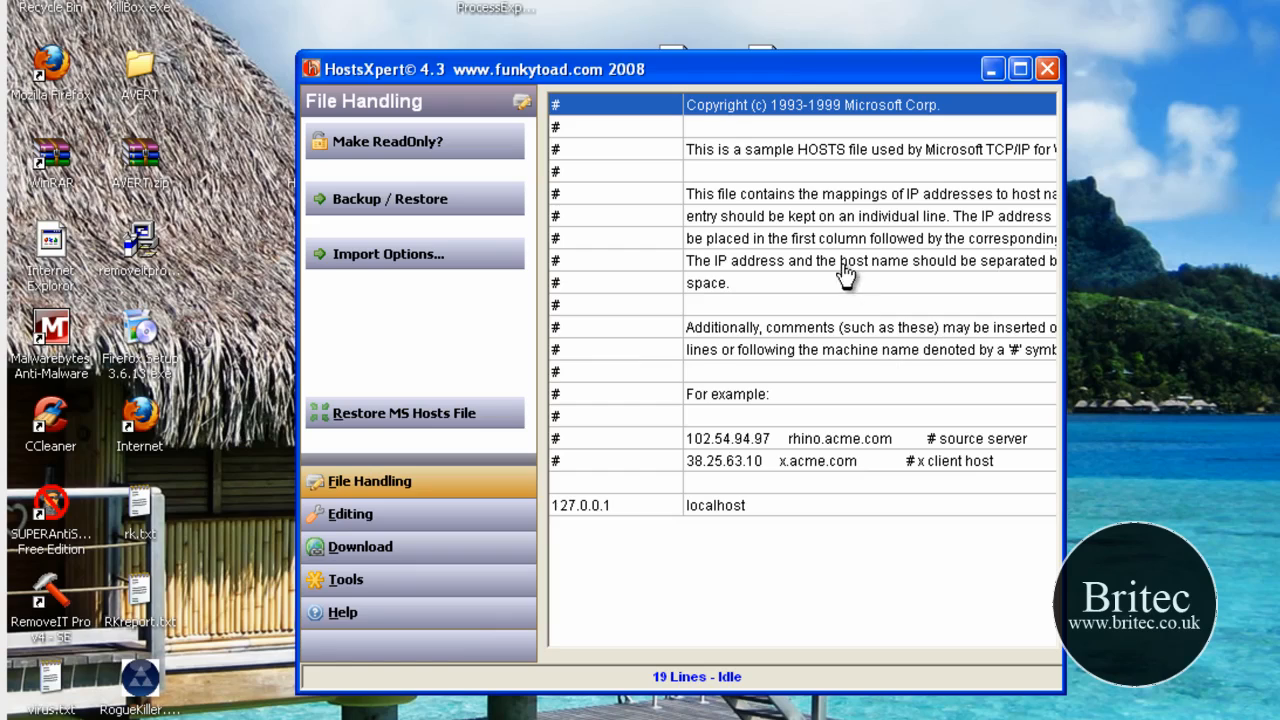
mouse_move(707, 528)
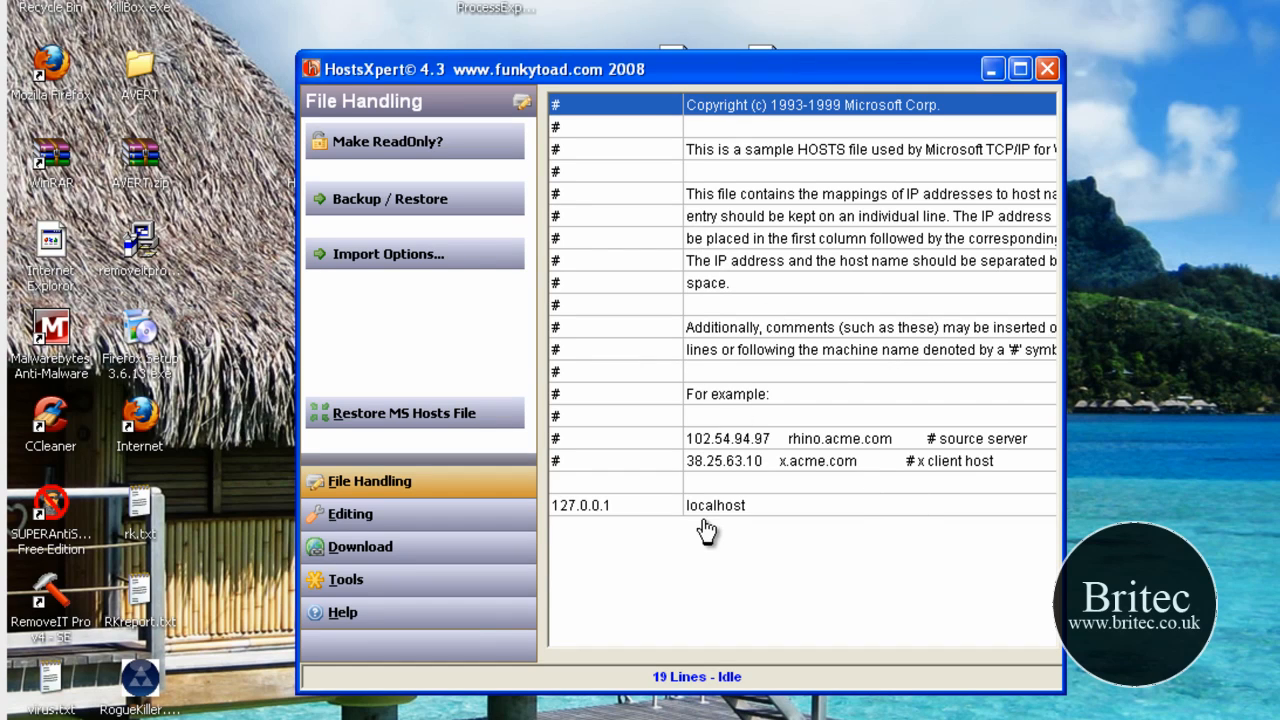
mouse_move(715, 512)
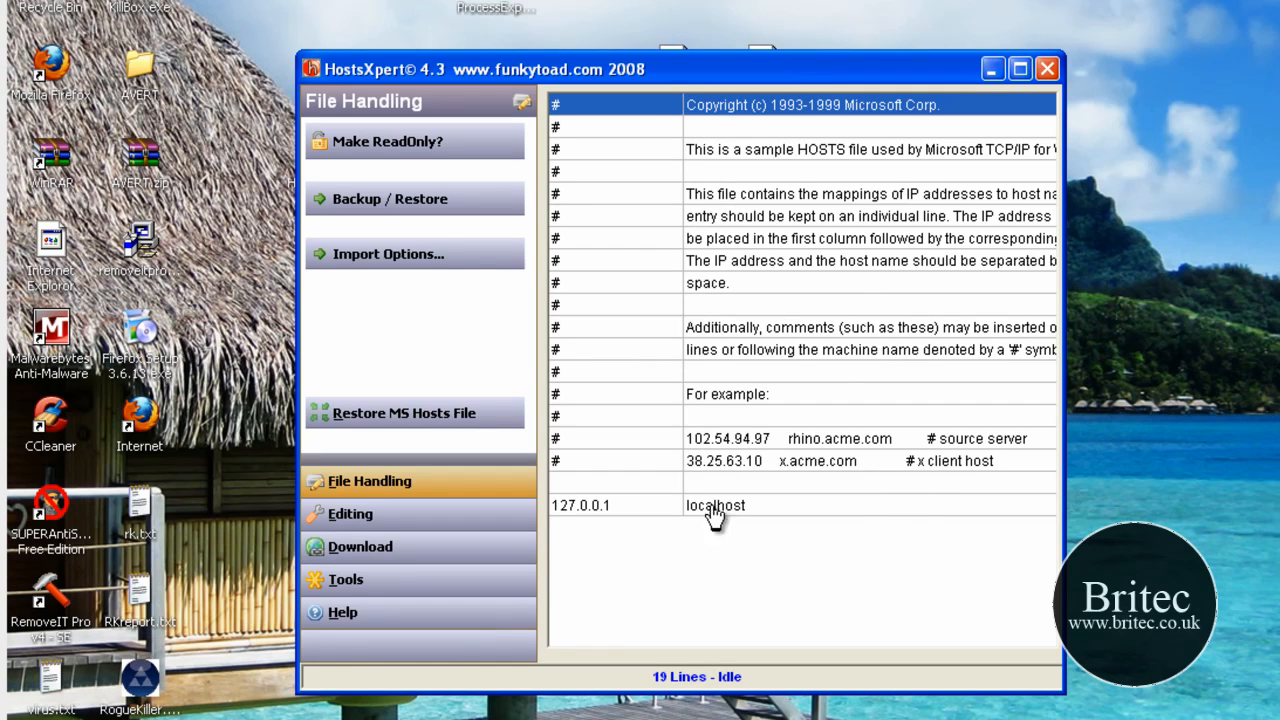
mouse_move(155, 118)
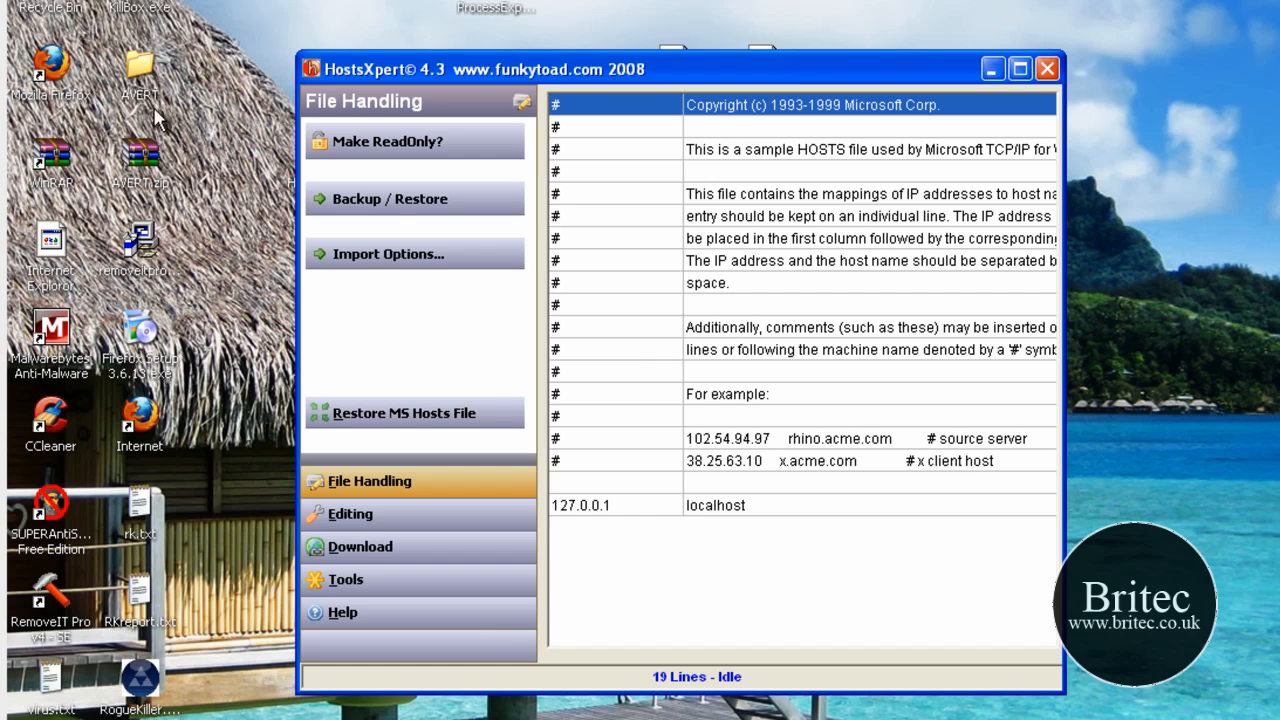
mouse_move(500, 350)
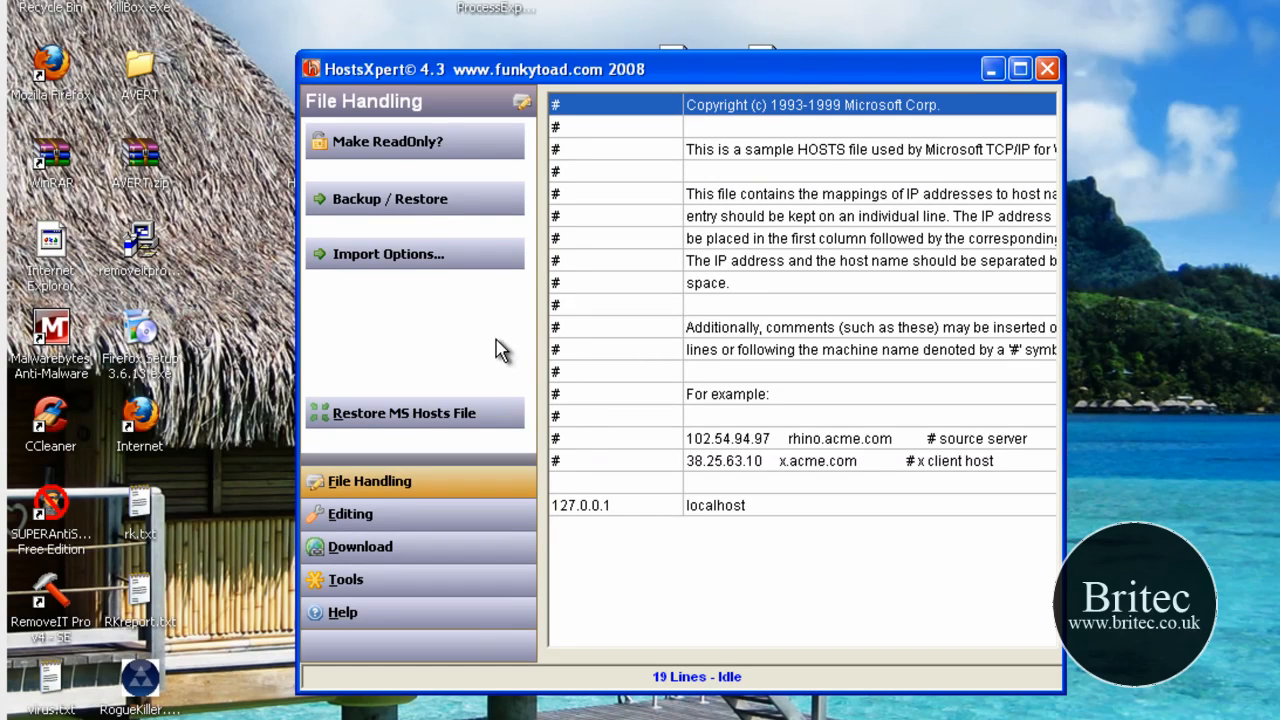
mouse_move(1065, 260)
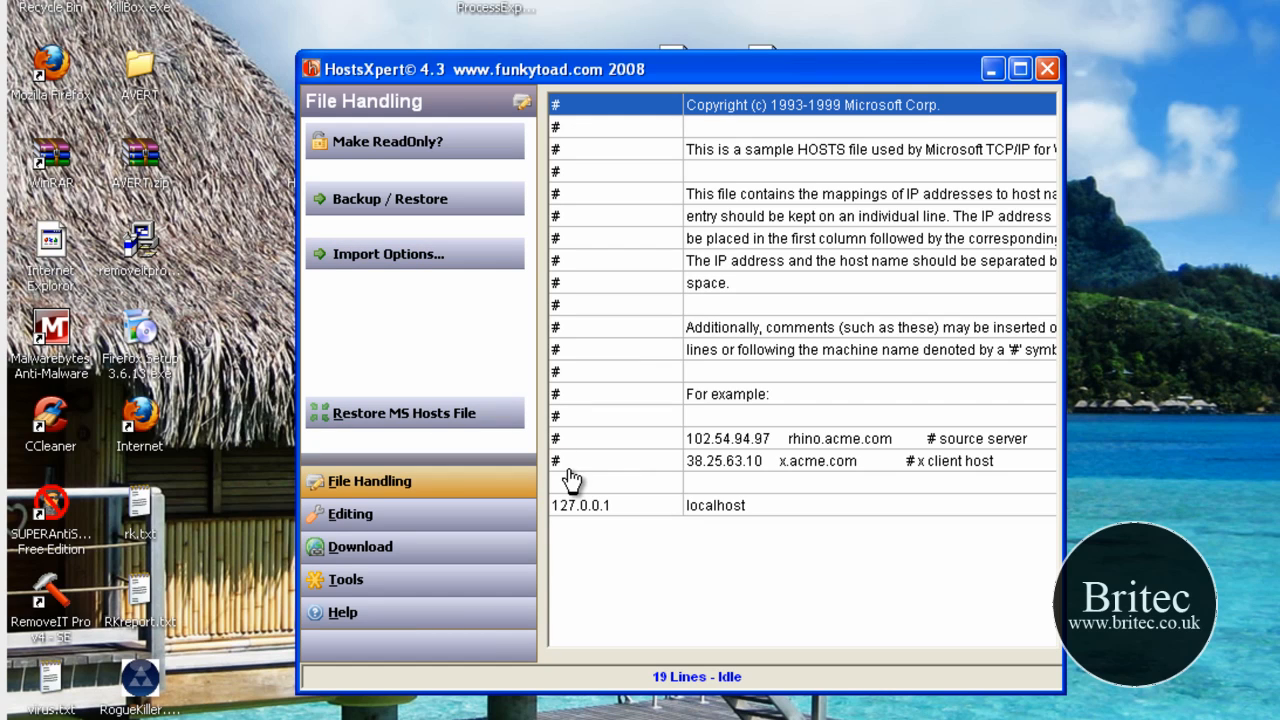
mouse_move(404, 413)
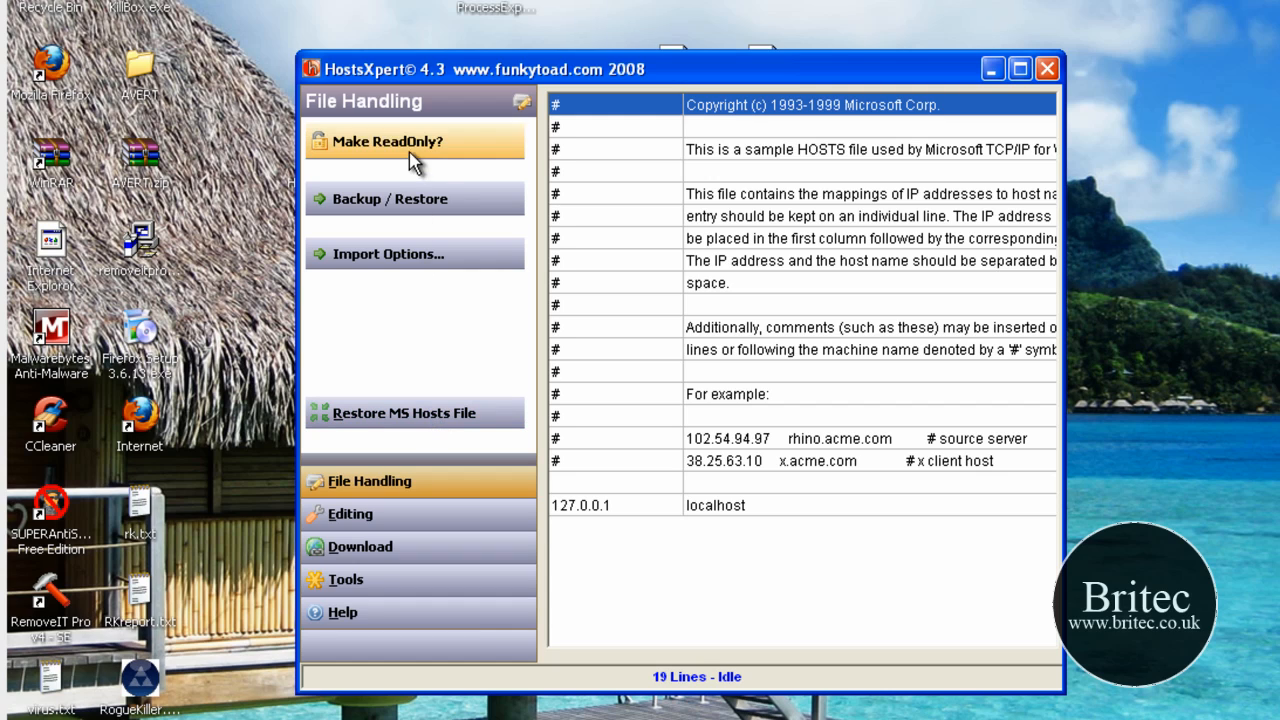
click(404, 413)
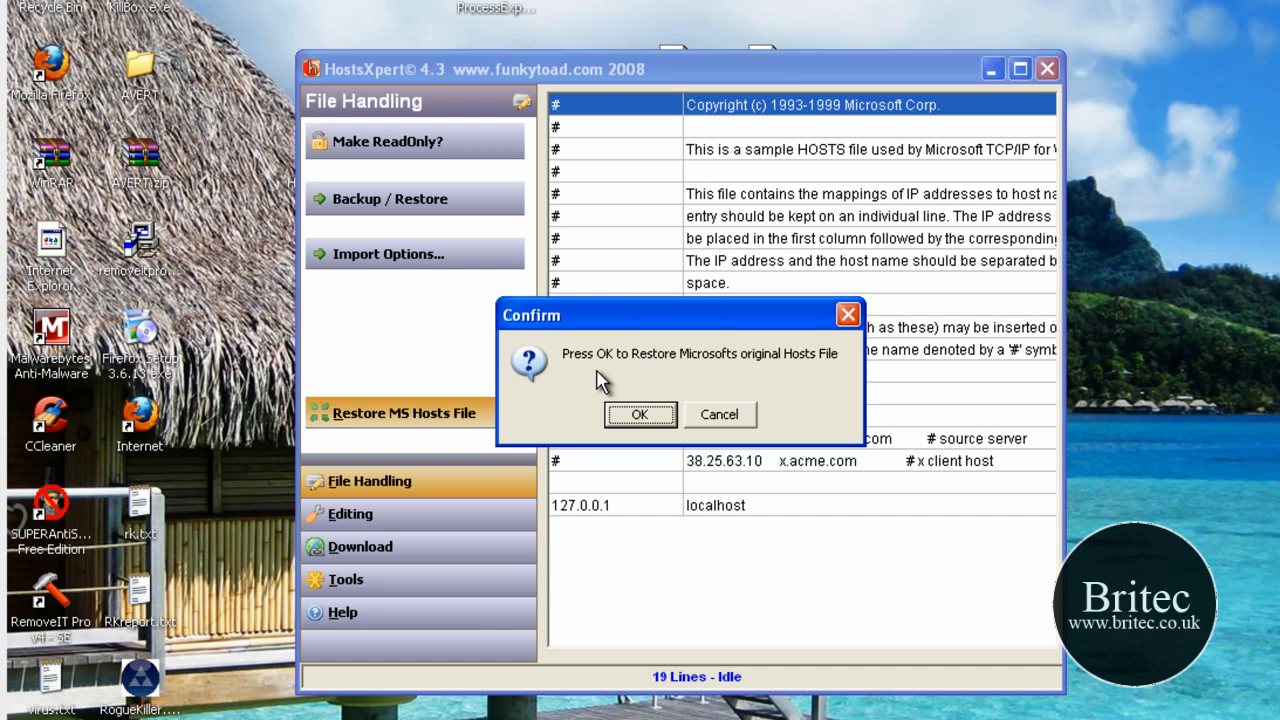
click(639, 414)
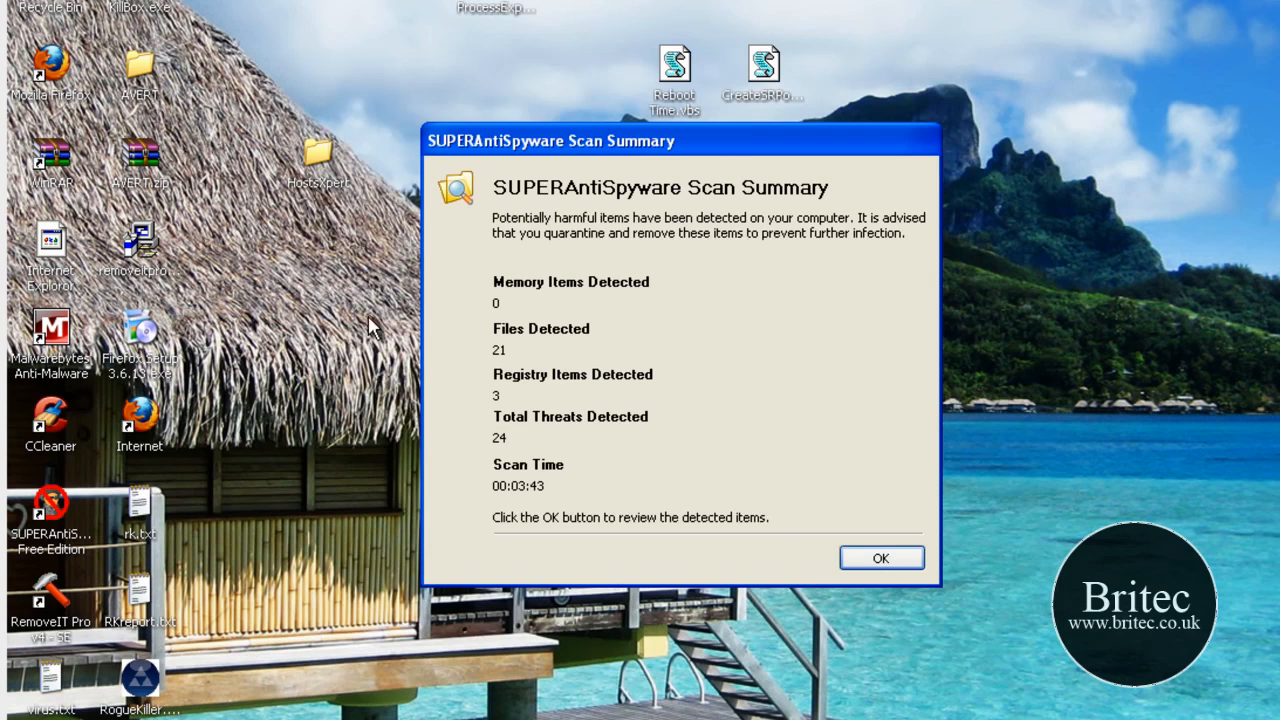
Step: Review the 24 detected threats, quarantine them, and accept the reboot to finish removal
click(880, 557)
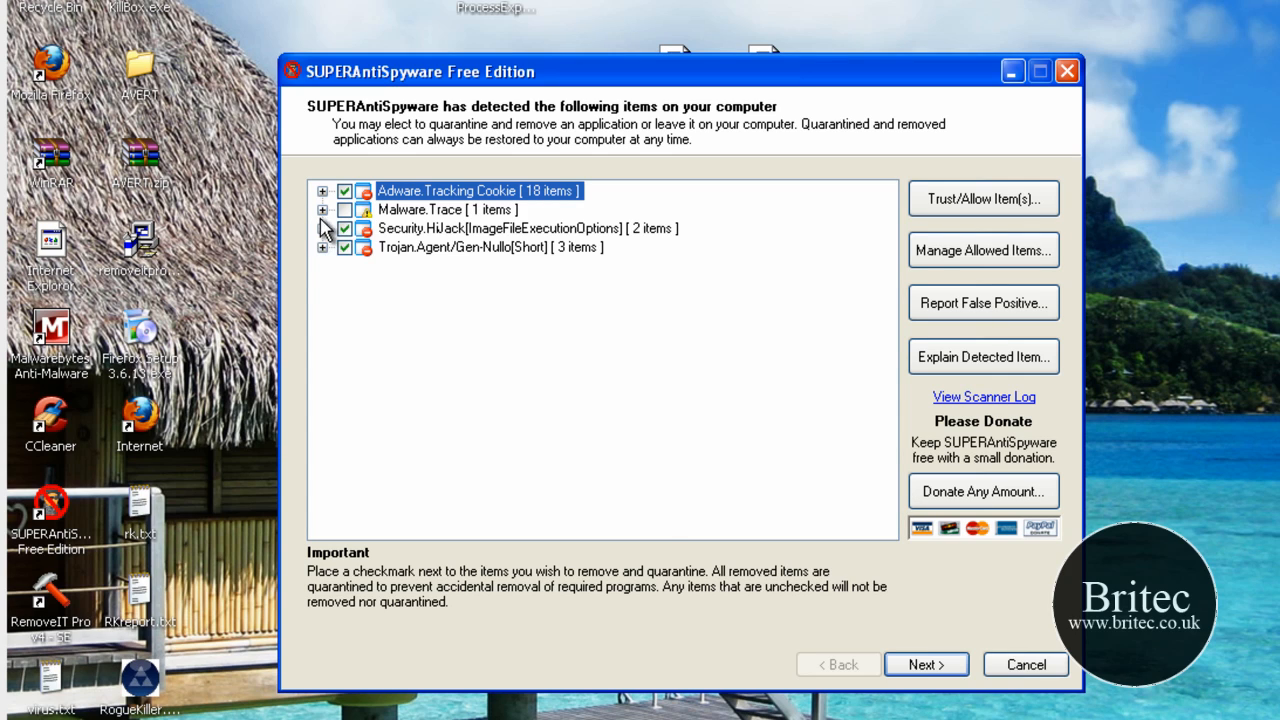
click(322, 209)
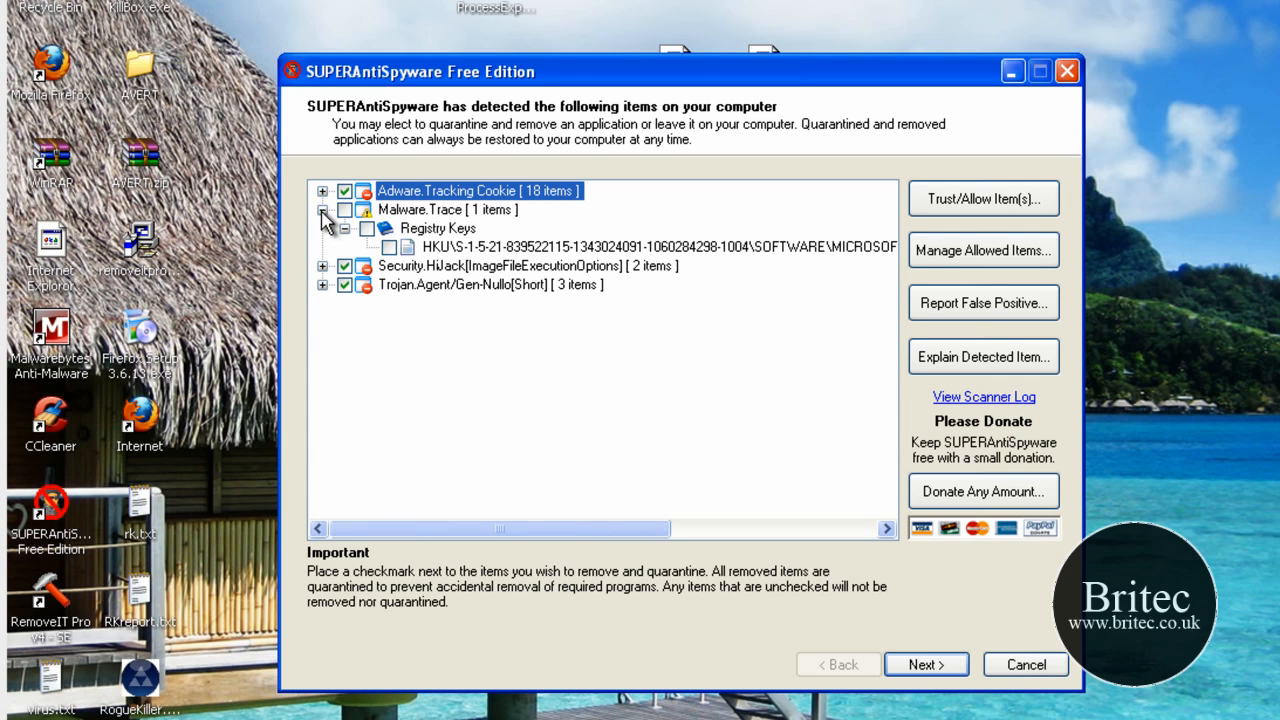
click(323, 210)
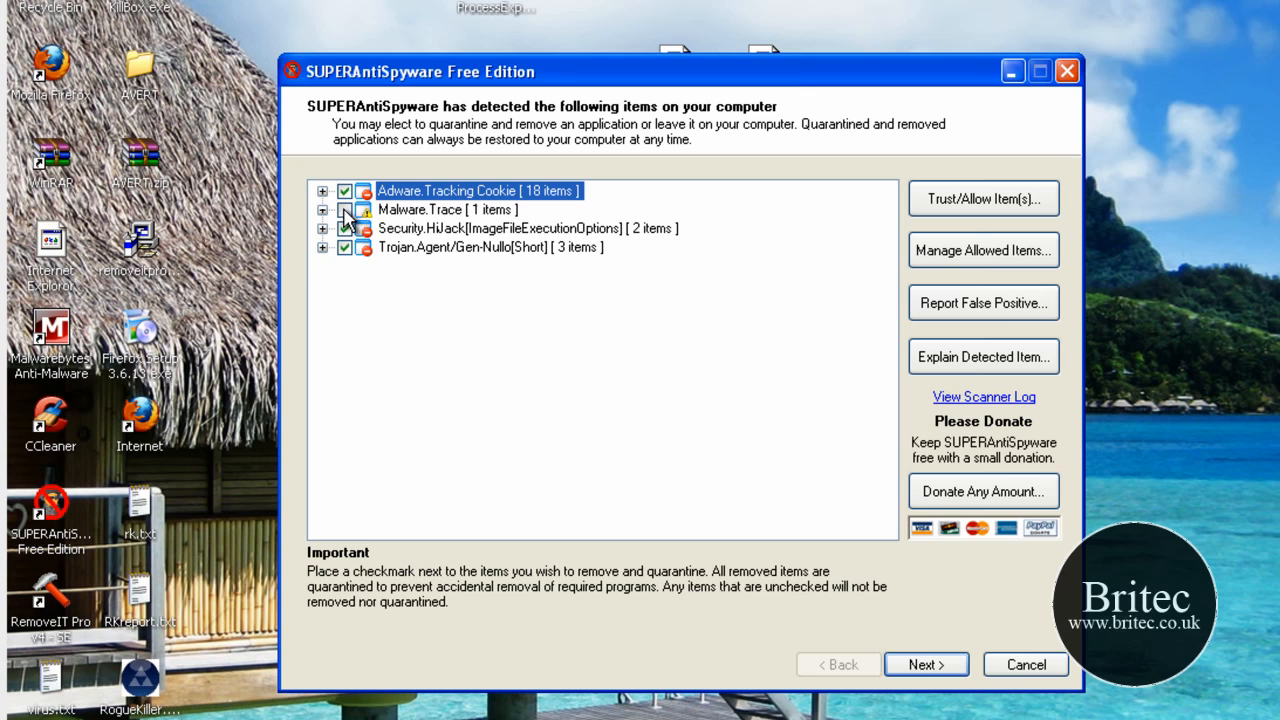
click(923, 664)
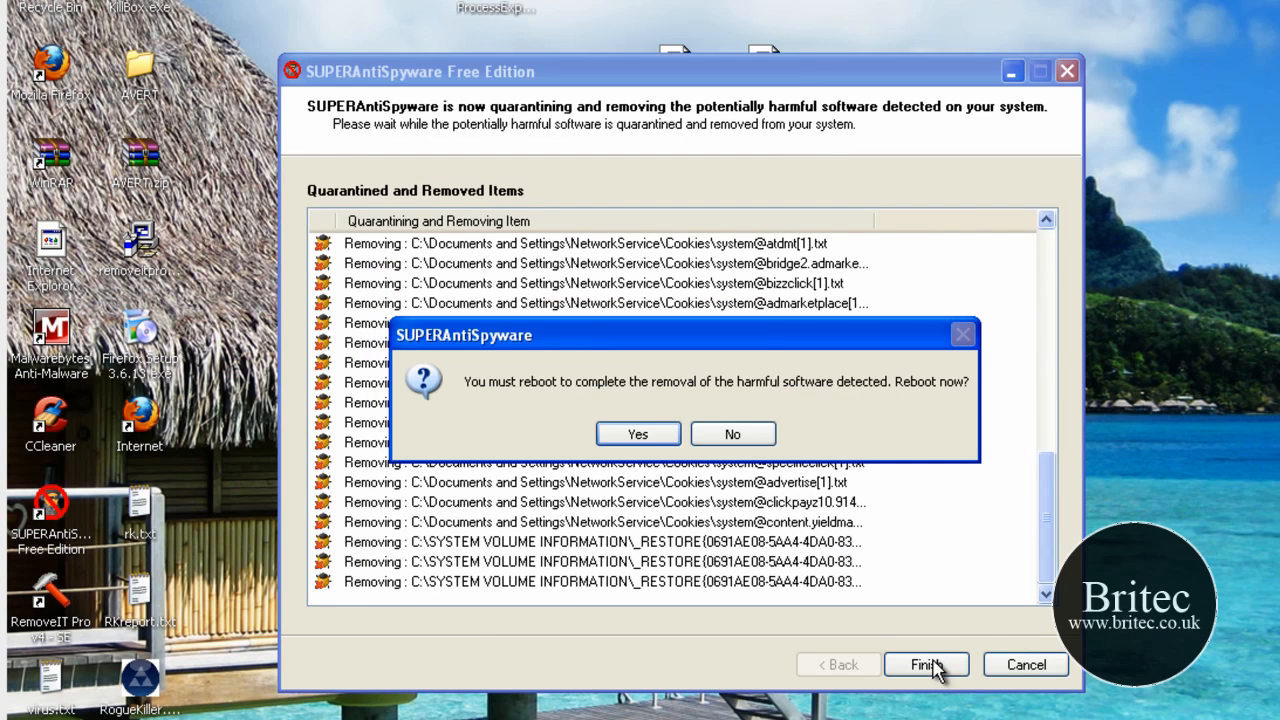
click(732, 433)
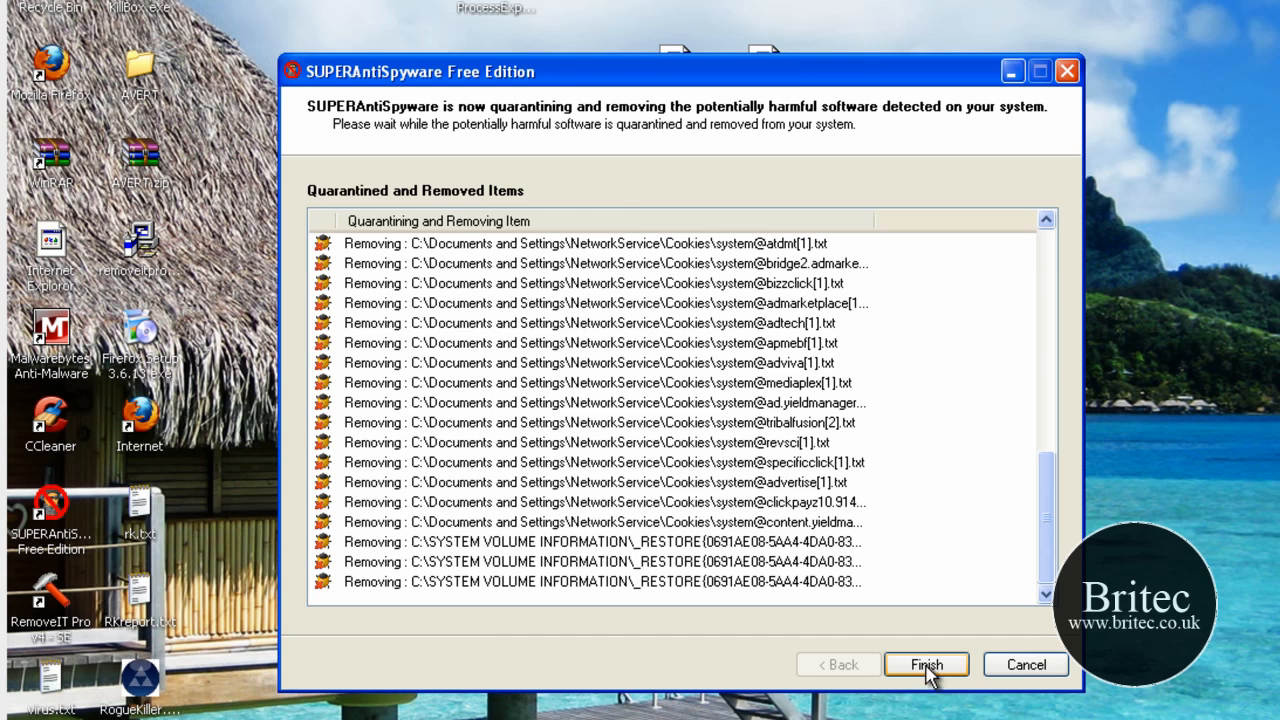
click(925, 664)
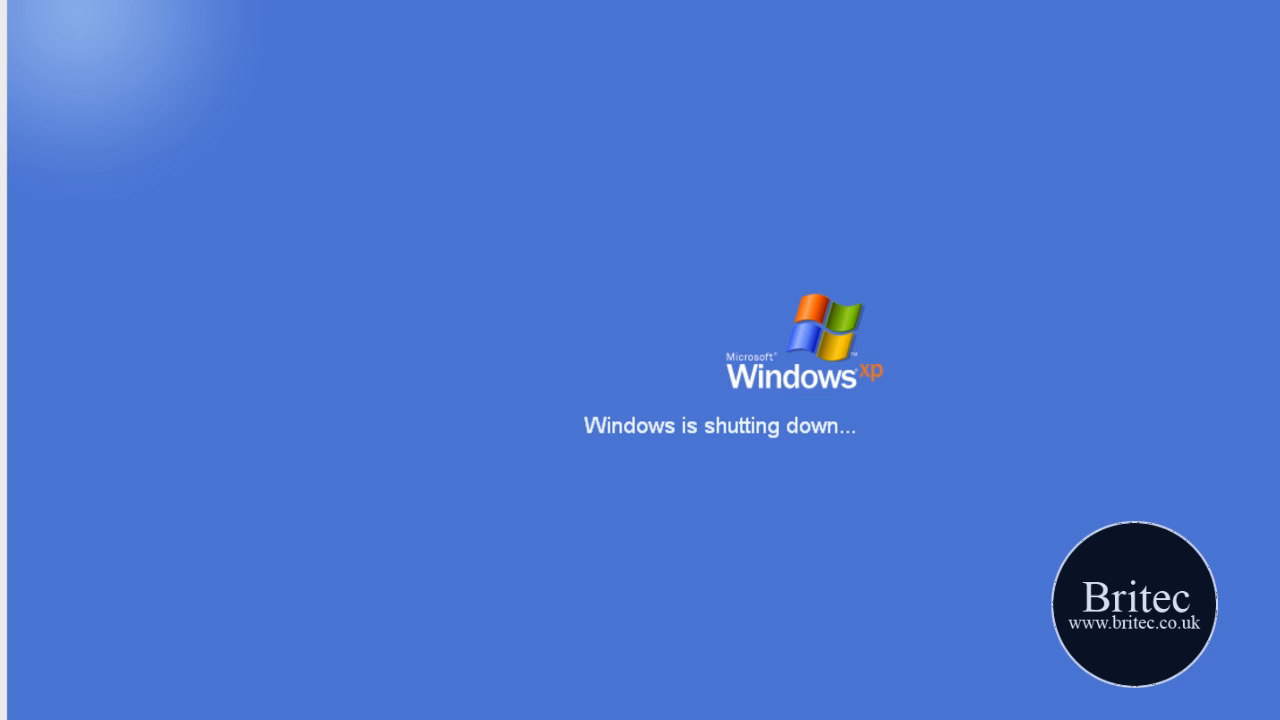
mouse_move(550, 620)
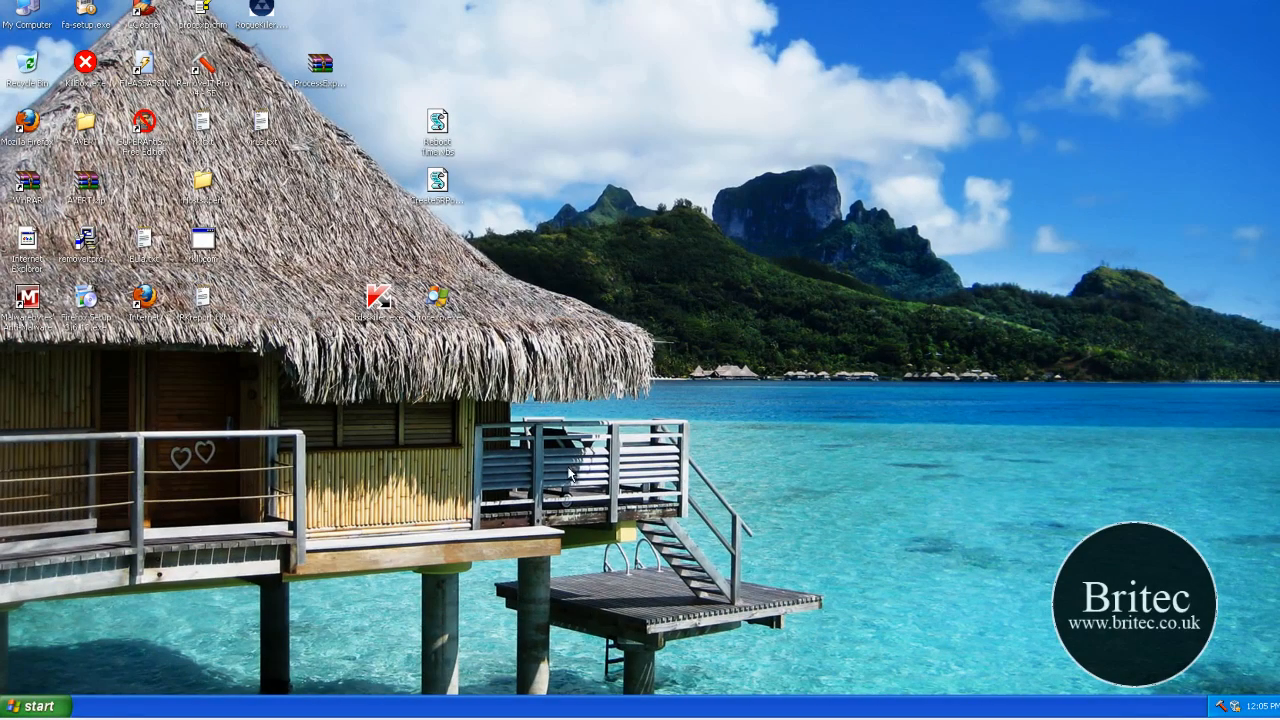
Step: Open Internet Options LAN Settings from Control Panel and confirm no proxy server is ticked
click(34, 706)
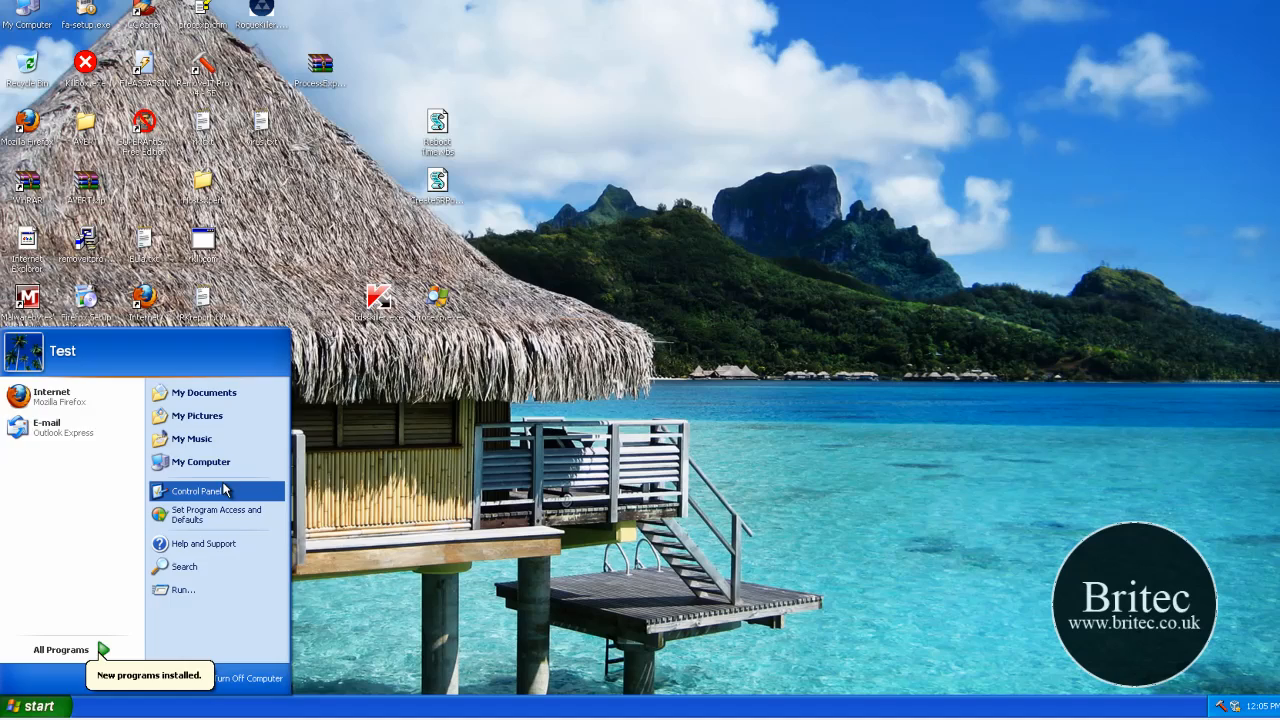
click(196, 491)
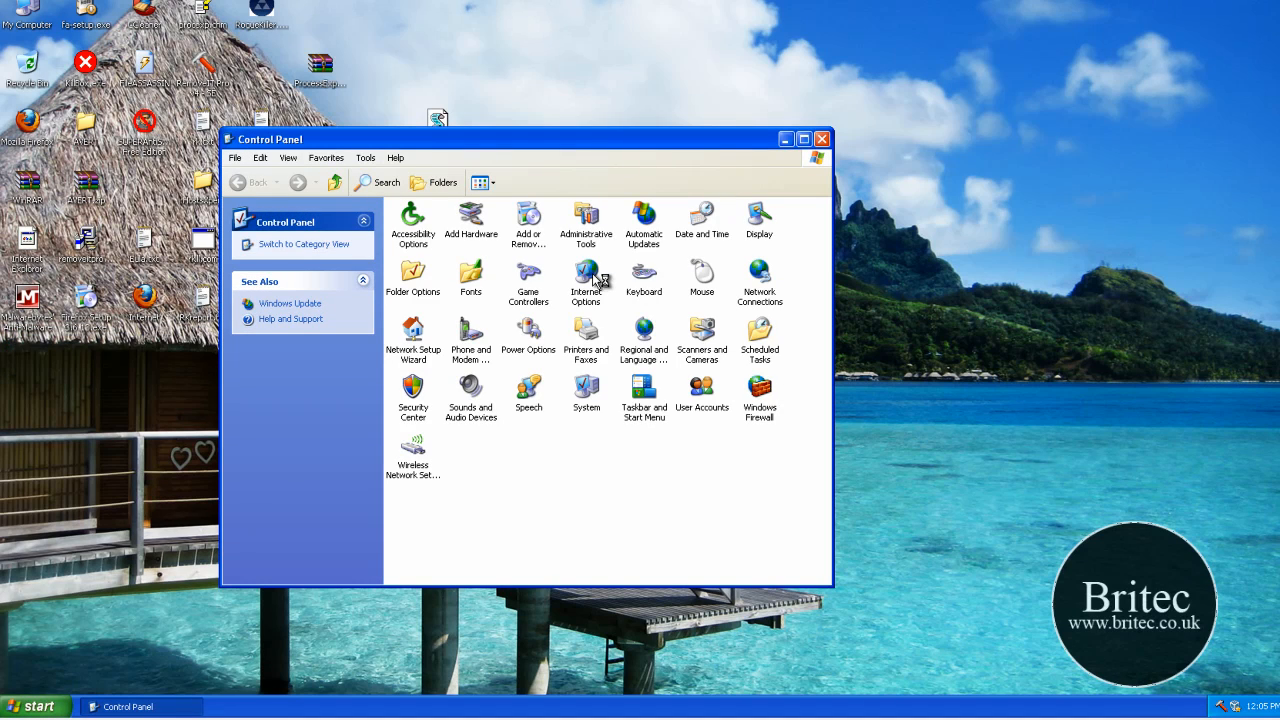
double_click(585, 280)
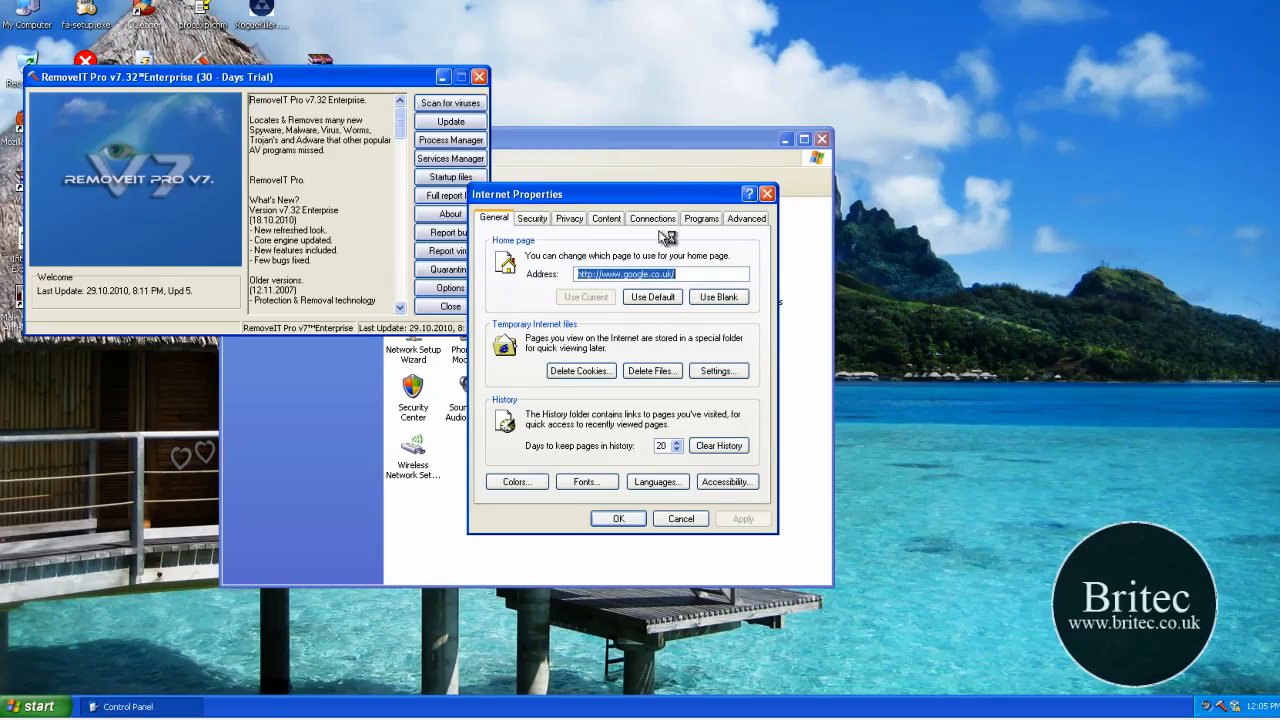
click(652, 218)
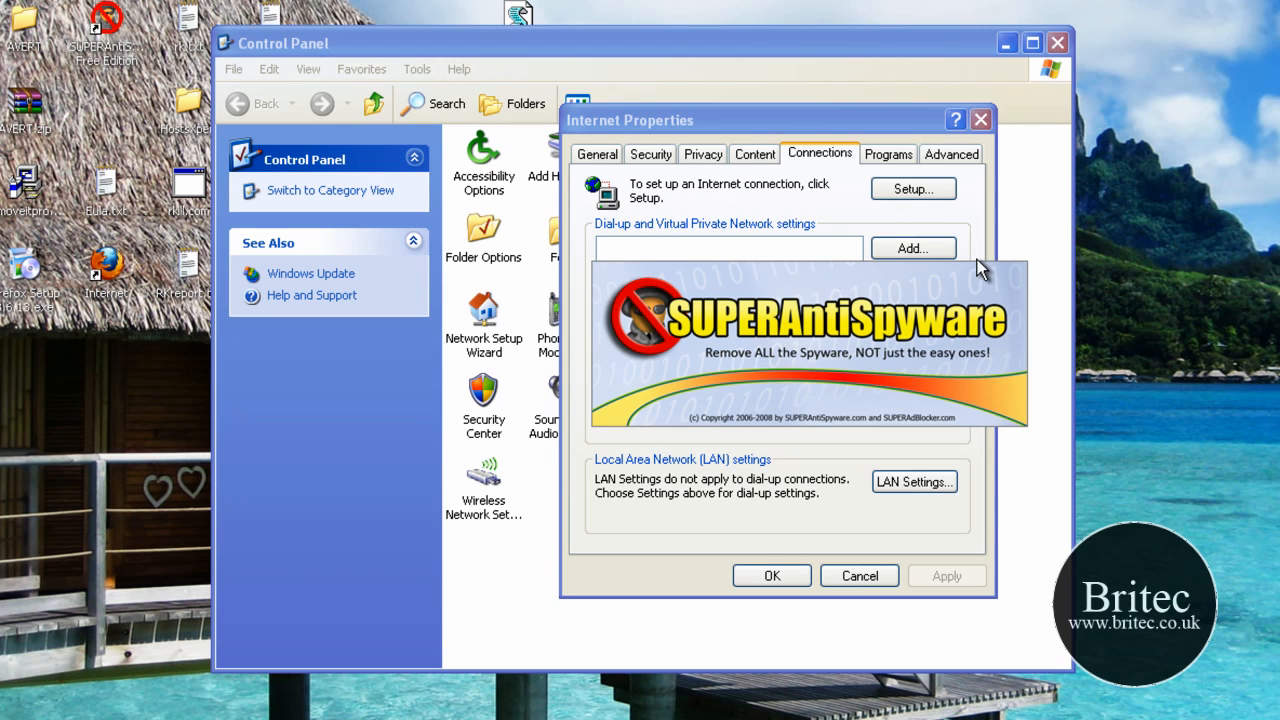
mouse_move(845, 215)
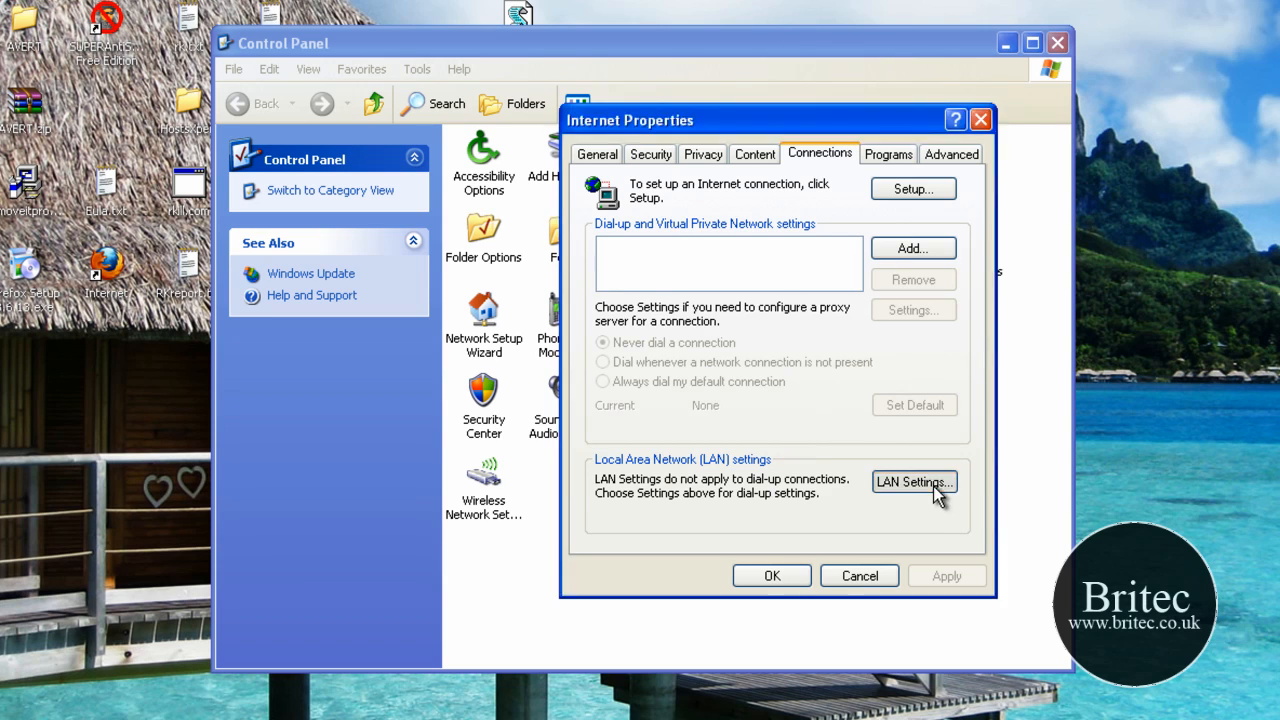
click(913, 482)
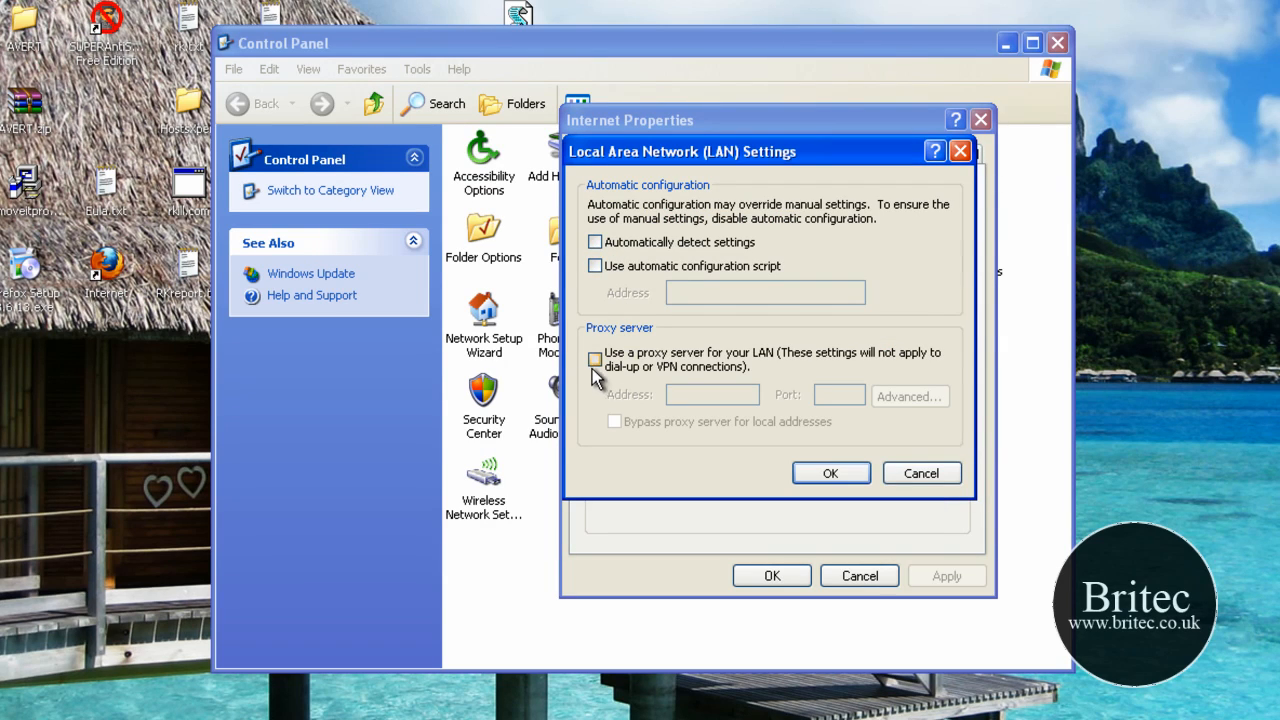
click(595, 359)
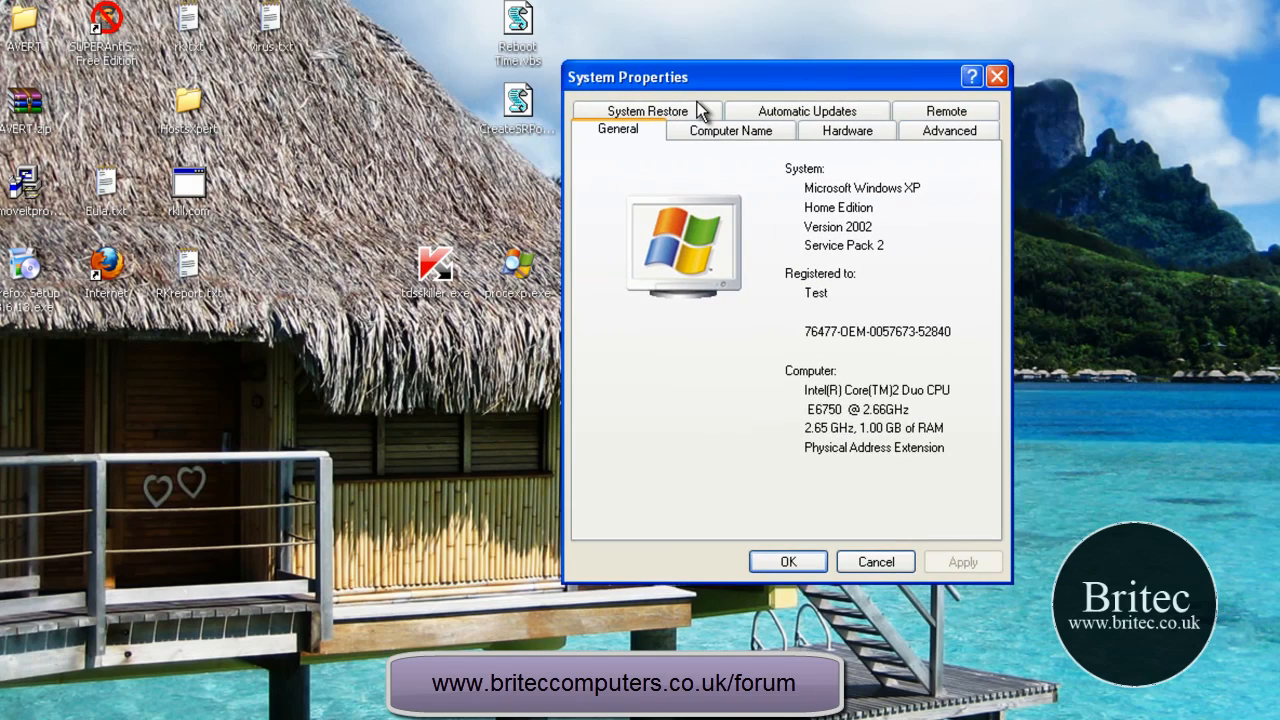
Step: Turn System Restore off to clear restore points, then re-enable it and apply
click(647, 111)
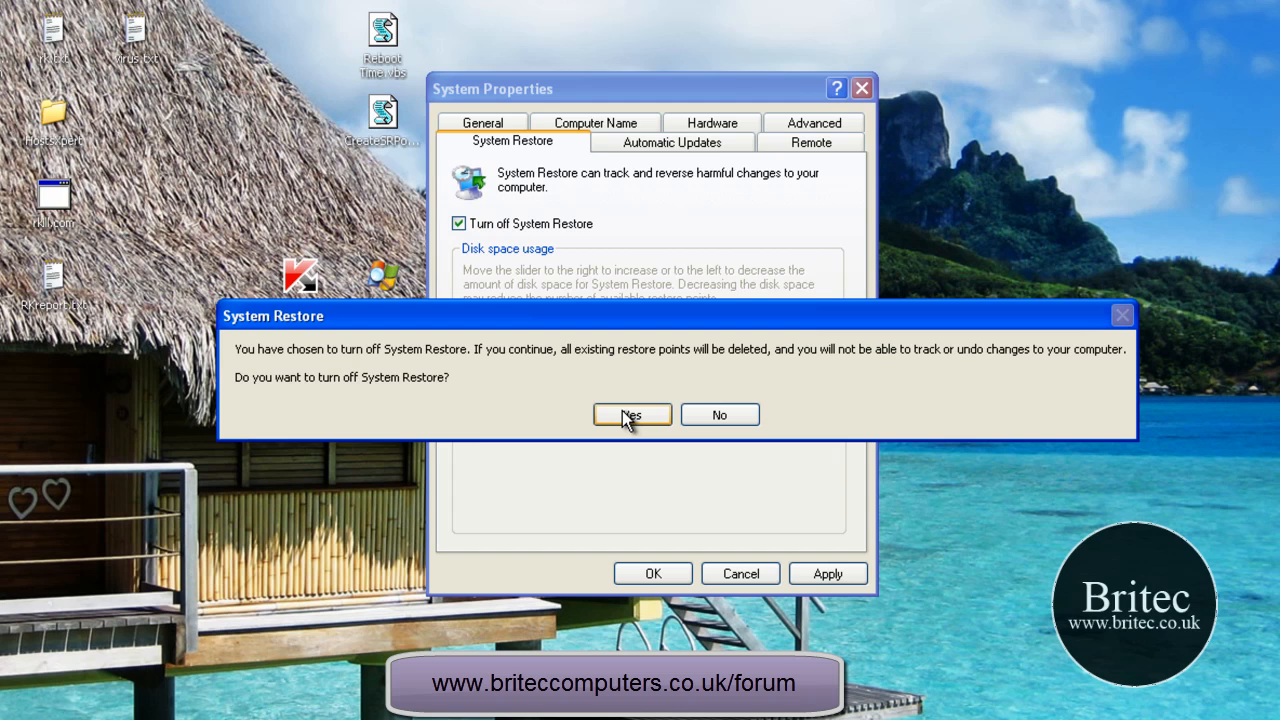
click(631, 414)
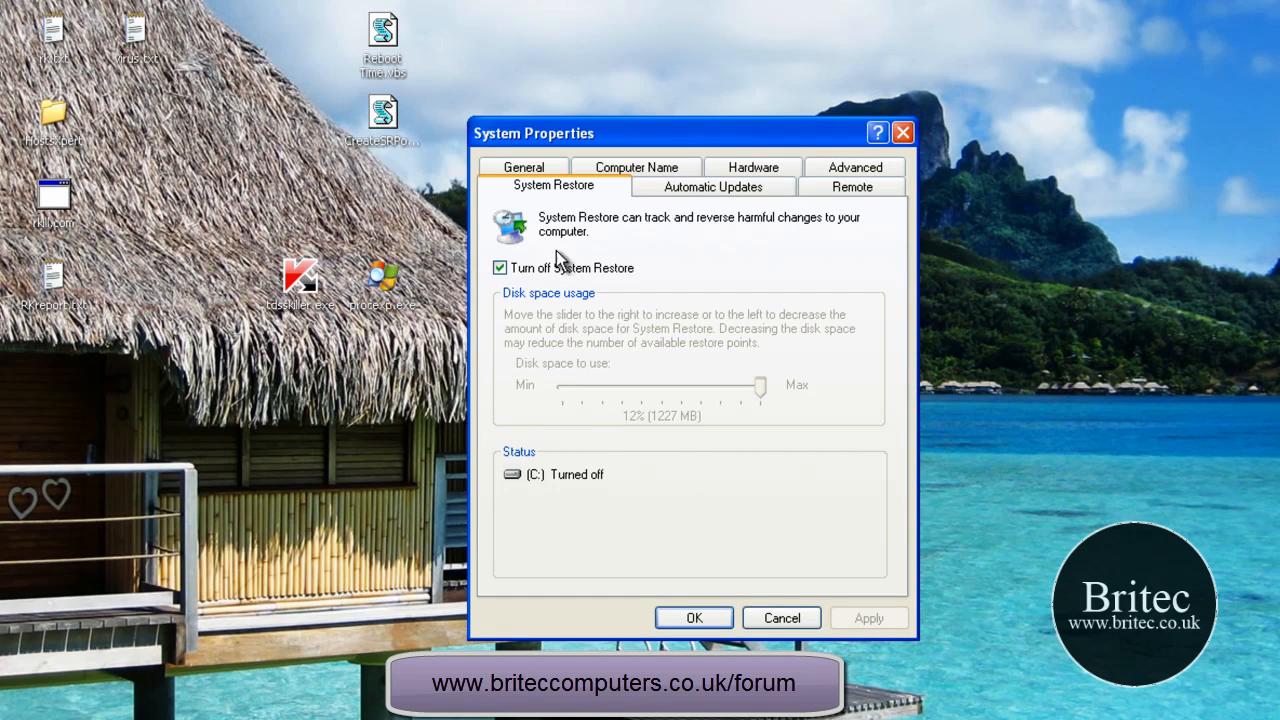
click(500, 267)
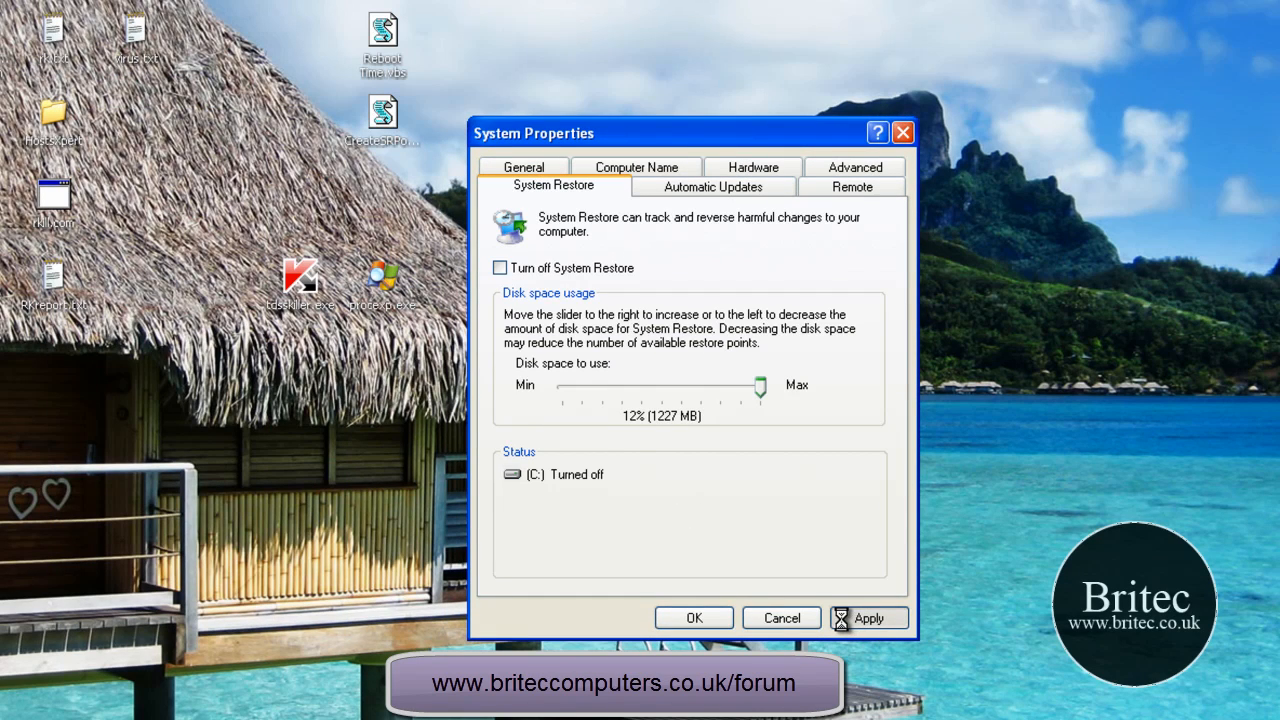
click(868, 617)
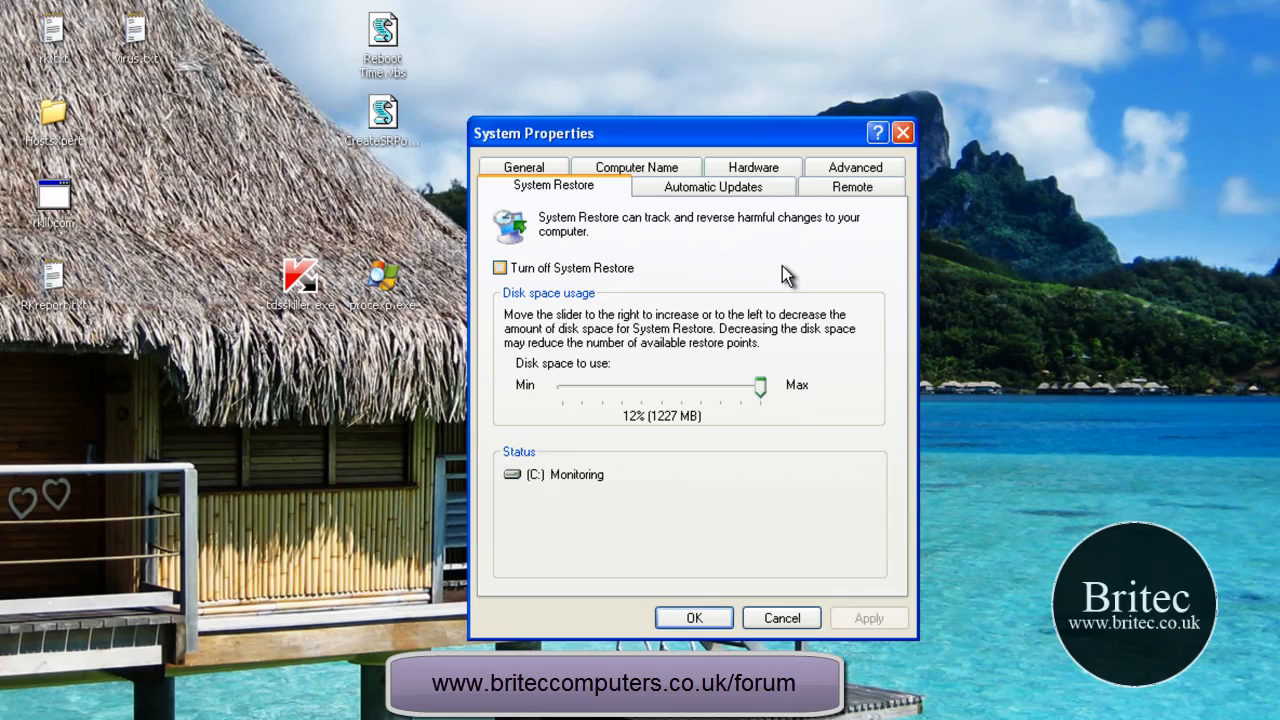